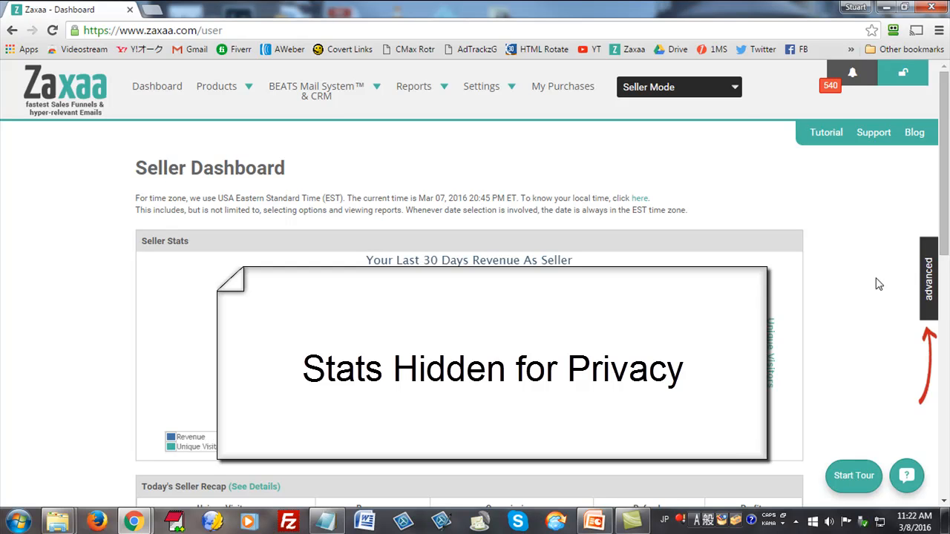
mouse_move(540, 95)
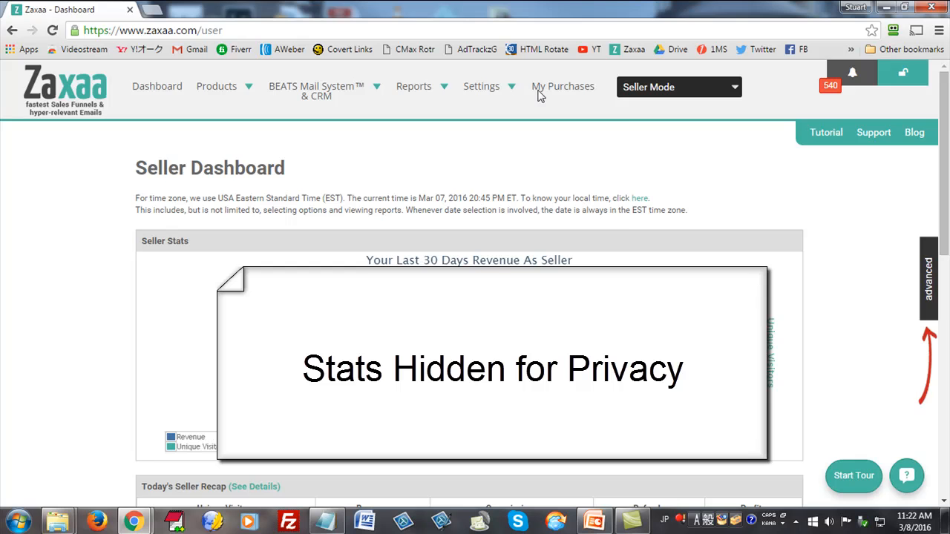
- From the Products menu choose Add > New Front End to create a new front-end product
left_click(480, 86)
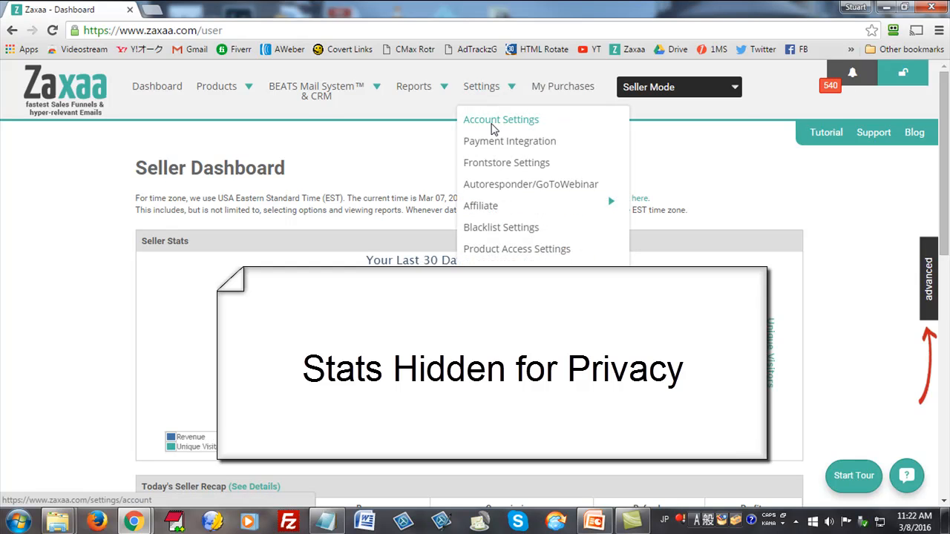
mouse_move(509, 141)
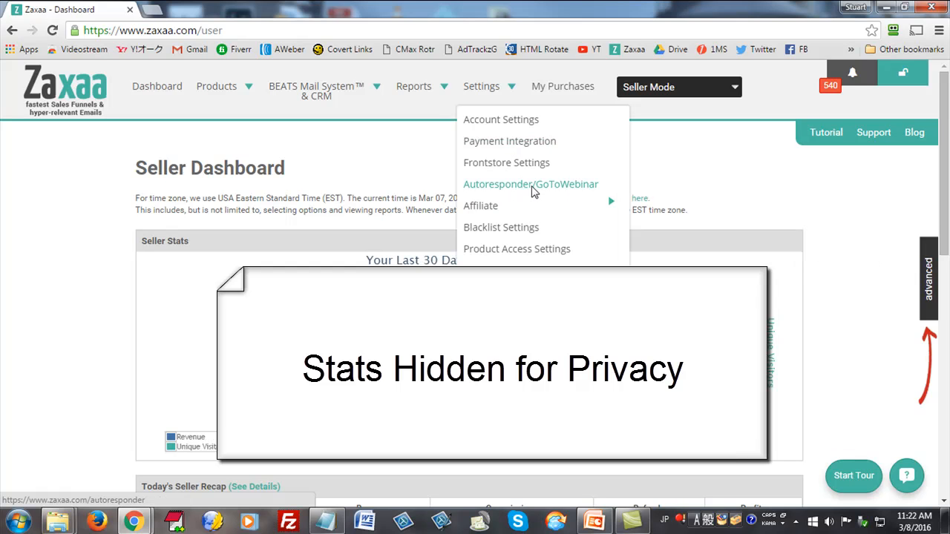
mouse_move(524, 184)
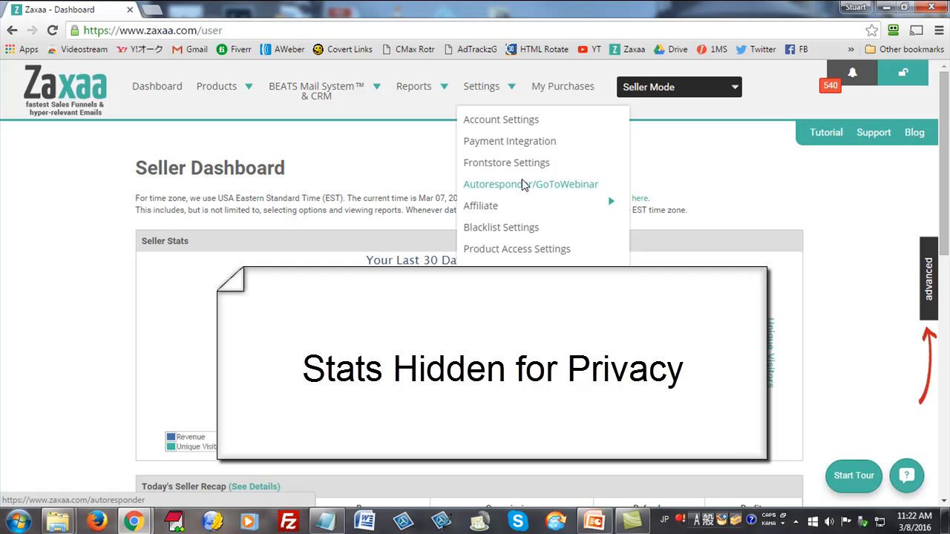
left_click(314, 90)
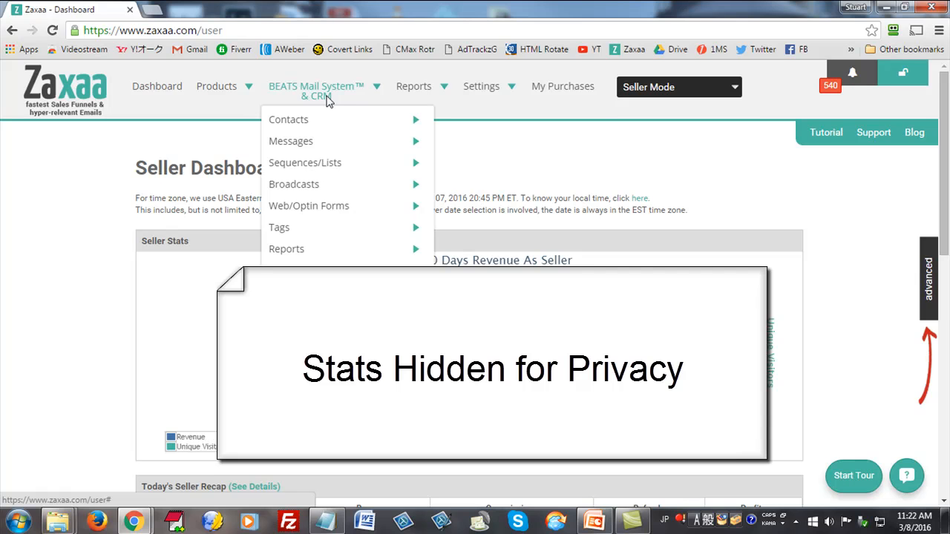
mouse_move(334, 95)
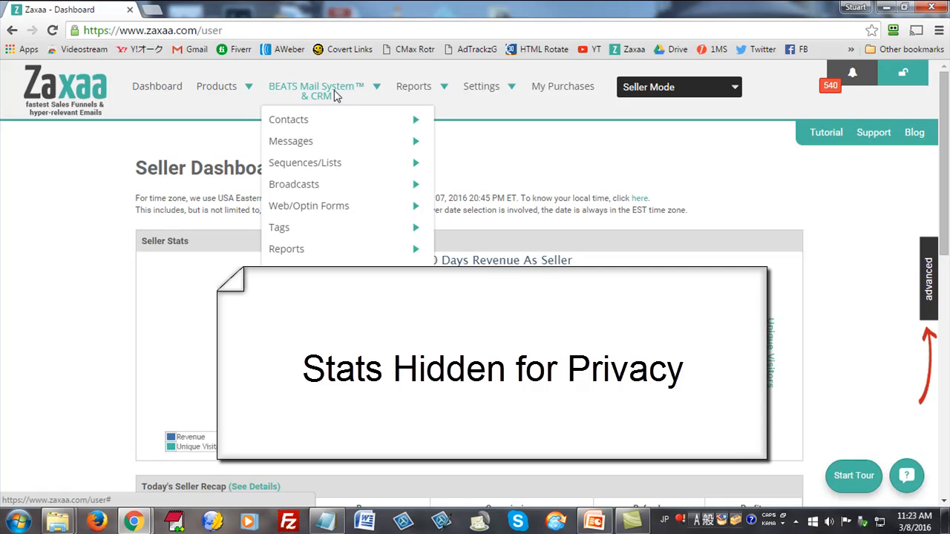
mouse_move(342, 96)
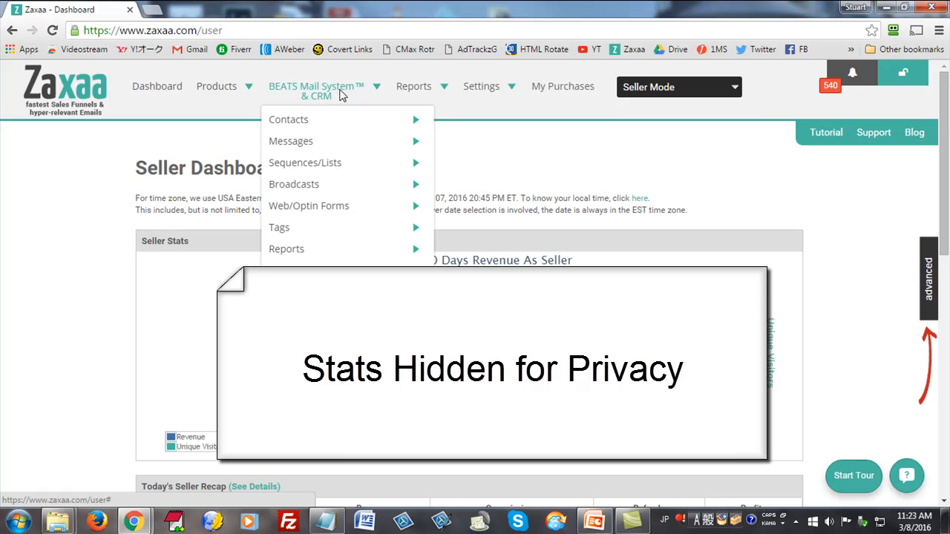
mouse_move(601, 157)
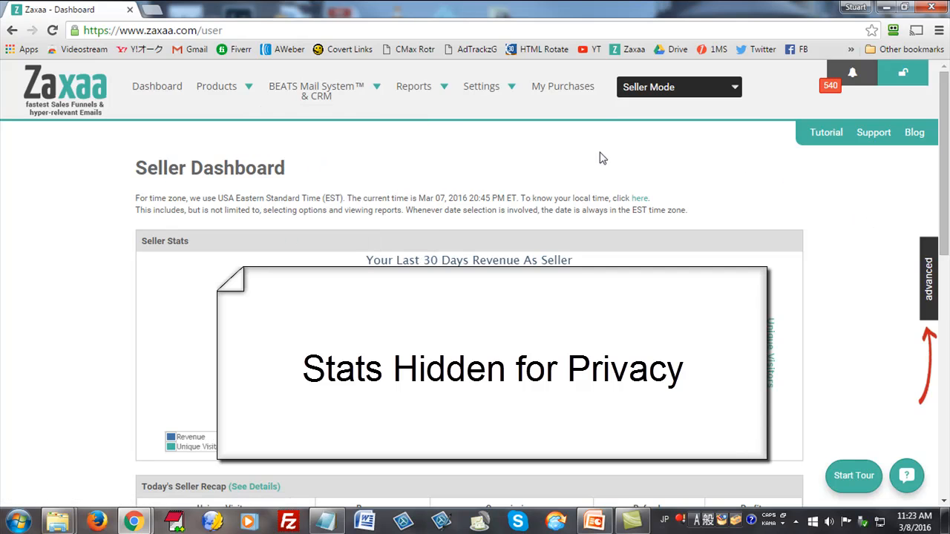
left_click(217, 86)
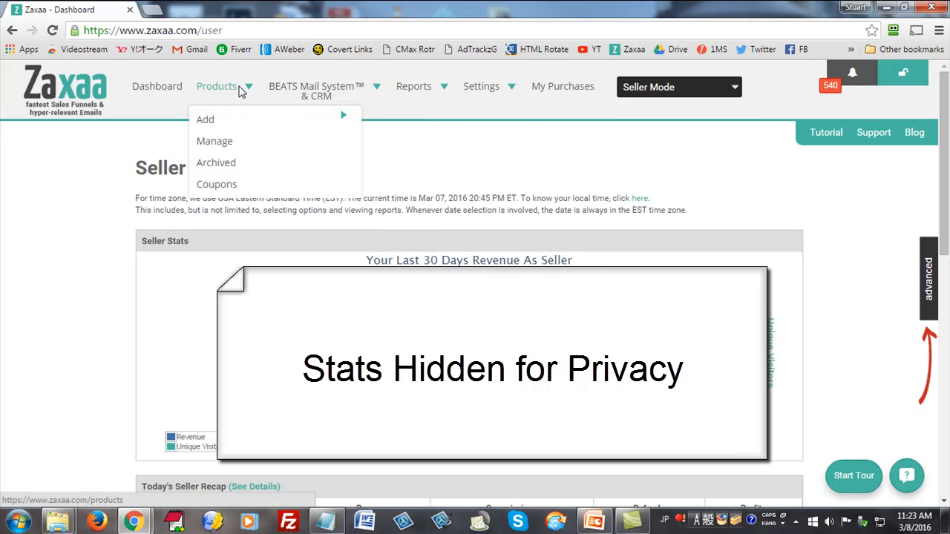
mouse_move(205, 119)
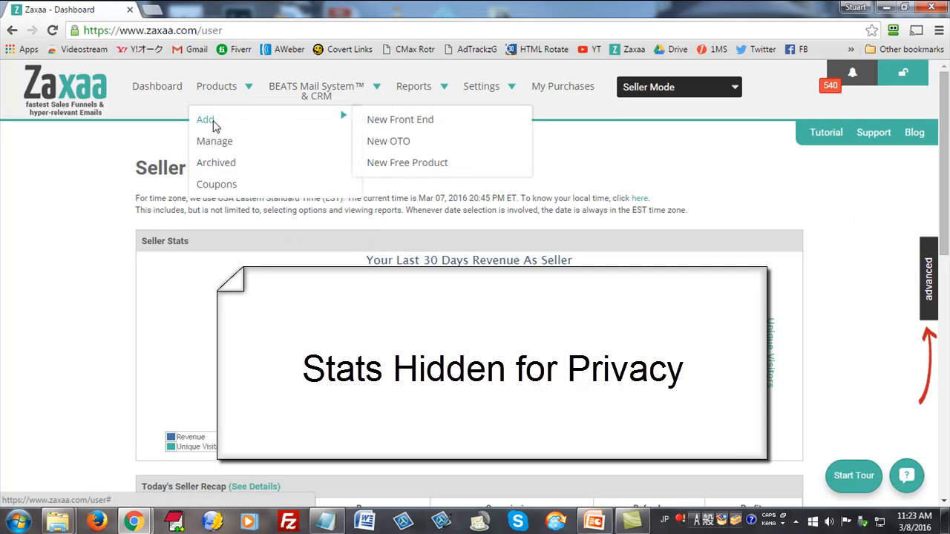
mouse_move(401, 118)
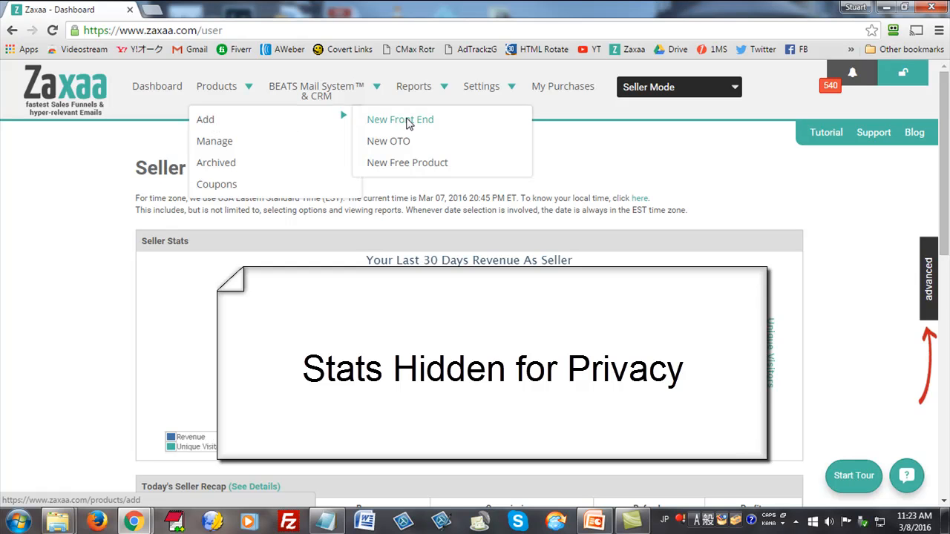
mouse_move(434, 124)
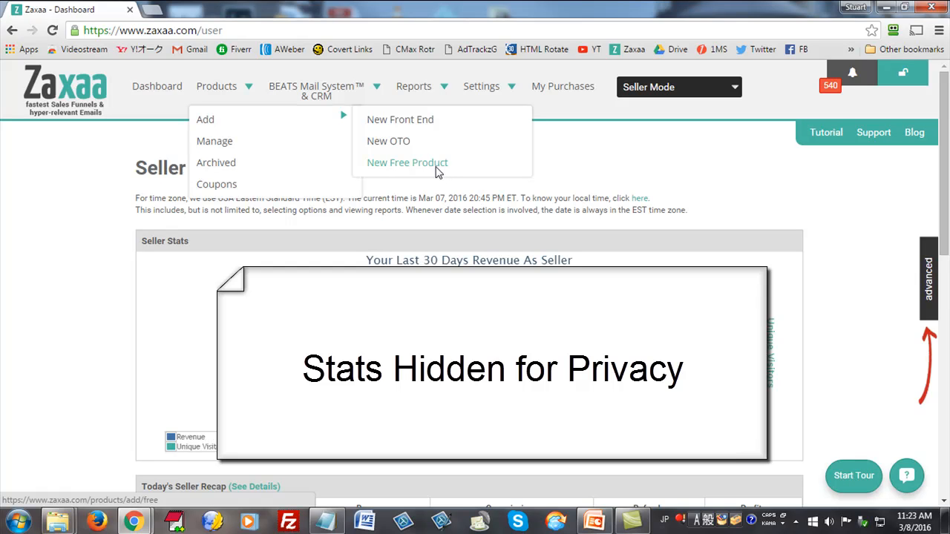
mouse_move(414, 157)
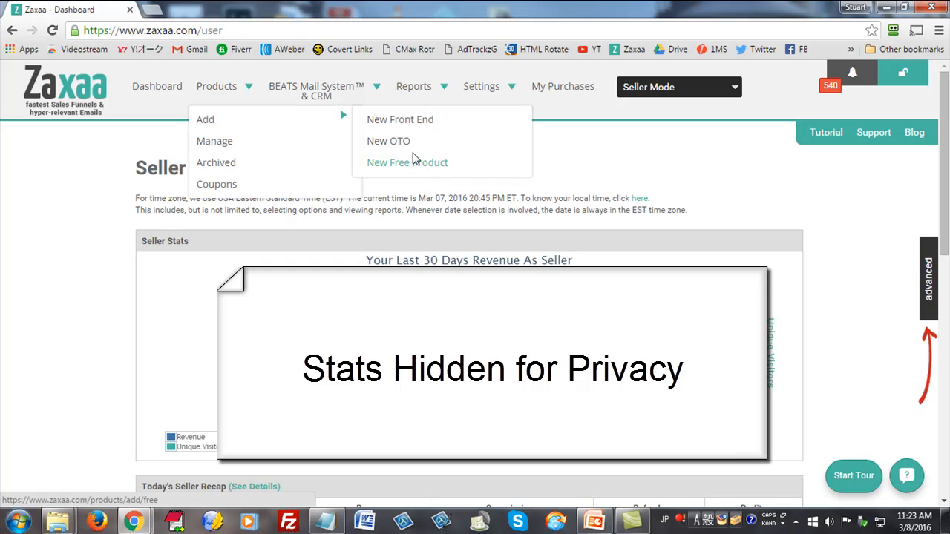
mouse_move(428, 167)
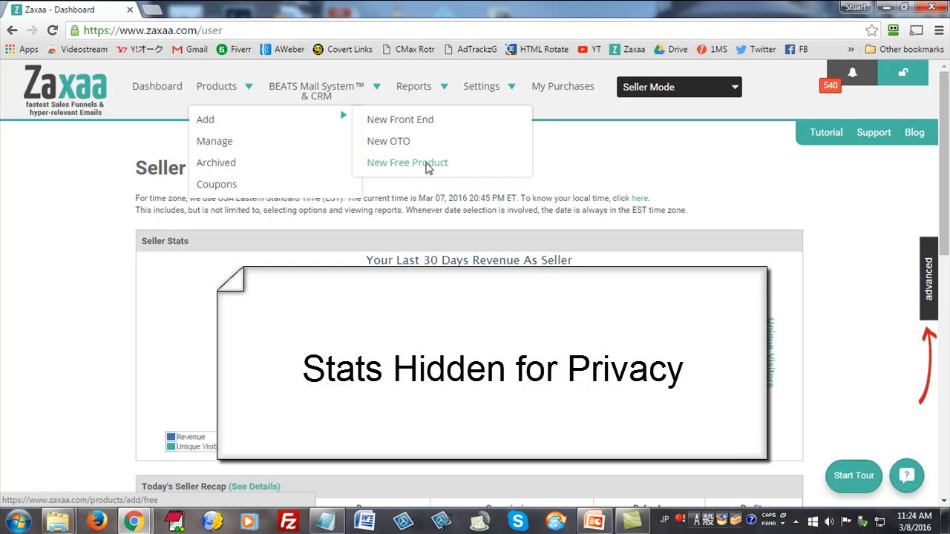
mouse_move(448, 165)
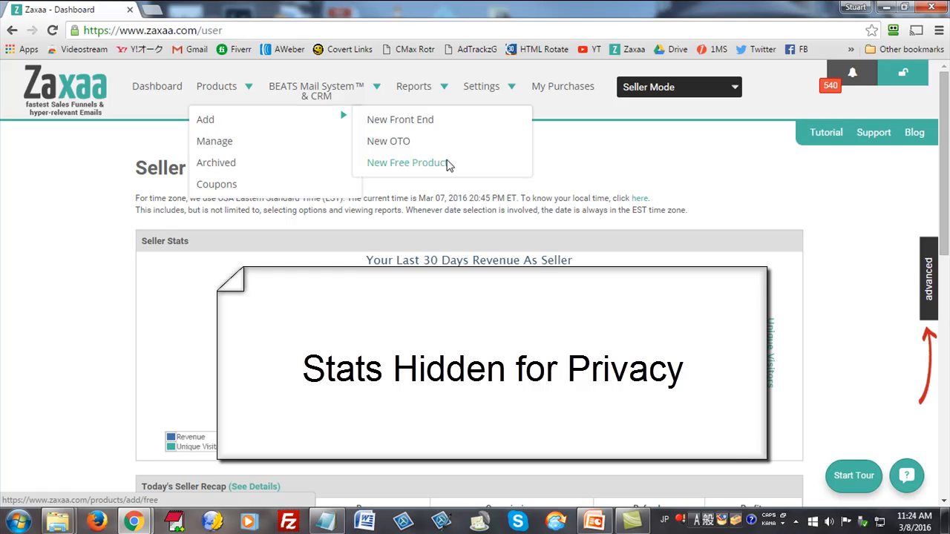
mouse_move(401, 119)
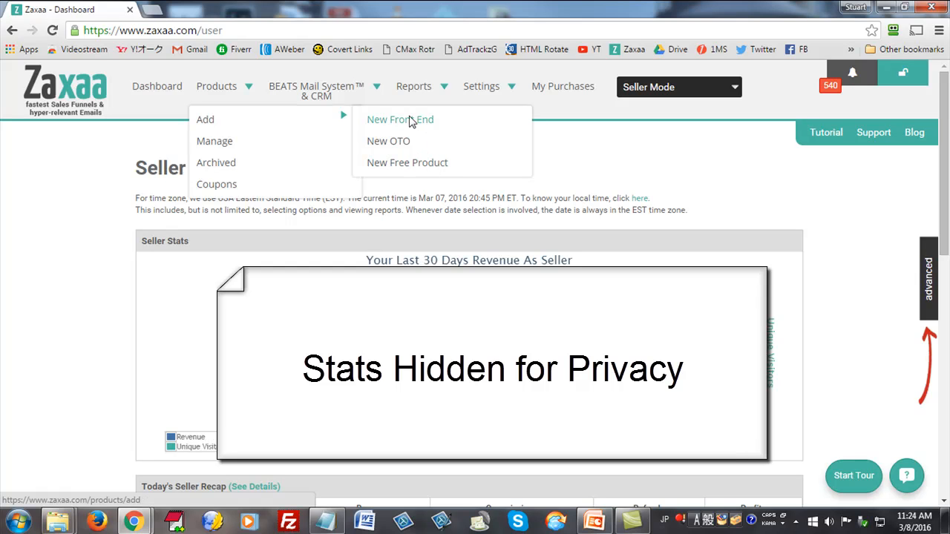
mouse_move(429, 122)
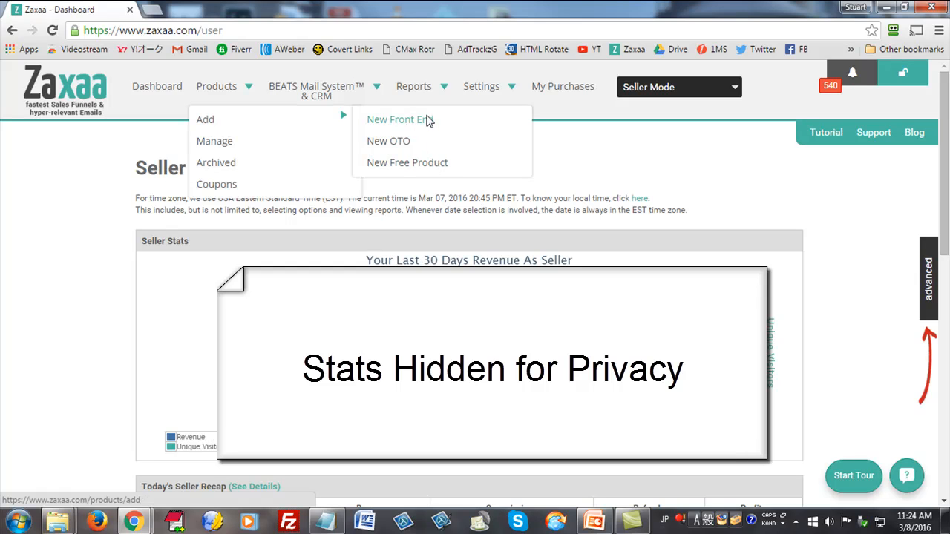
left_click(400, 118)
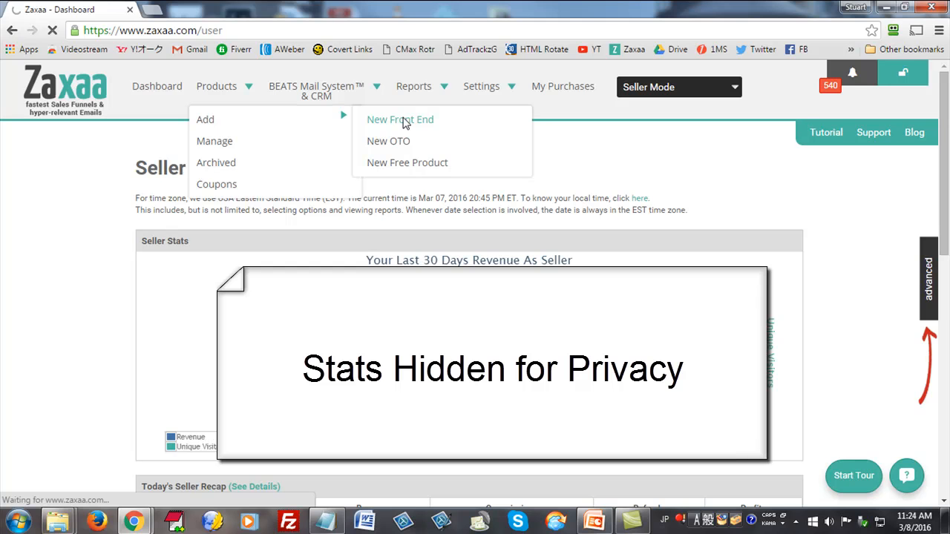
left_click(401, 118)
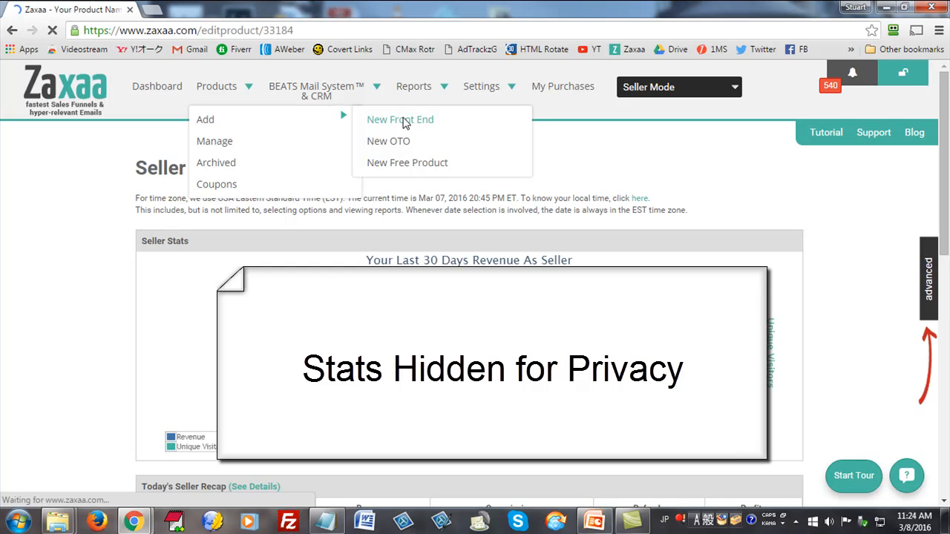
- Review the new product's default General Settings and read the shipping info option's help
left_click(400, 119)
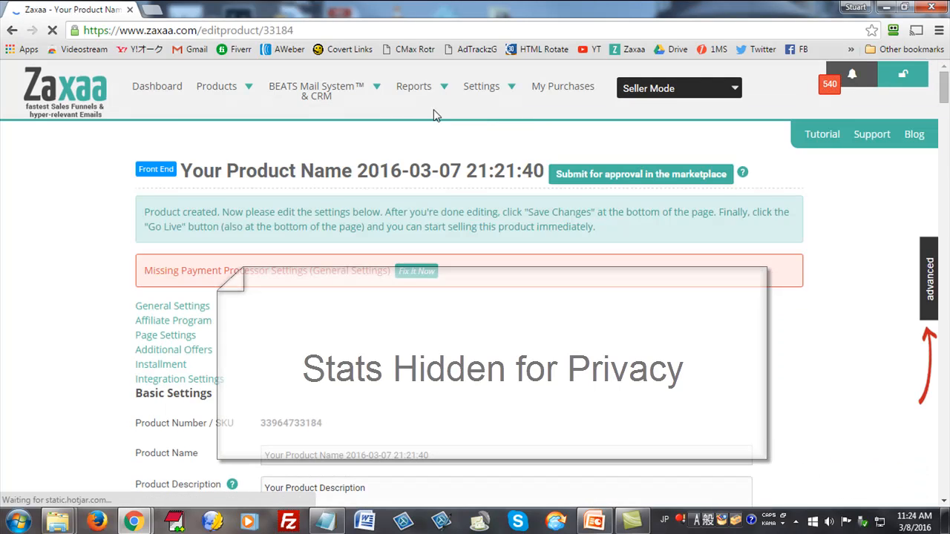
scroll("down", 3)
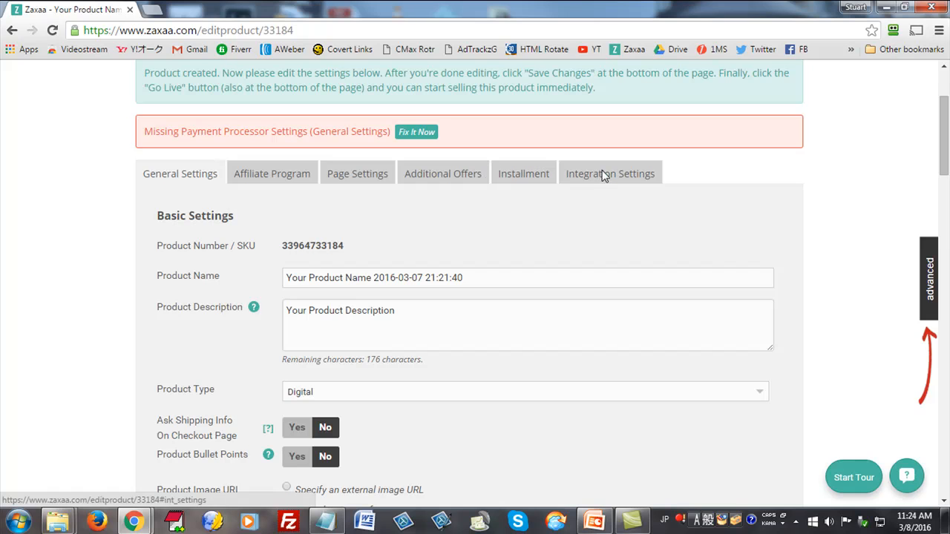
mouse_move(104, 196)
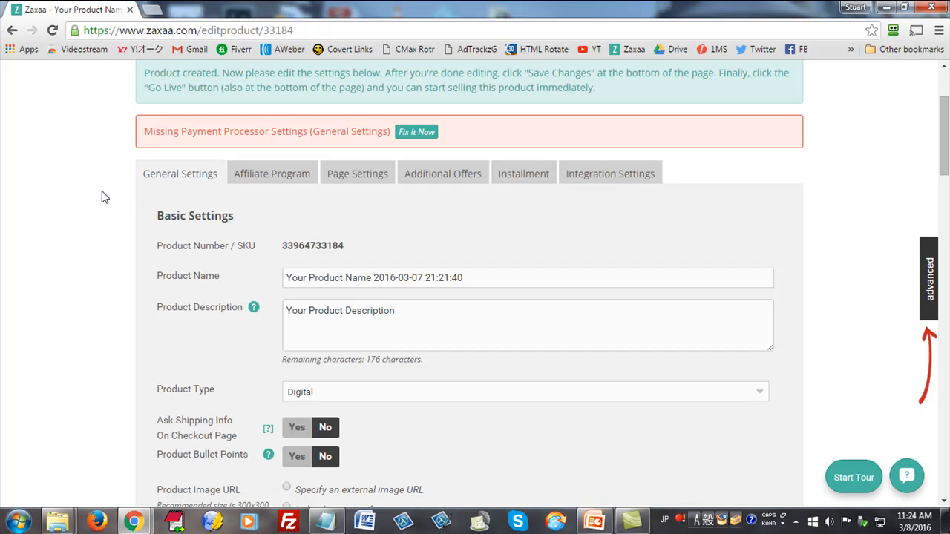
mouse_move(86, 184)
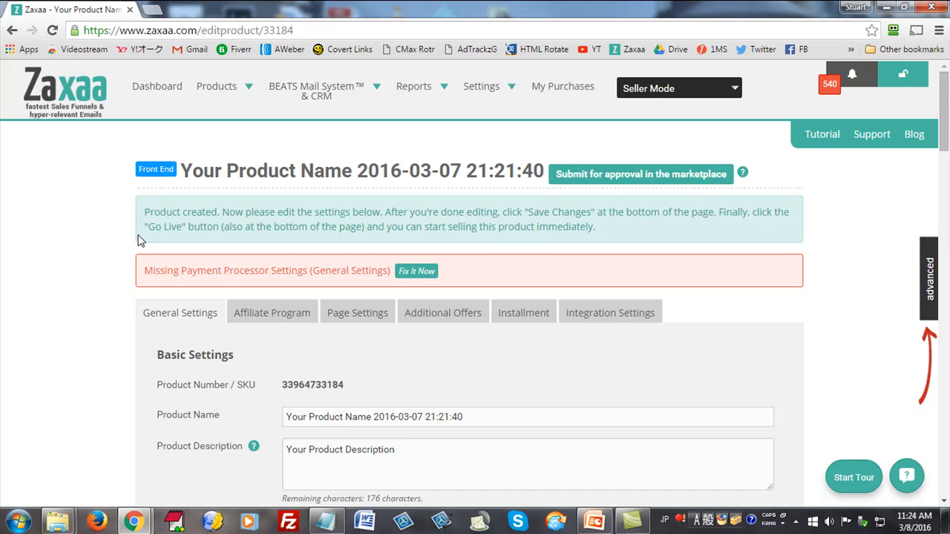
scroll("down", 3)
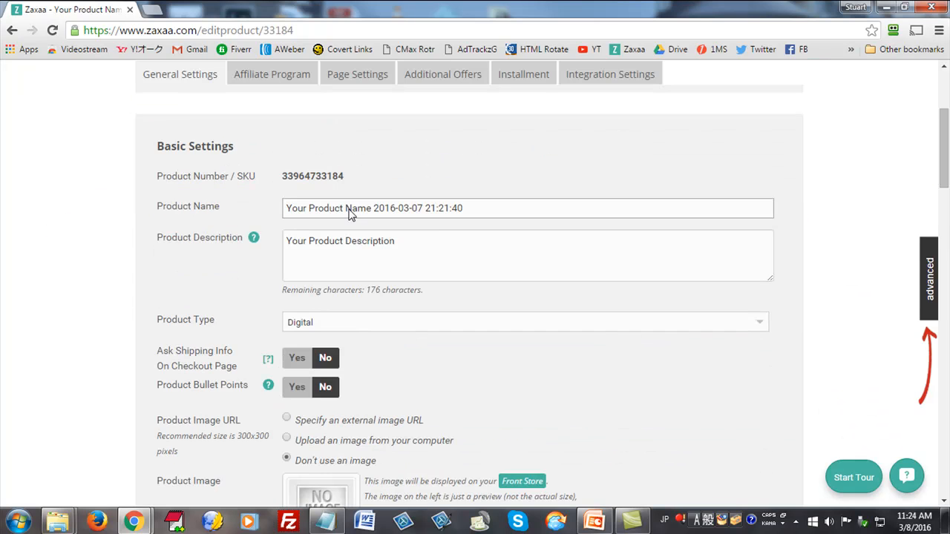
scroll("down", 3)
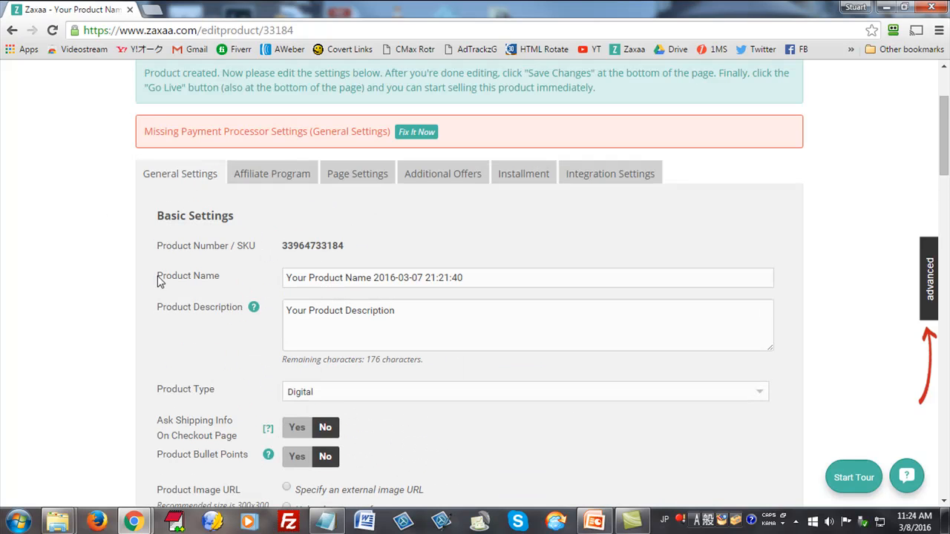
mouse_move(122, 279)
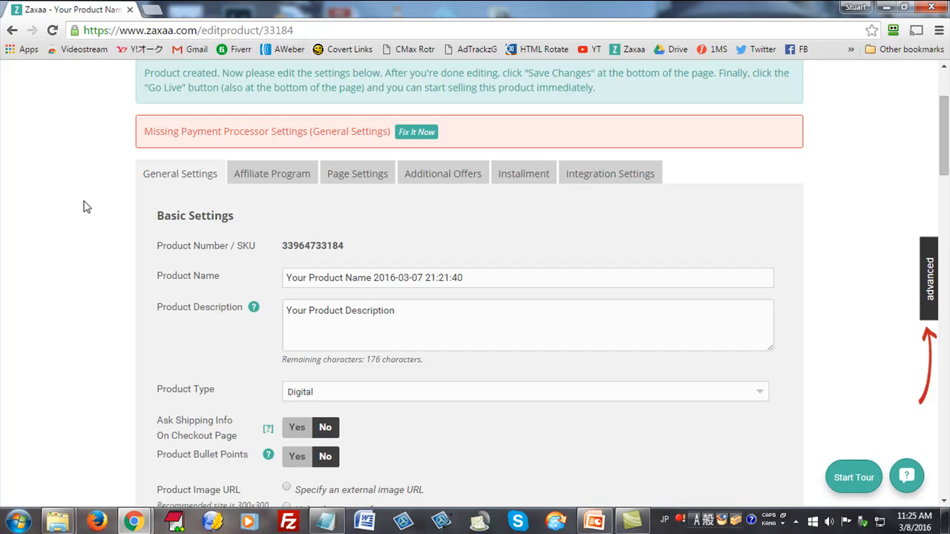
mouse_move(254, 307)
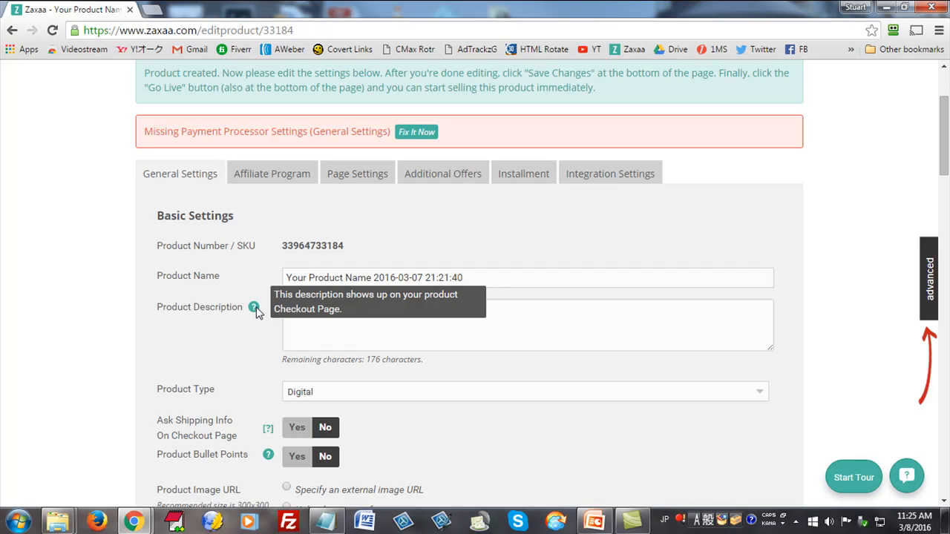
mouse_move(267, 430)
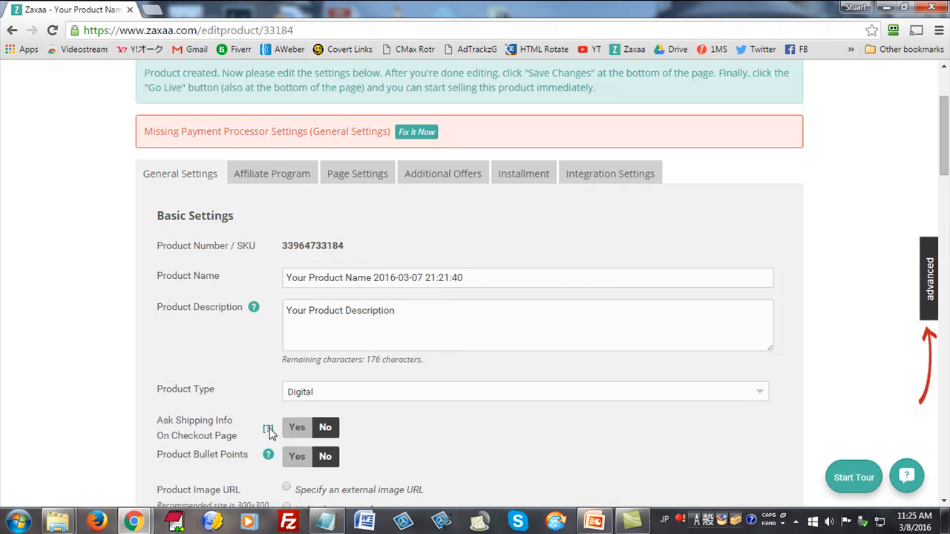
left_click(267, 430)
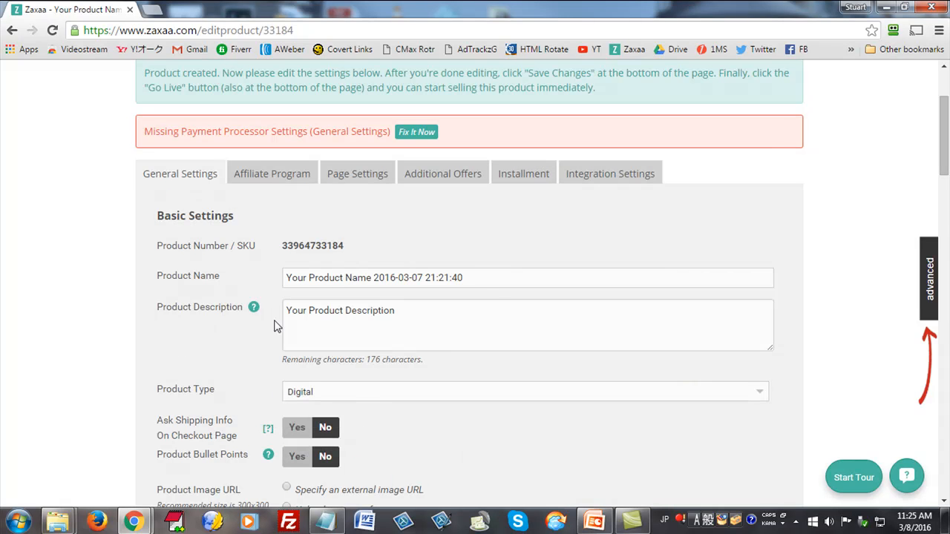
mouse_move(106, 253)
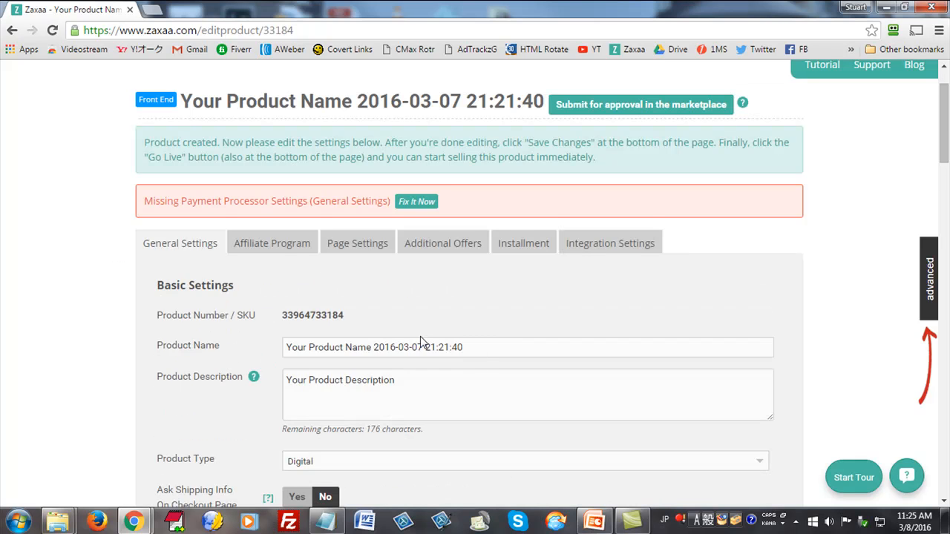
mouse_move(142, 401)
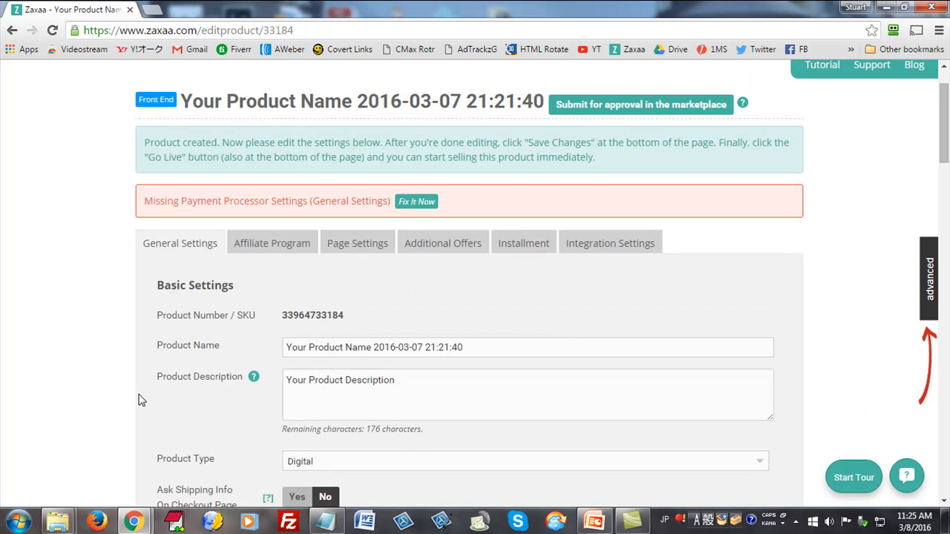
mouse_move(122, 398)
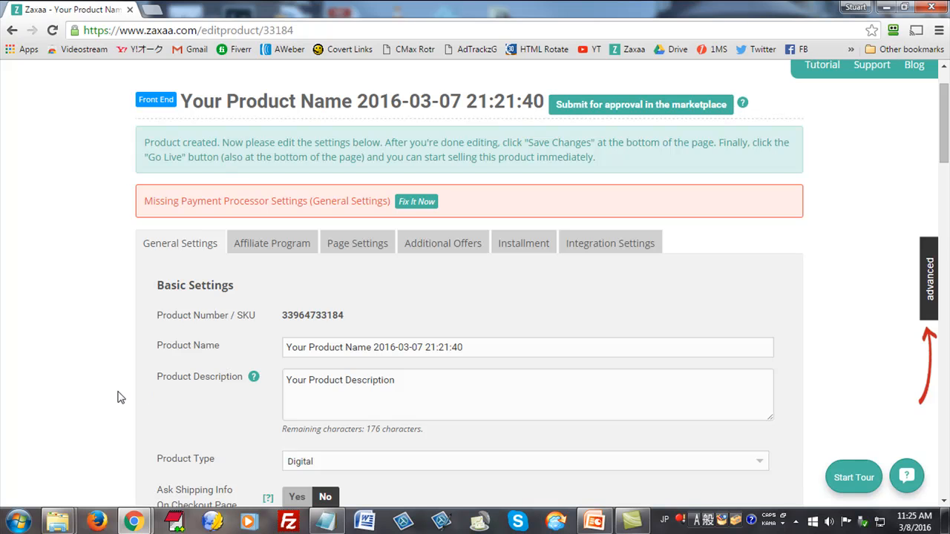
mouse_move(104, 336)
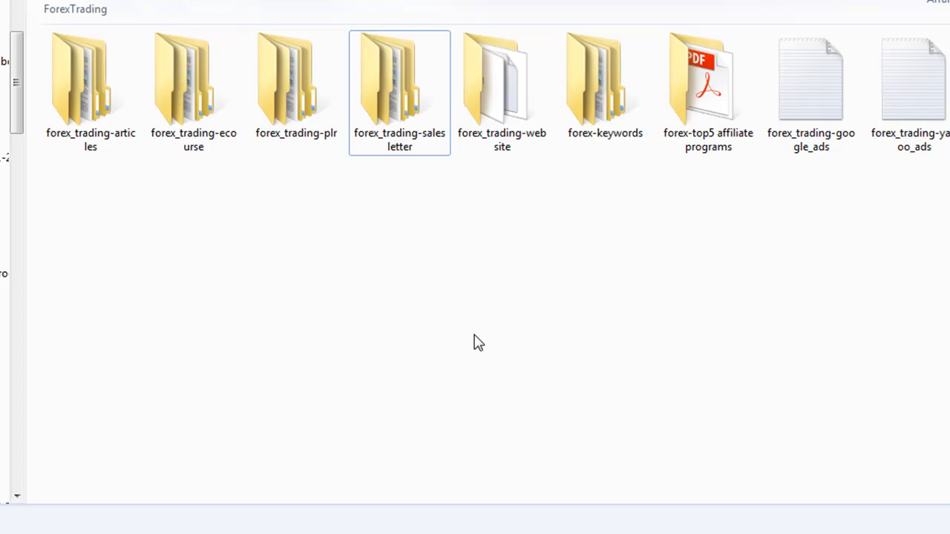
mouse_move(516, 348)
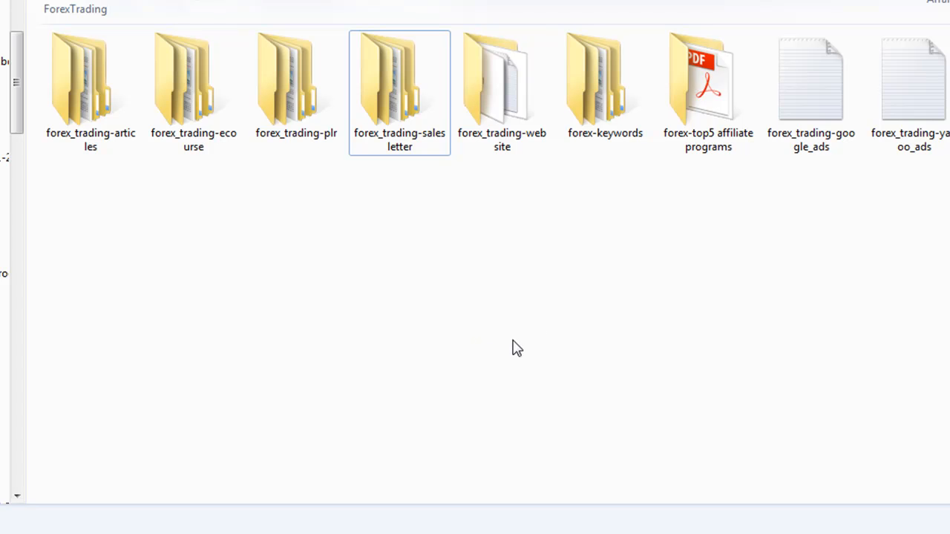
mouse_move(497, 346)
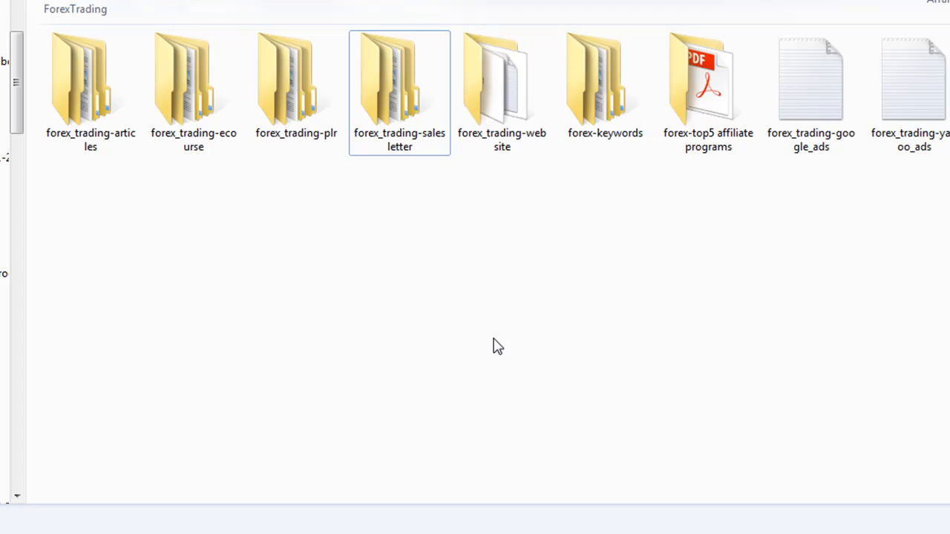
mouse_move(477, 190)
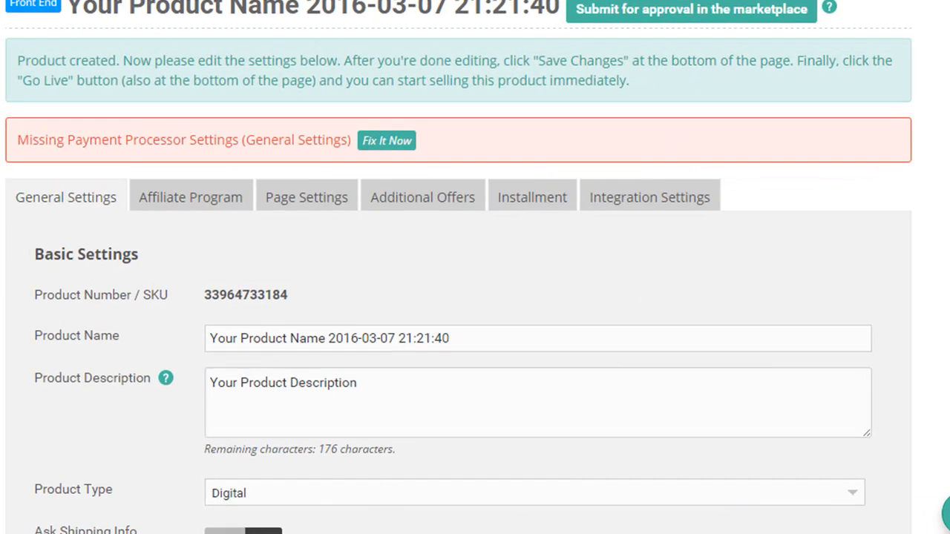
- Name the product 'Forex Trading How To'
scroll("down", 3)
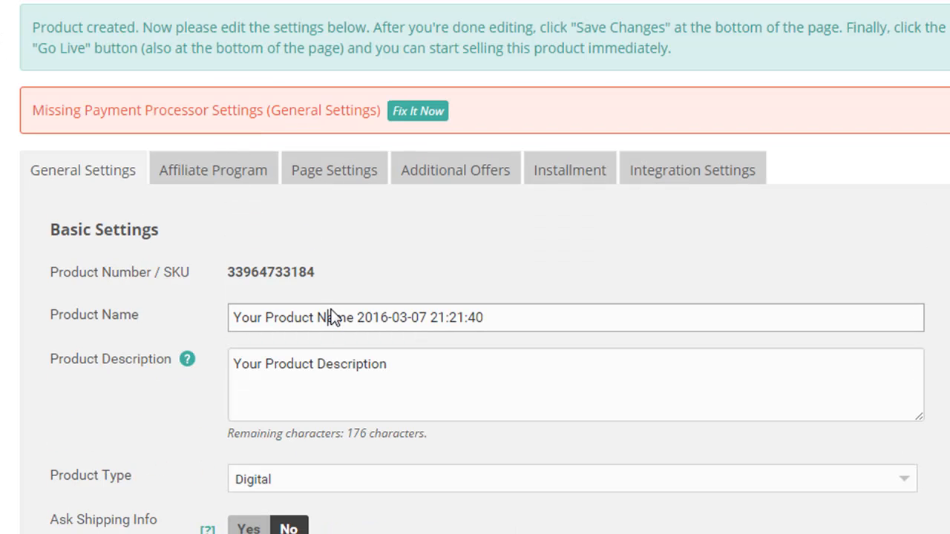
type("Fro")
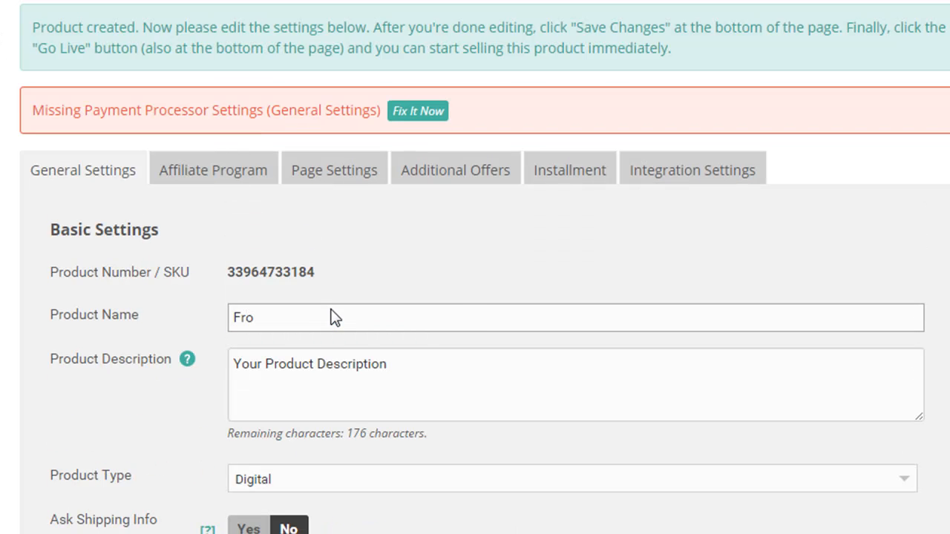
type("Forex Trading How To")
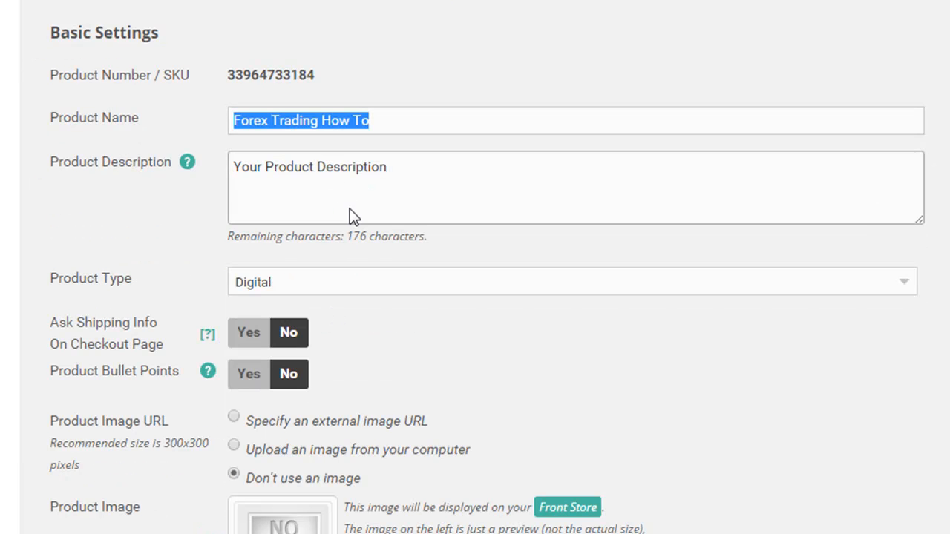
type("Forex Trading How To")
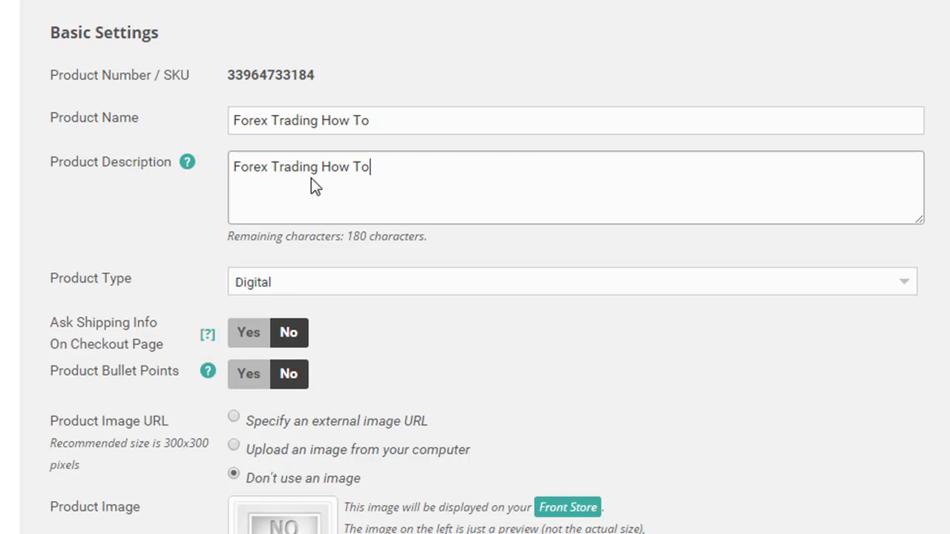
mouse_move(239, 172)
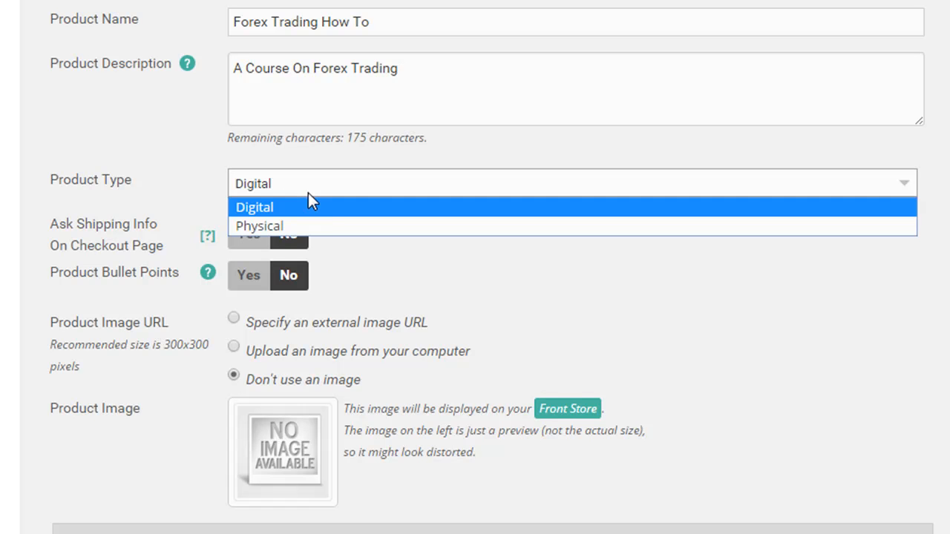
- Keep the product type Digital and leave product bullet points set to No
left_click(260, 225)
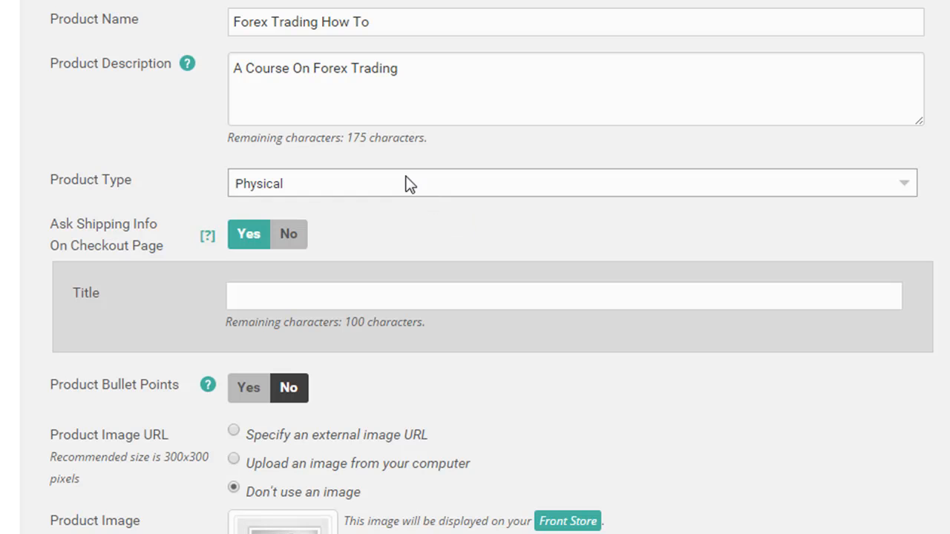
left_click(571, 184)
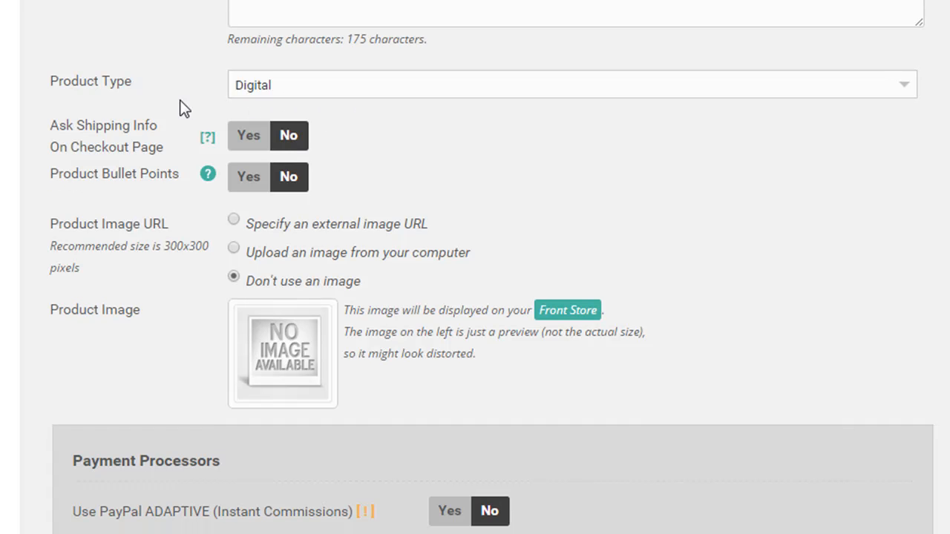
mouse_move(86, 104)
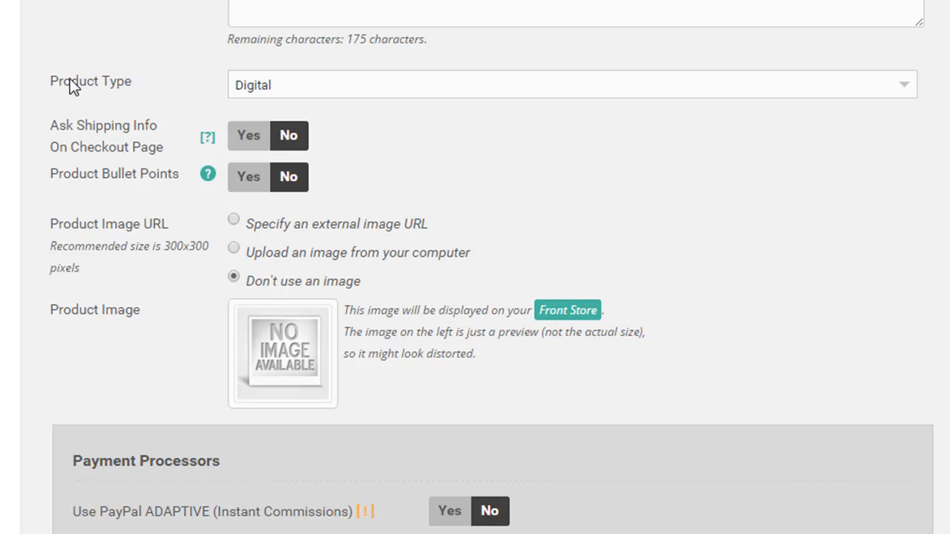
scroll("down", 3)
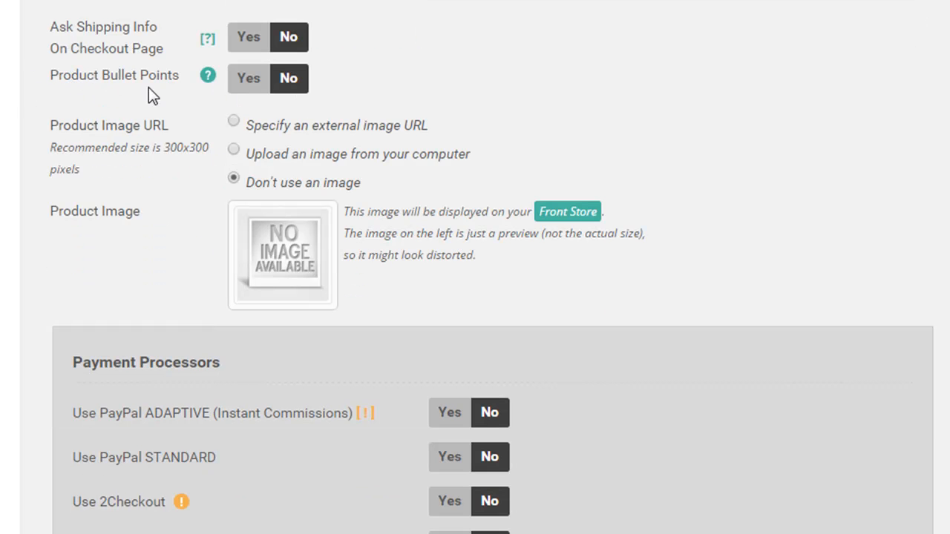
left_click(249, 77)
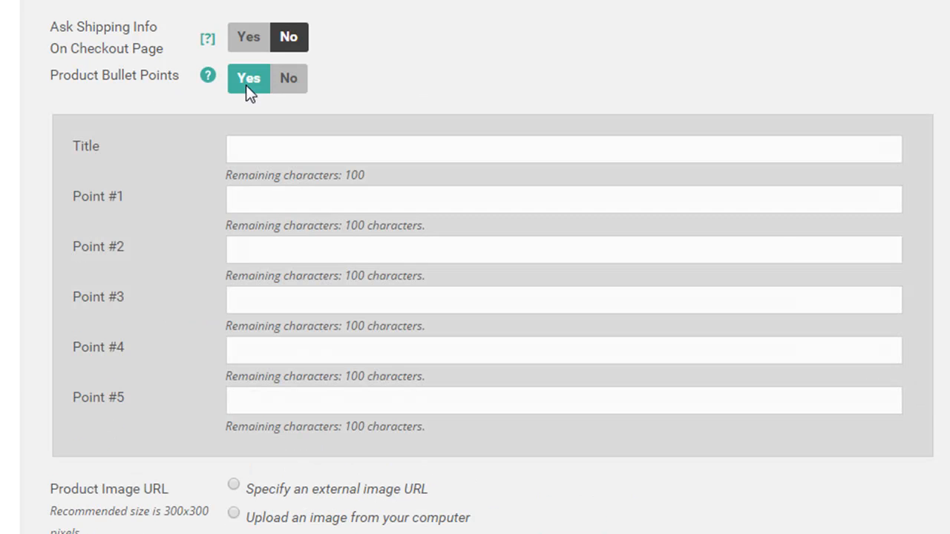
left_click(288, 77)
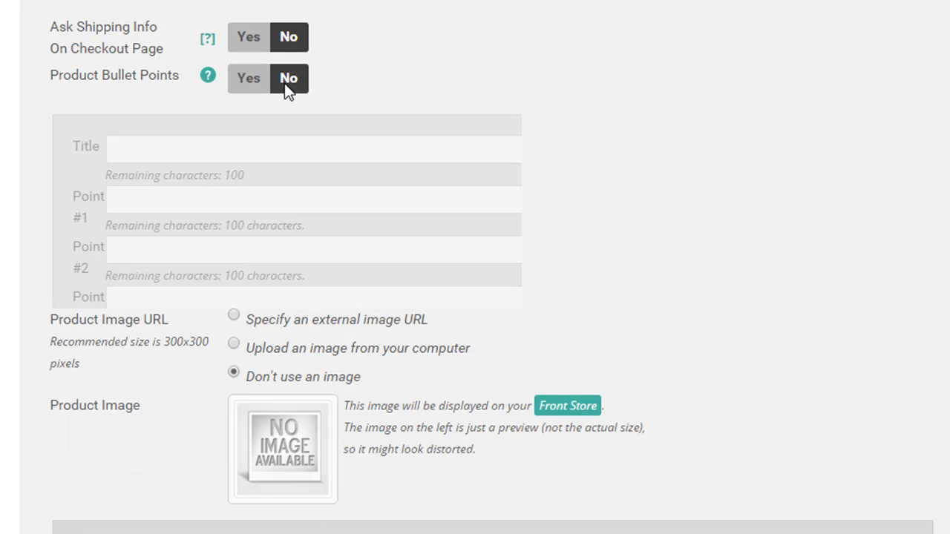
left_click(288, 77)
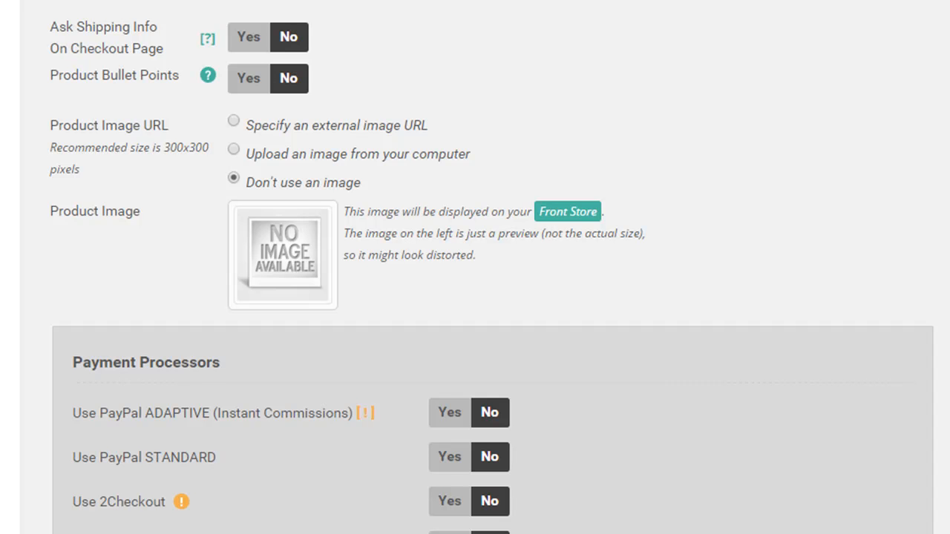
mouse_move(543, 235)
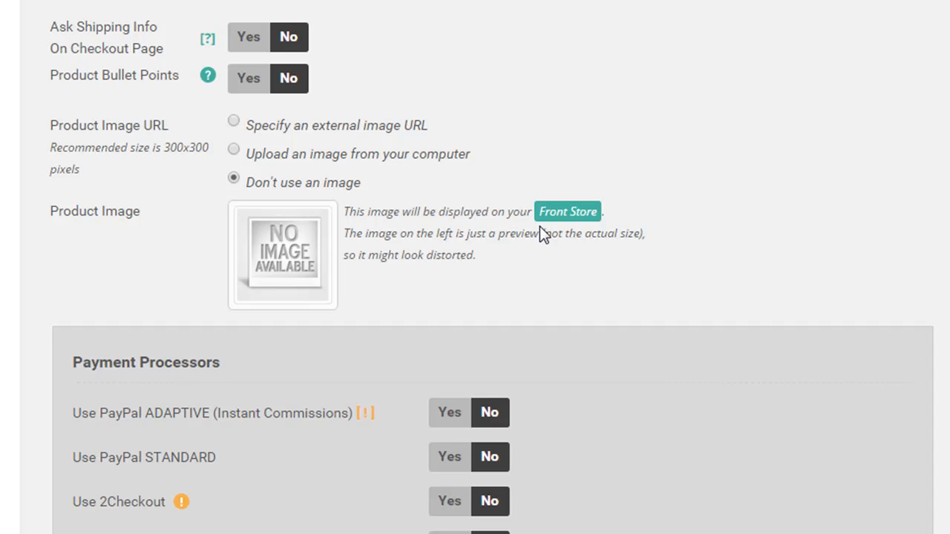
- Upload book.jpg from the sales letter images folder as the product image
scroll("down", 3)
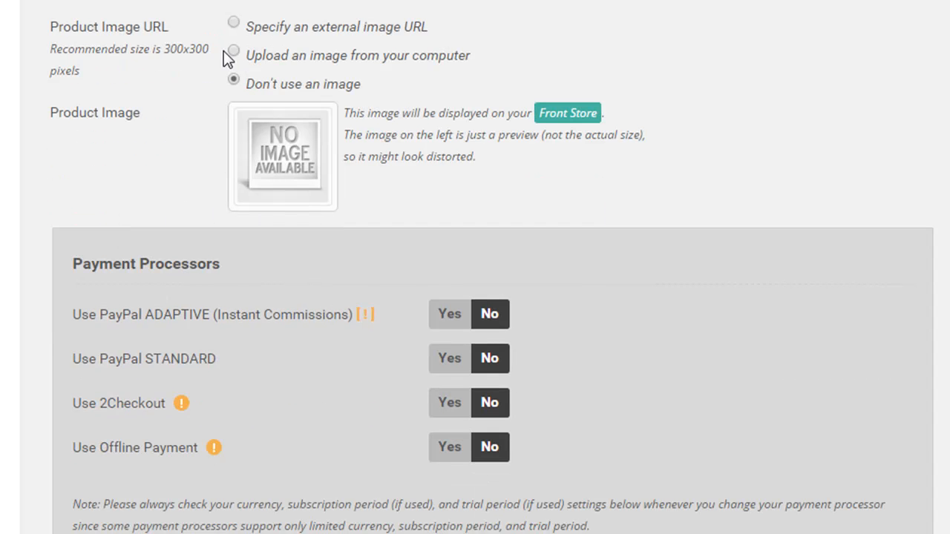
left_click(233, 55)
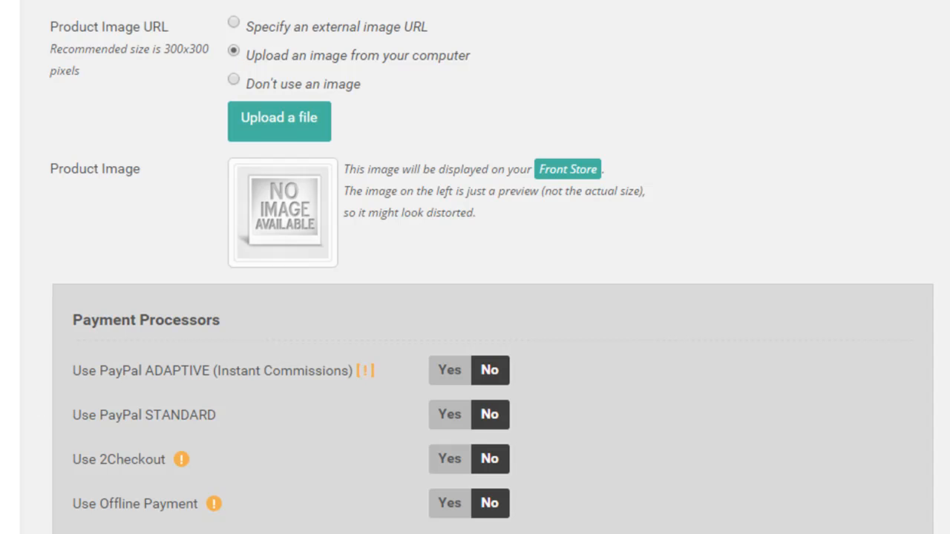
left_click(279, 120)
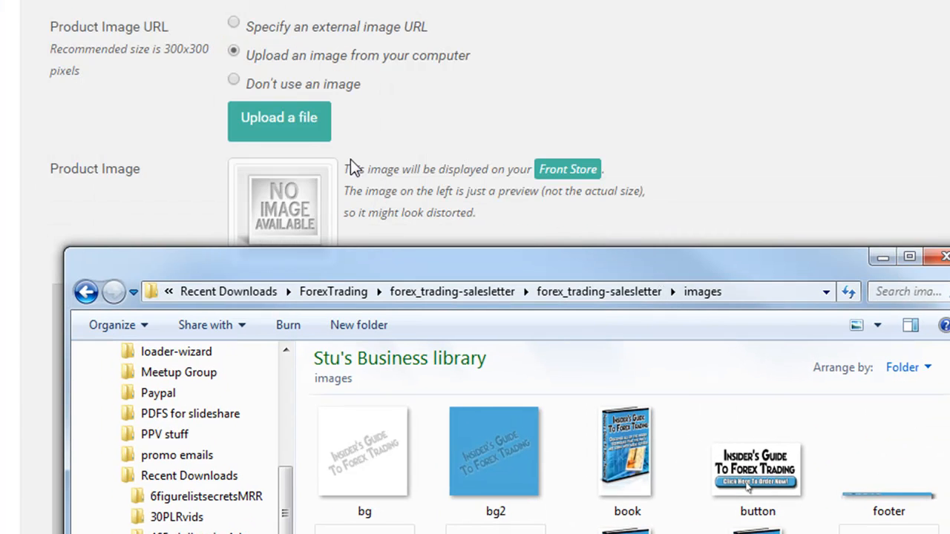
left_click(626, 451)
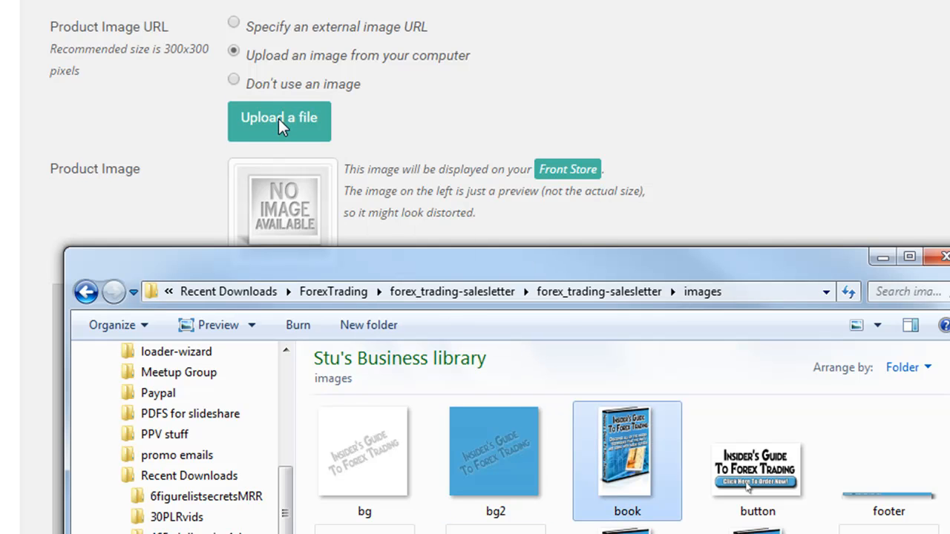
double_click(626, 451)
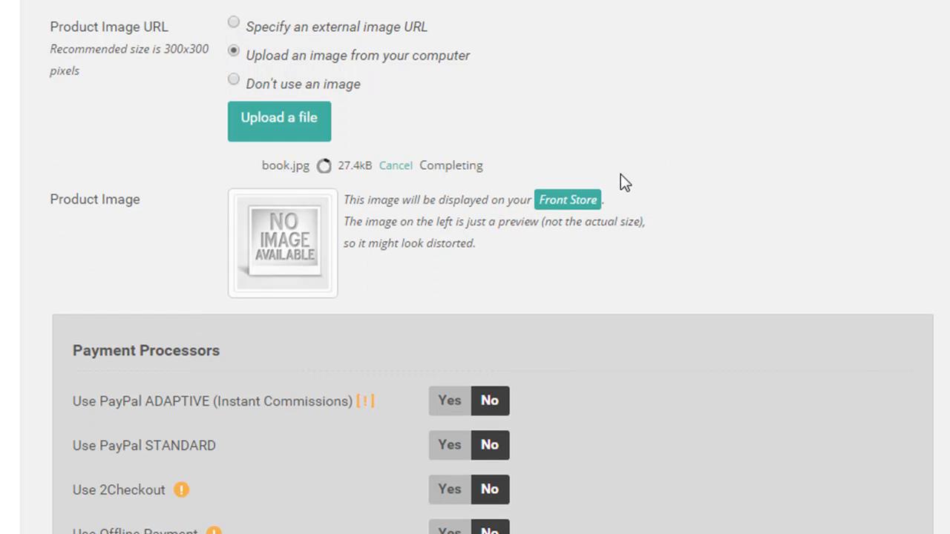
mouse_move(543, 122)
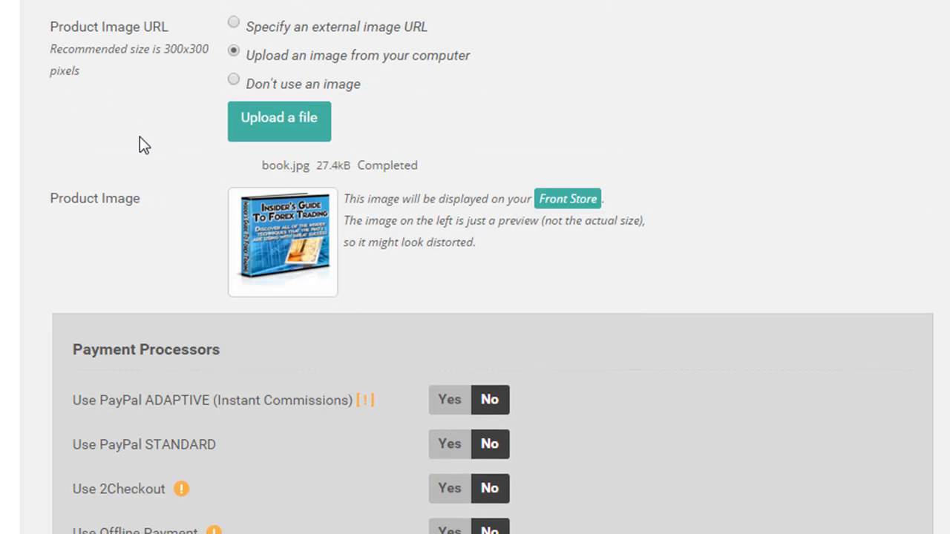
- Enable PayPal Adaptive instant commissions as payment processor and expand the Price details
scroll("down", 3)
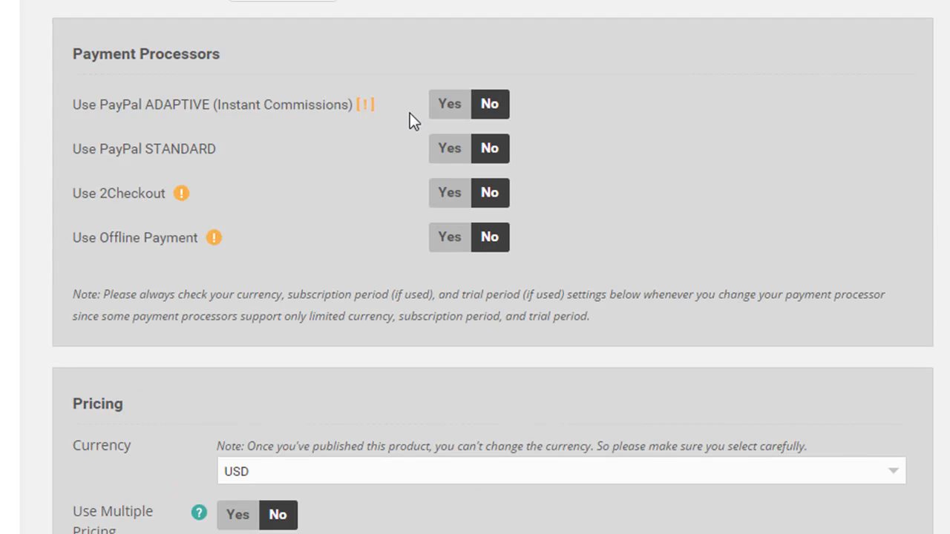
left_click(449, 103)
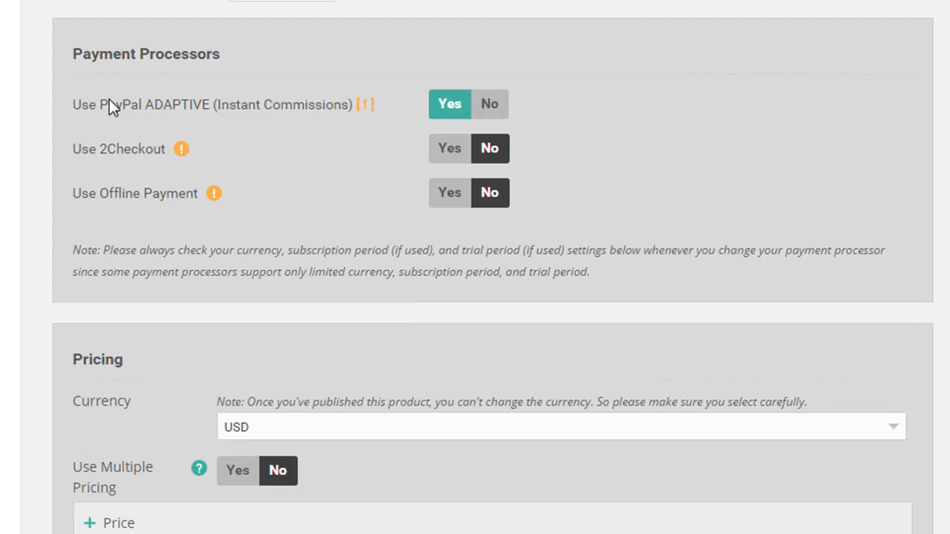
scroll("down", 3)
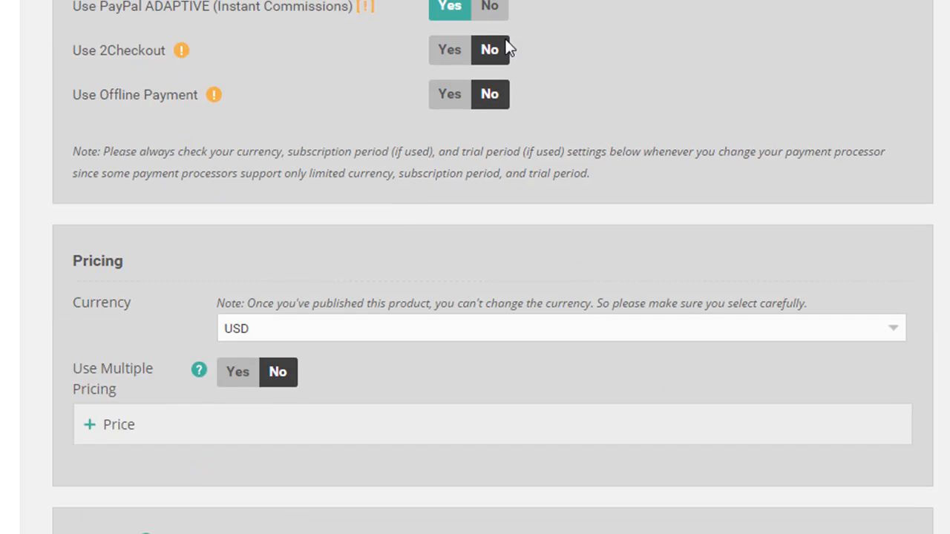
scroll("up", 3)
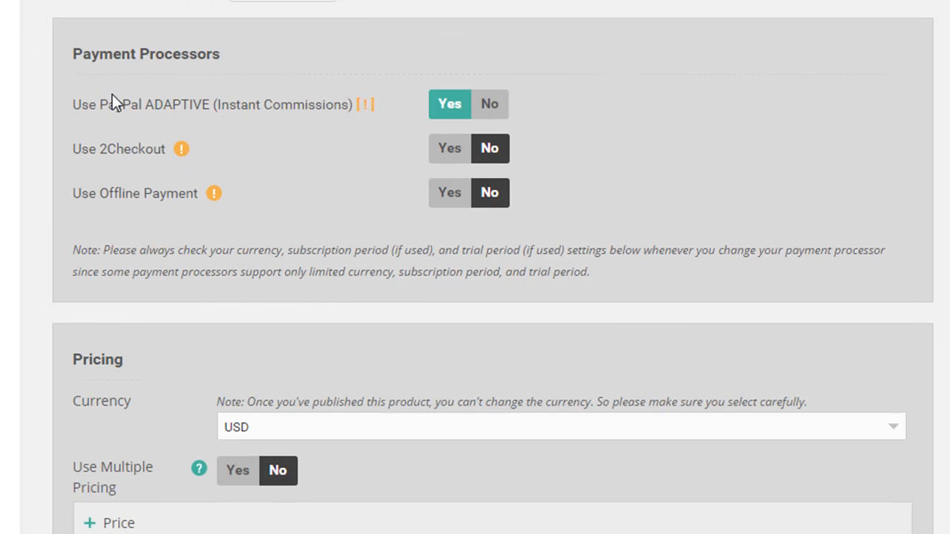
mouse_move(6, 112)
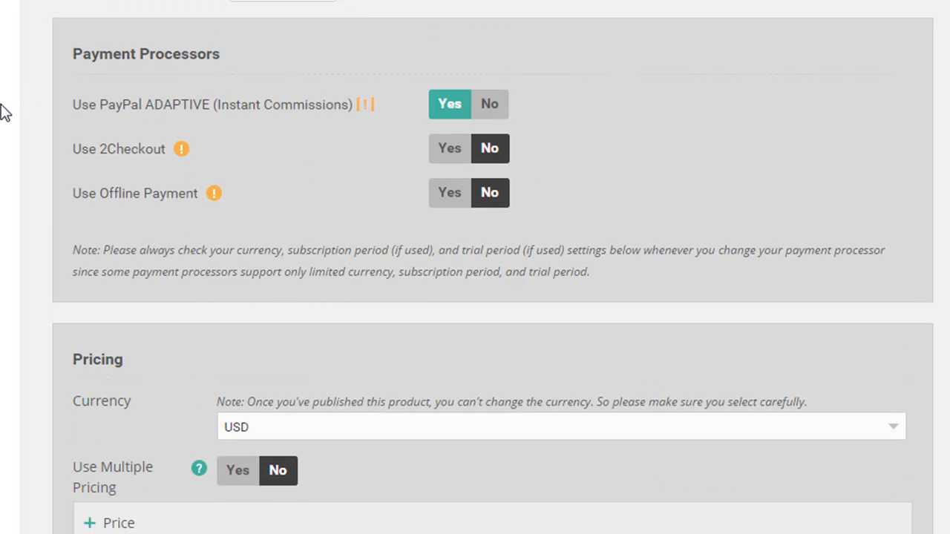
scroll("down", 3)
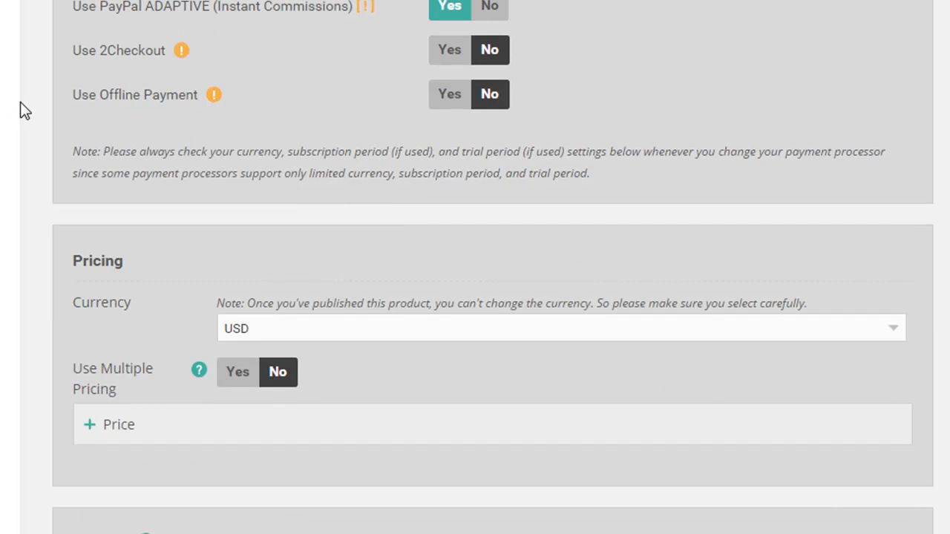
scroll("down", 3)
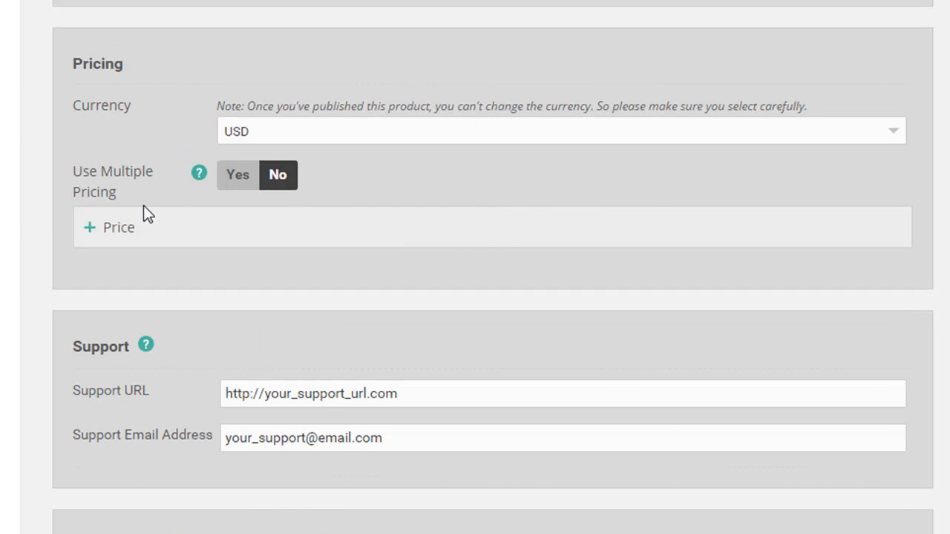
left_click(108, 227)
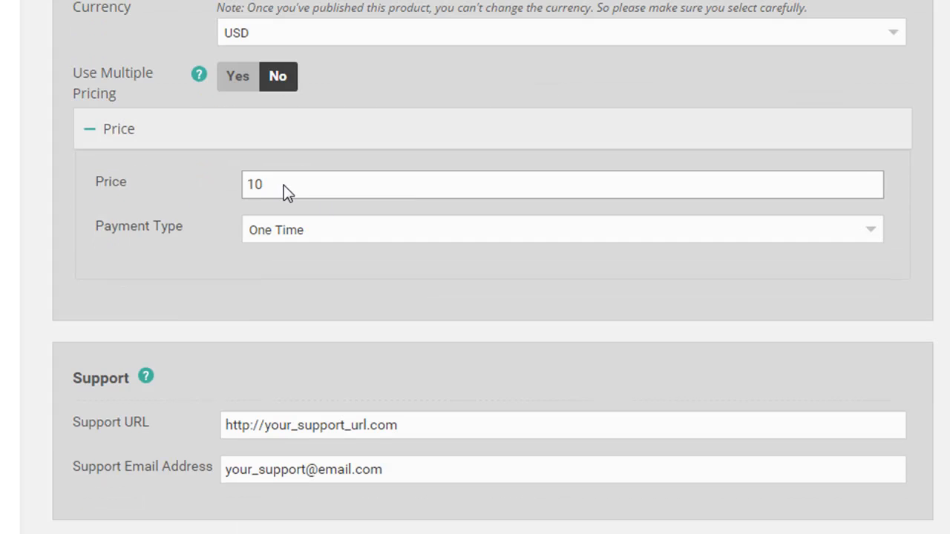
- Enter the seller's support URL and a support email address at stuartstirlingsupport.com
scroll("down", 3)
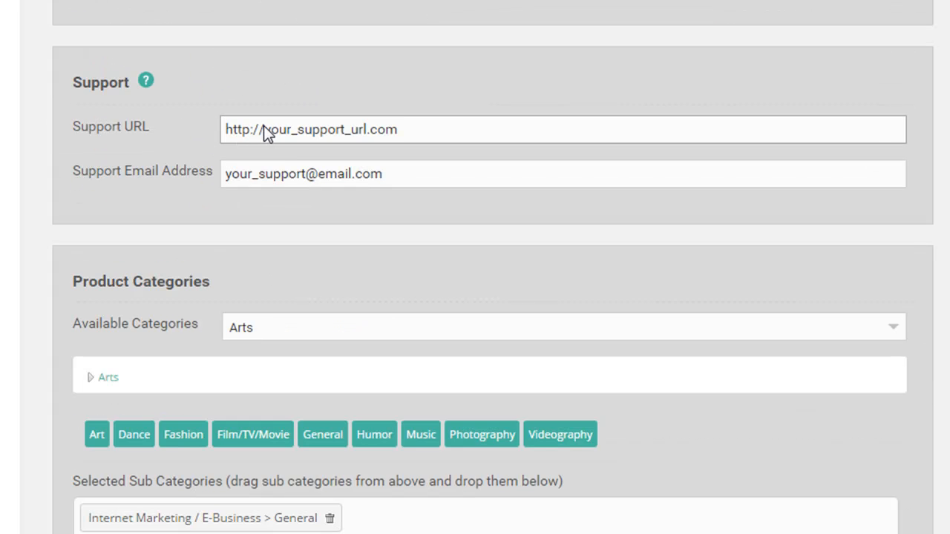
type("http://stuartstirling")
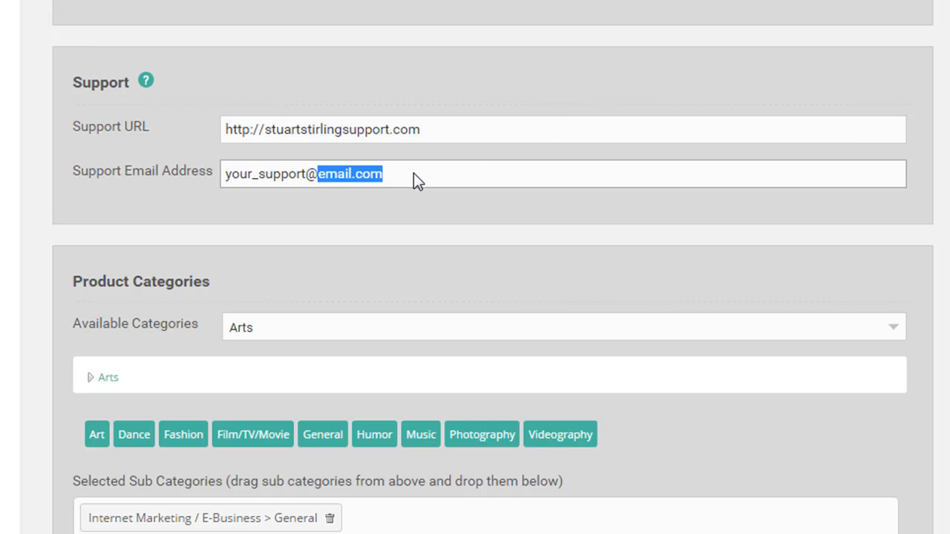
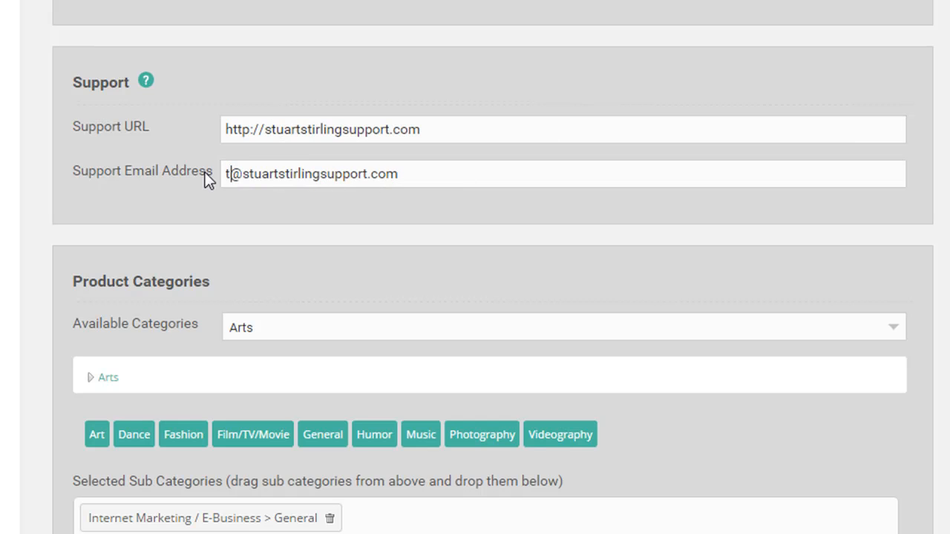
type("icket")
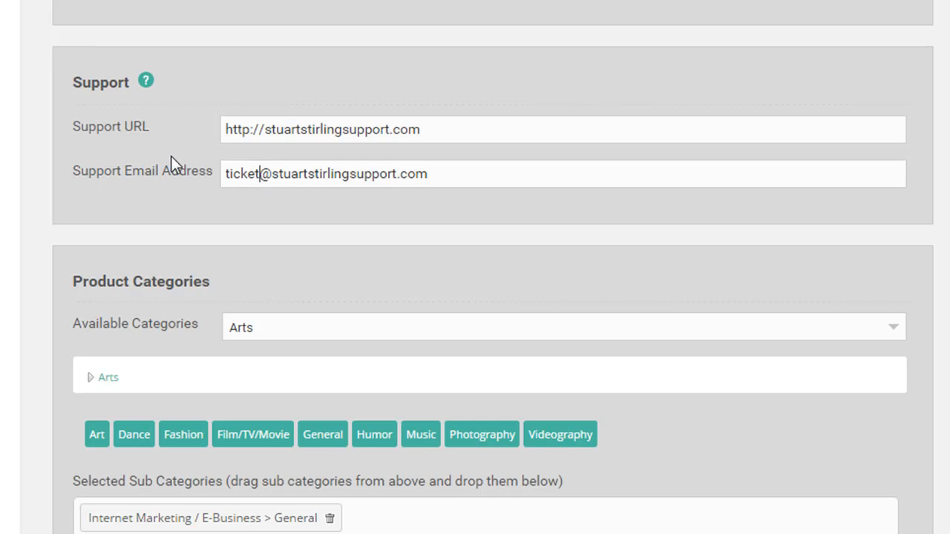
mouse_move(80, 148)
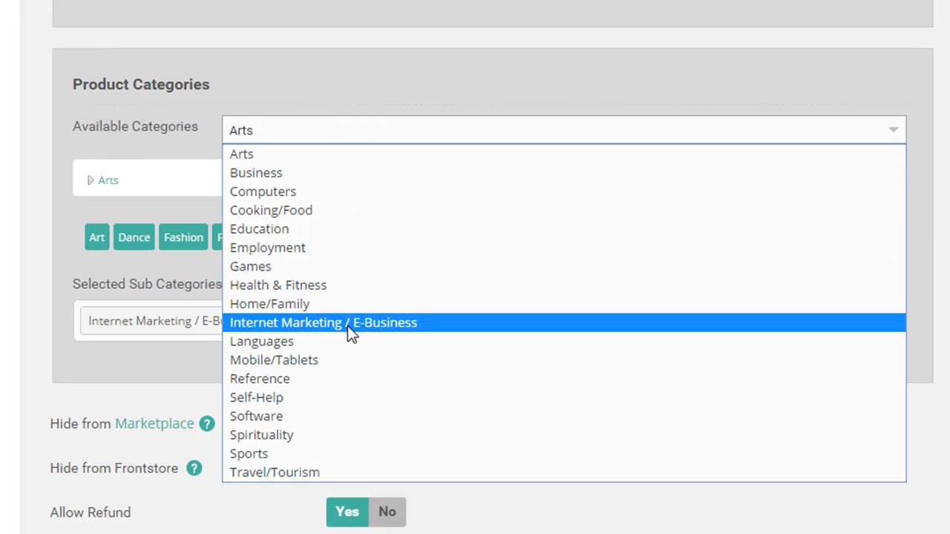
mouse_move(531, 332)
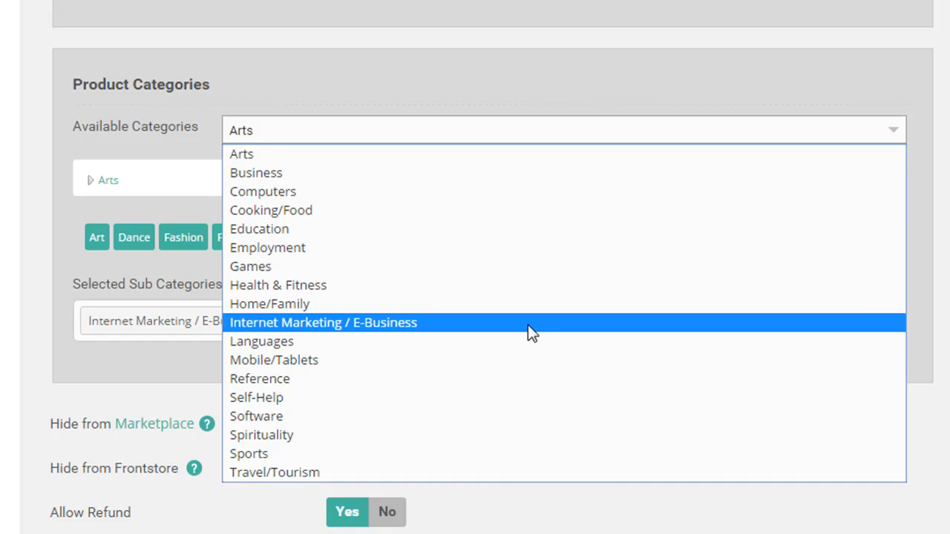
- Choose Internet Marketing / E-Business as the product category
left_click(324, 322)
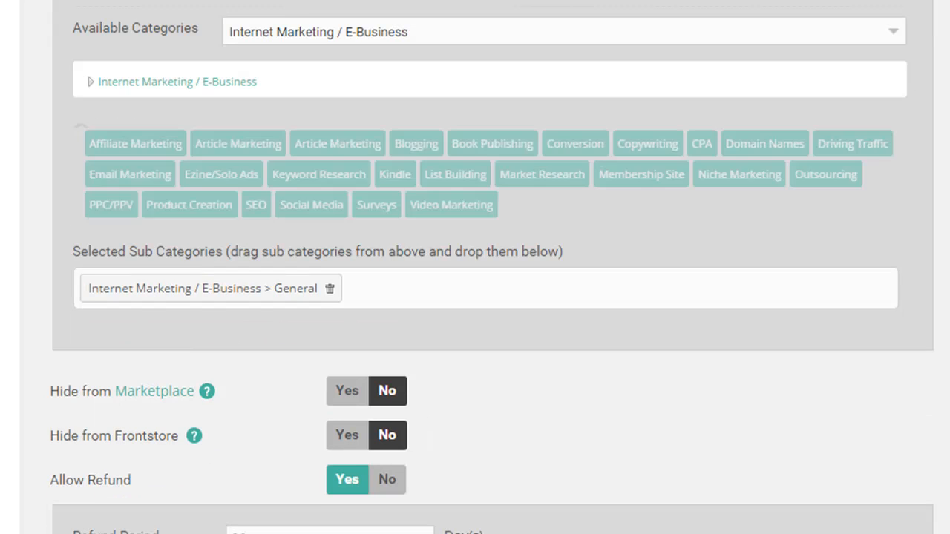
scroll("down", 3)
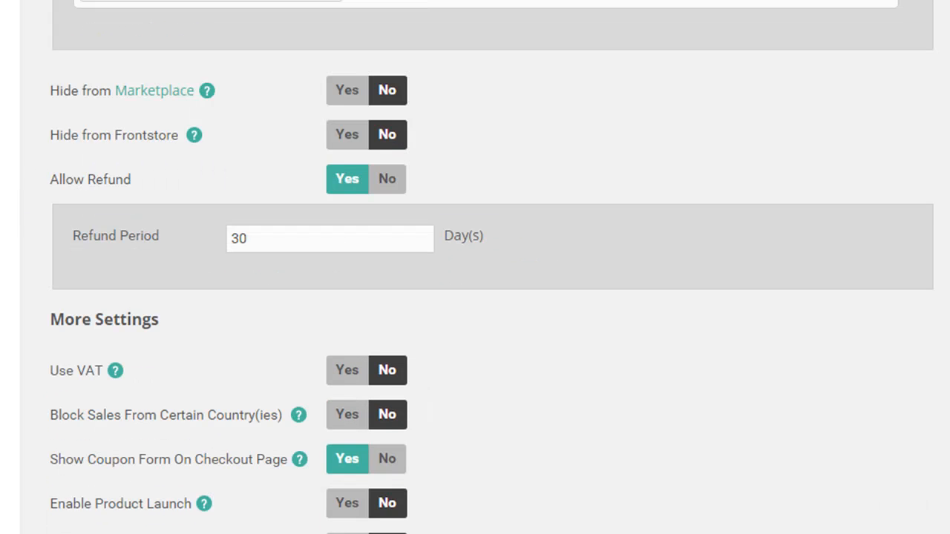
scroll("up", 3)
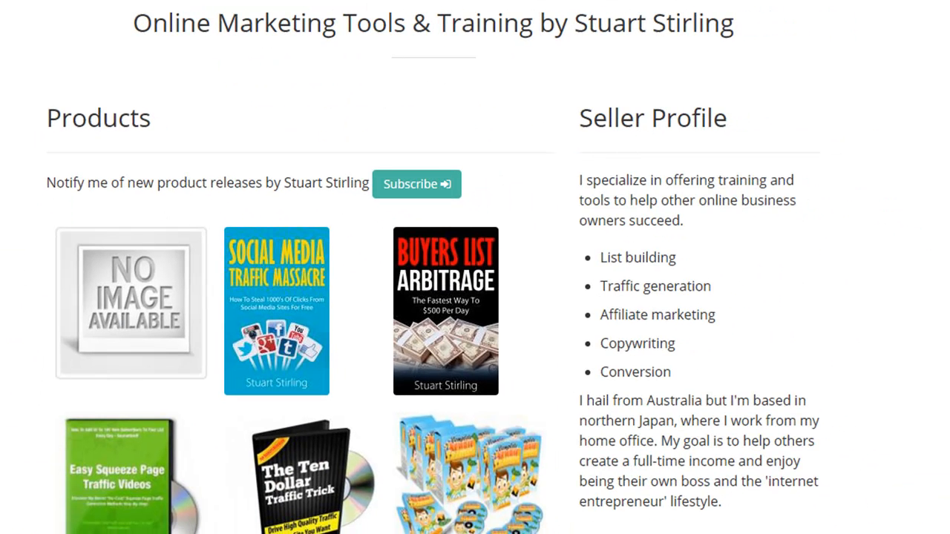
scroll("down", 3)
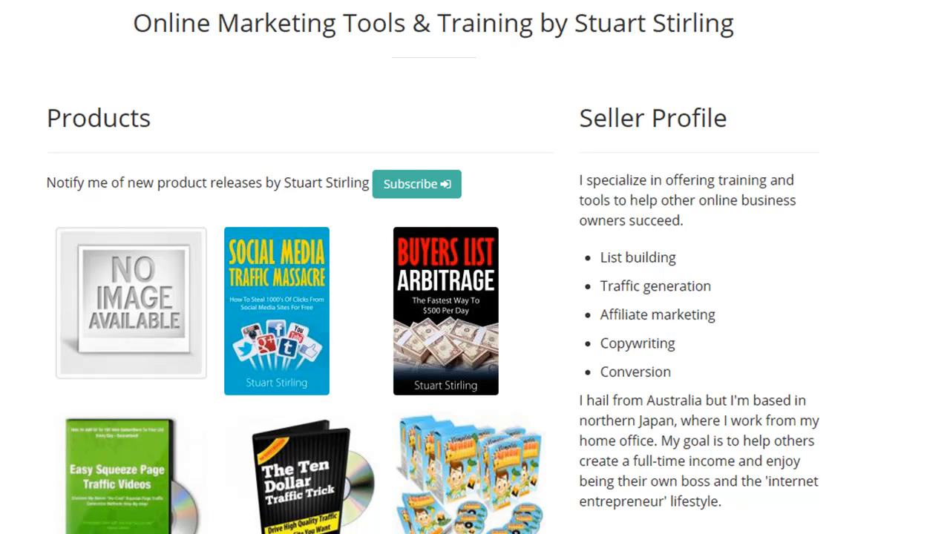
scroll("down", 3)
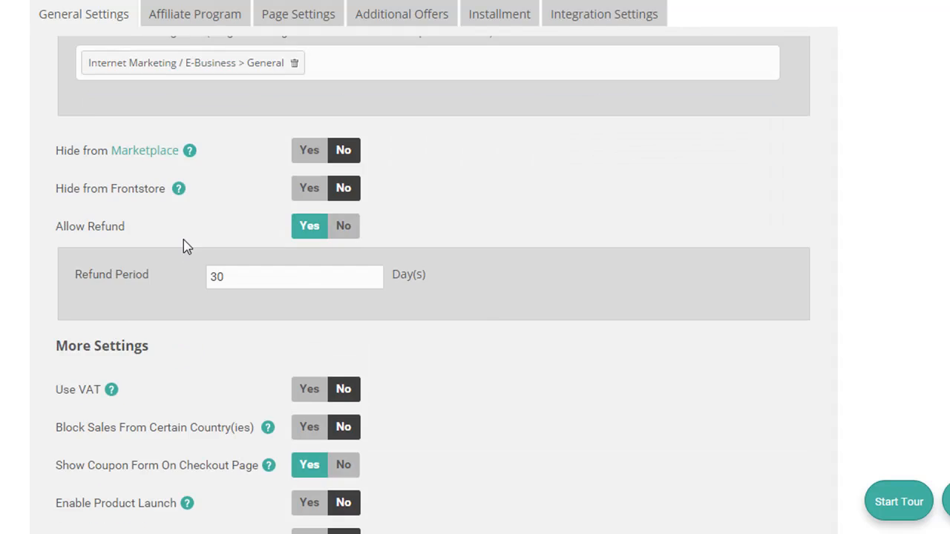
scroll("down", 3)
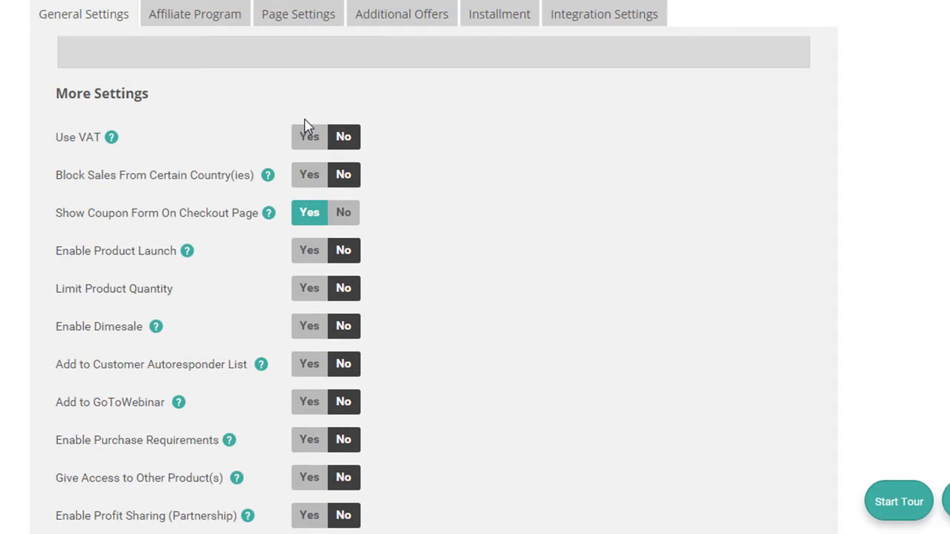
mouse_move(297, 144)
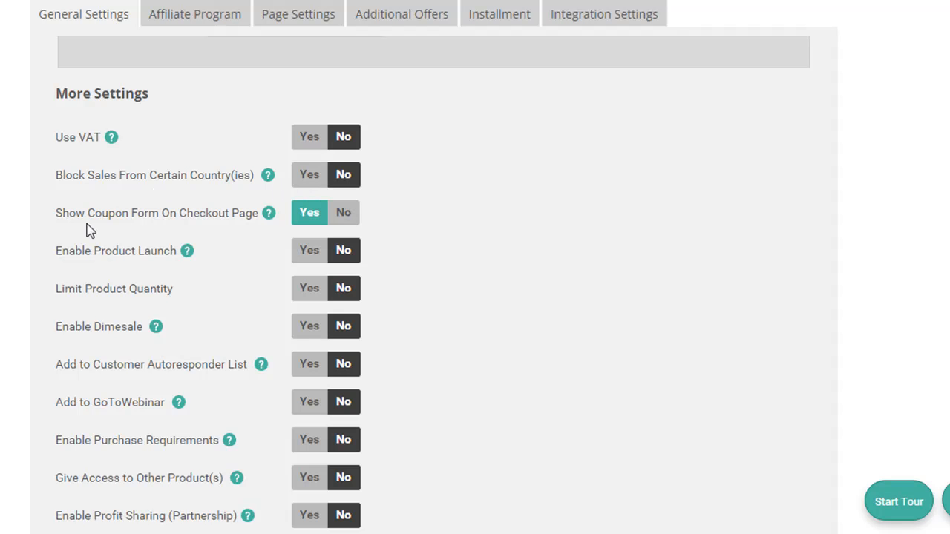
mouse_move(208, 234)
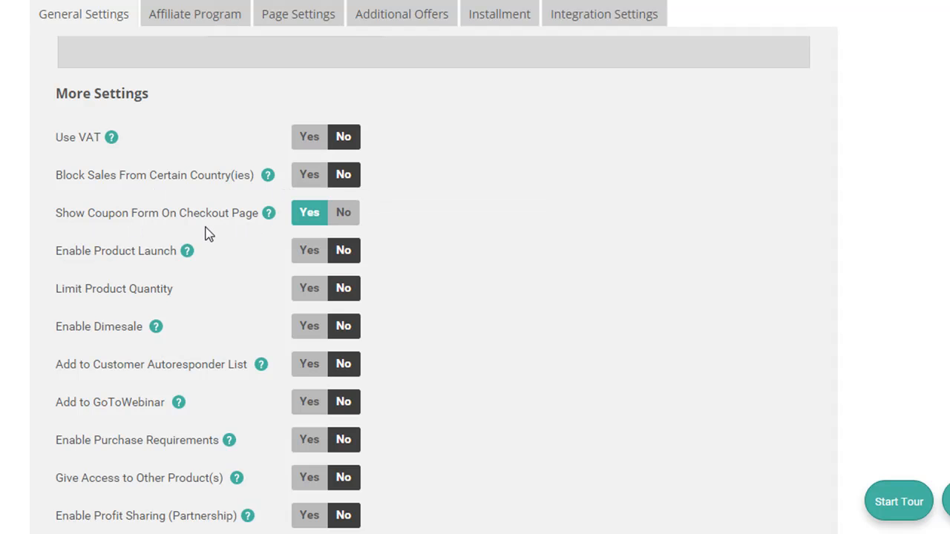
scroll("down", 3)
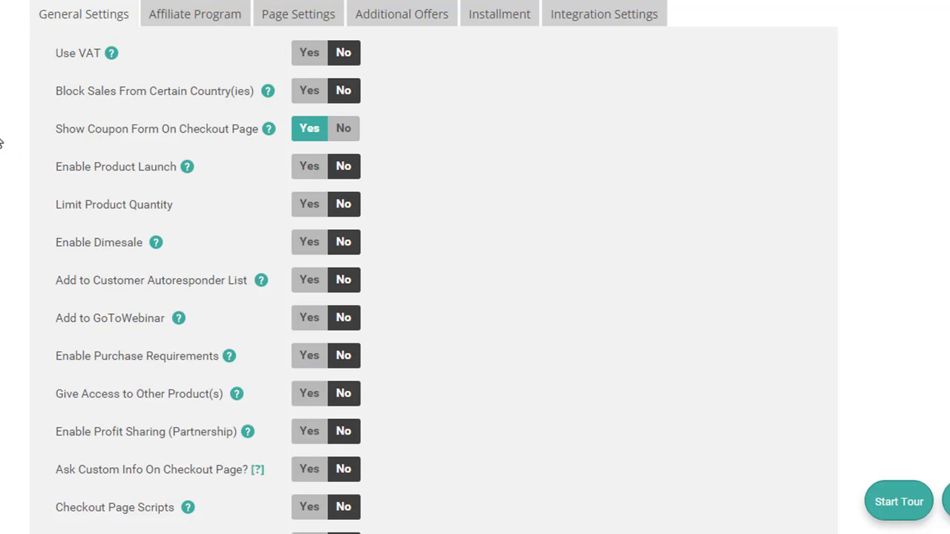
mouse_move(3, 166)
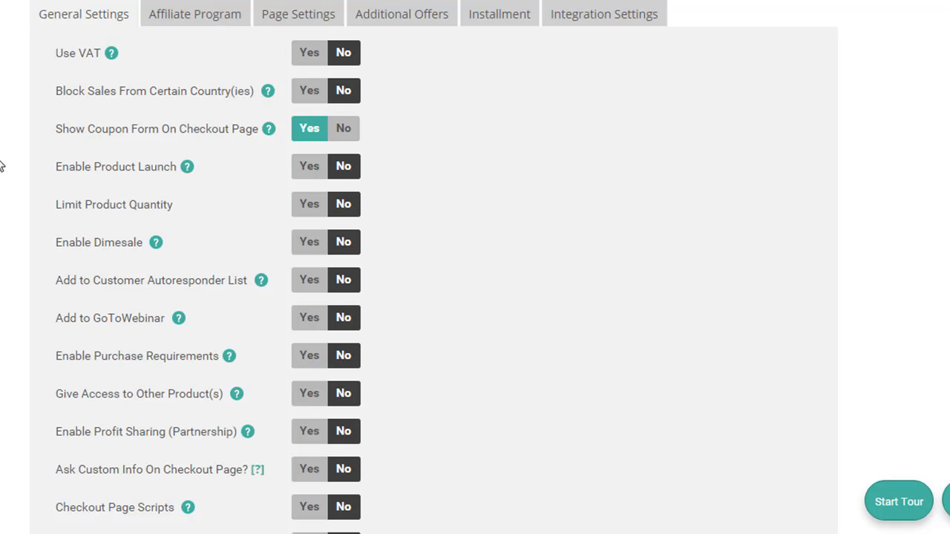
scroll("down", 3)
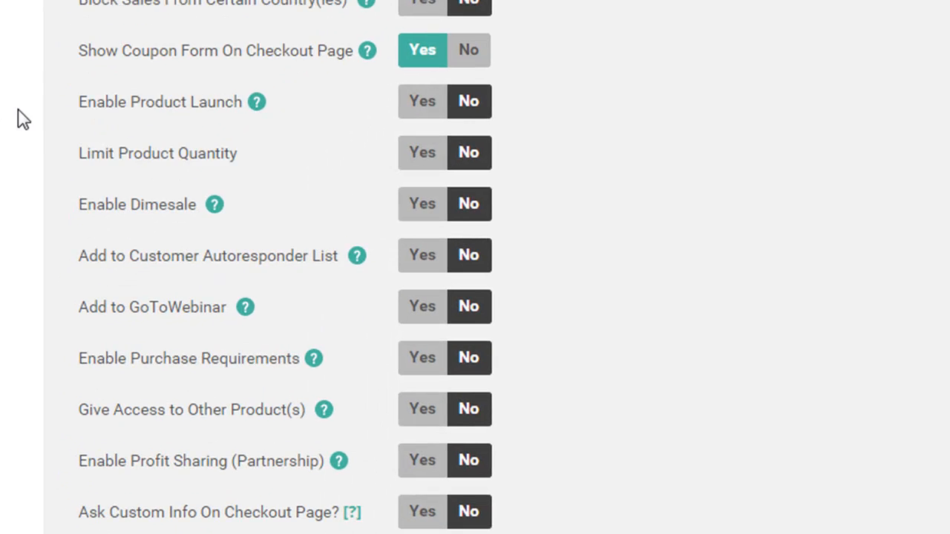
scroll("down", 3)
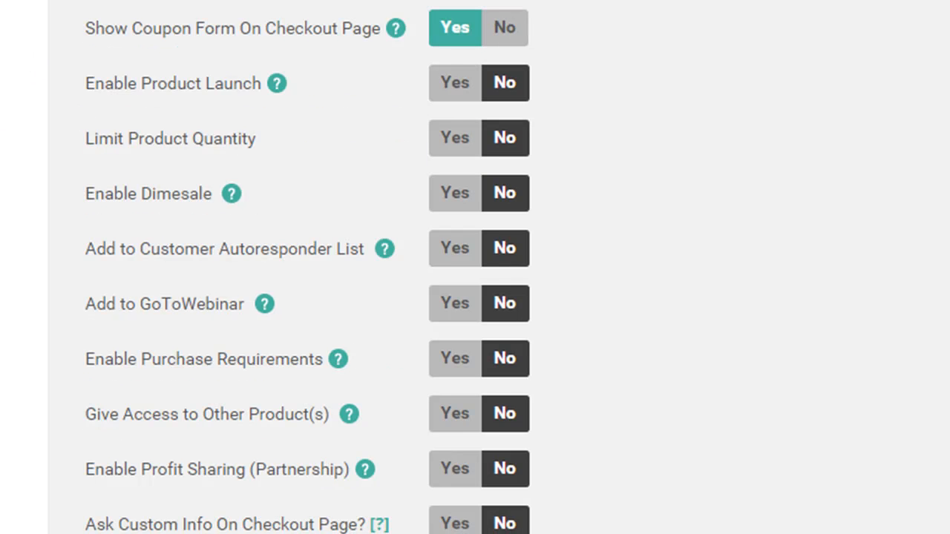
scroll("down", 3)
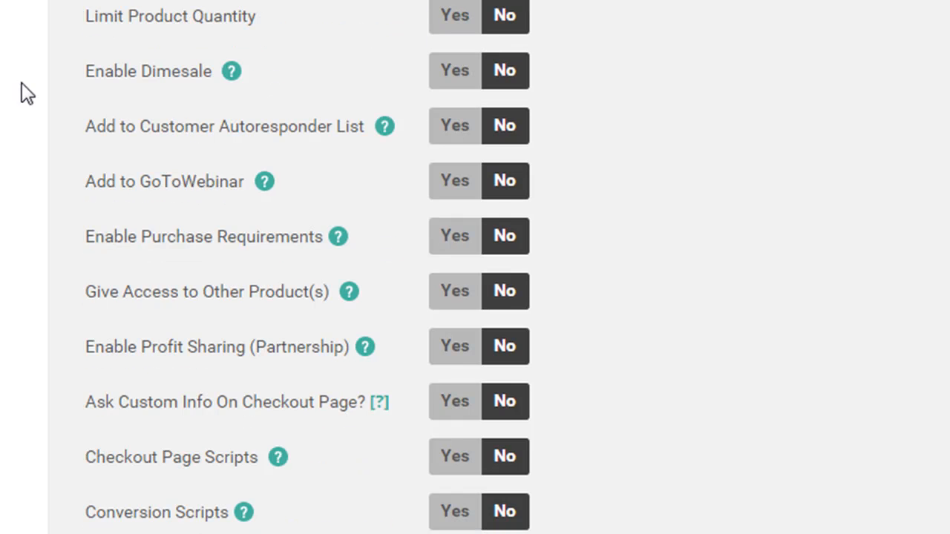
mouse_move(20, 137)
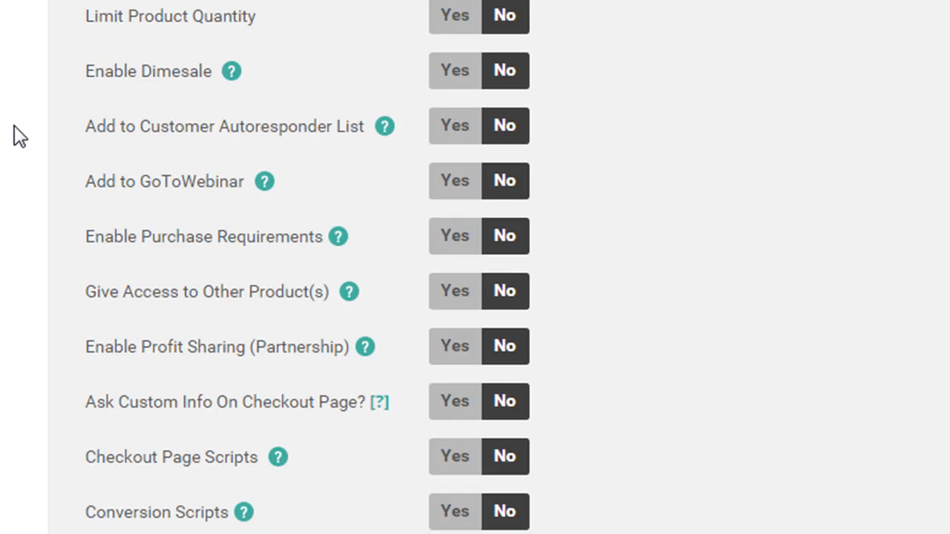
scroll("down", 3)
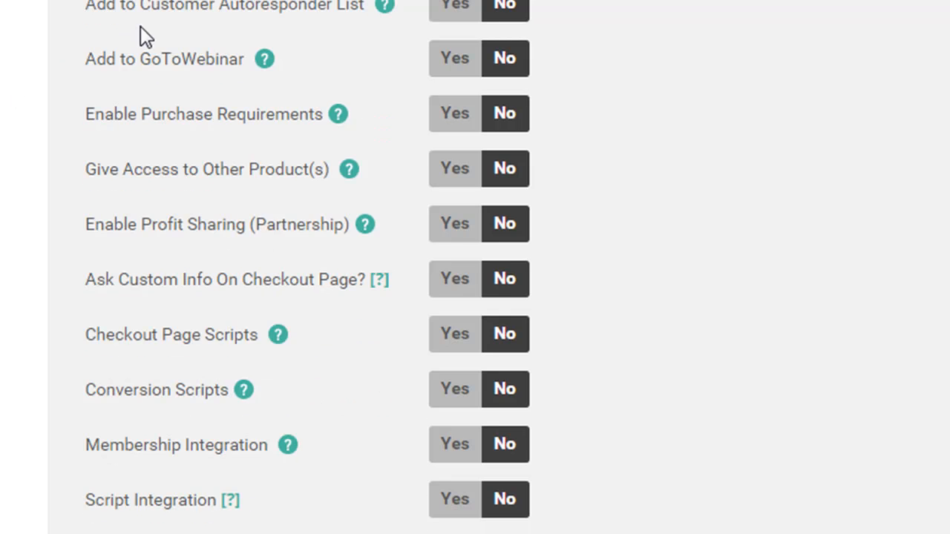
- Set Add to Customer Autoresponder List to Yes, keeping the manually pasted autoresponder code option
left_click(454, 6)
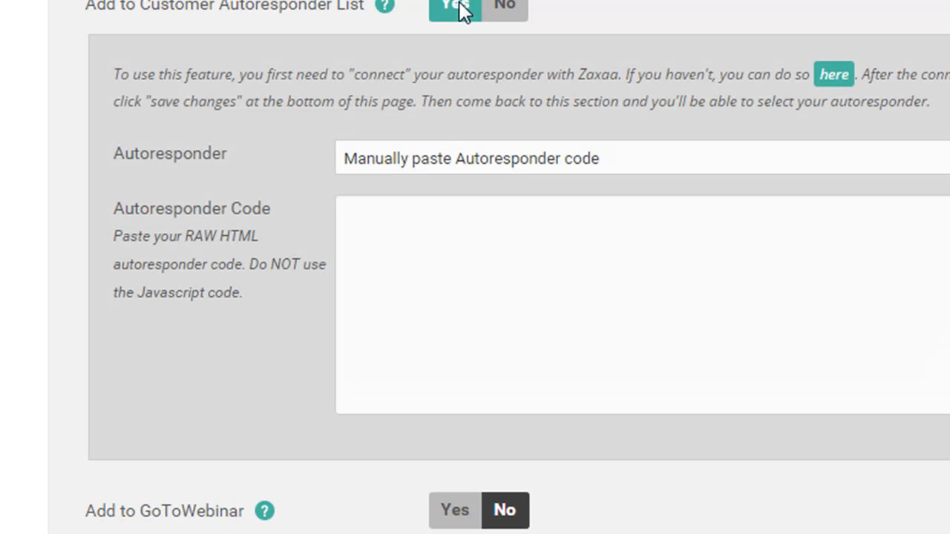
left_click(472, 157)
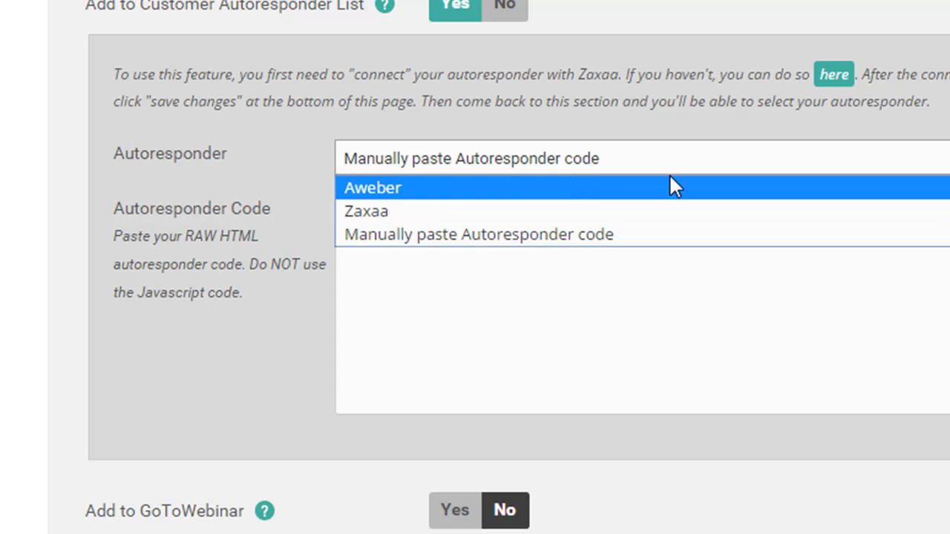
left_click(478, 235)
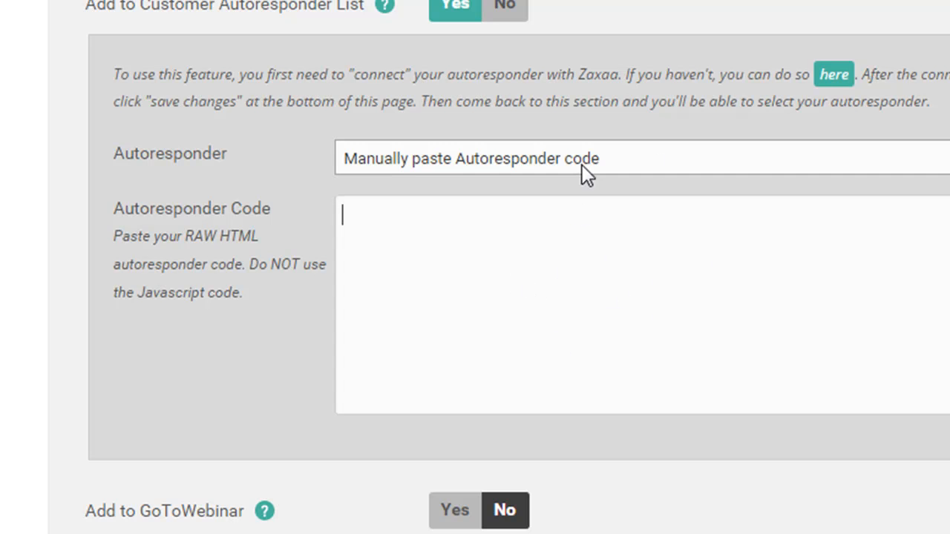
left_click(471, 158)
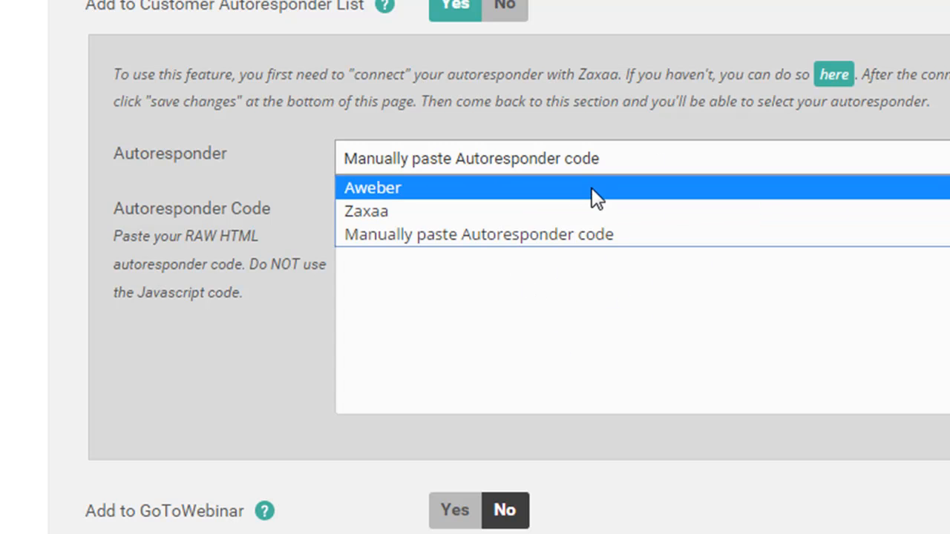
left_click(365, 210)
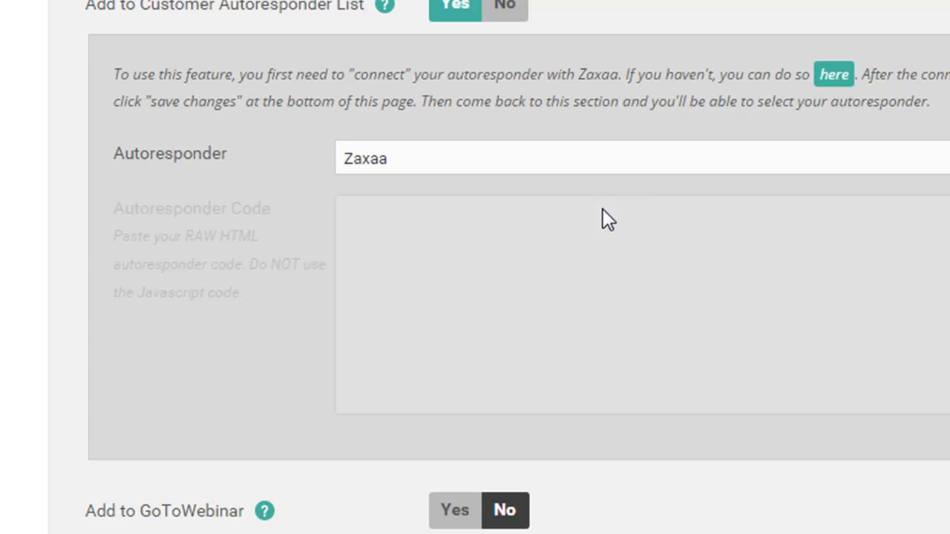
scroll("down", 3)
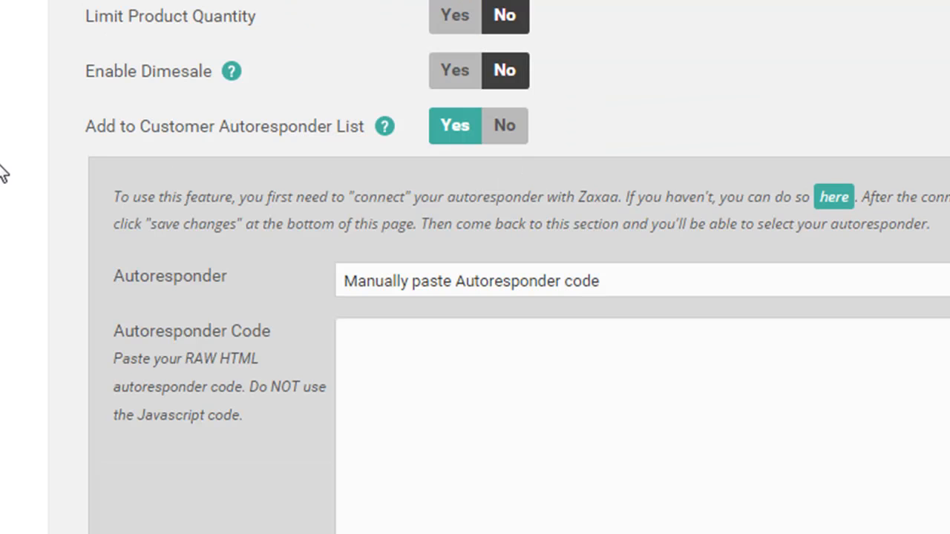
scroll("down", 3)
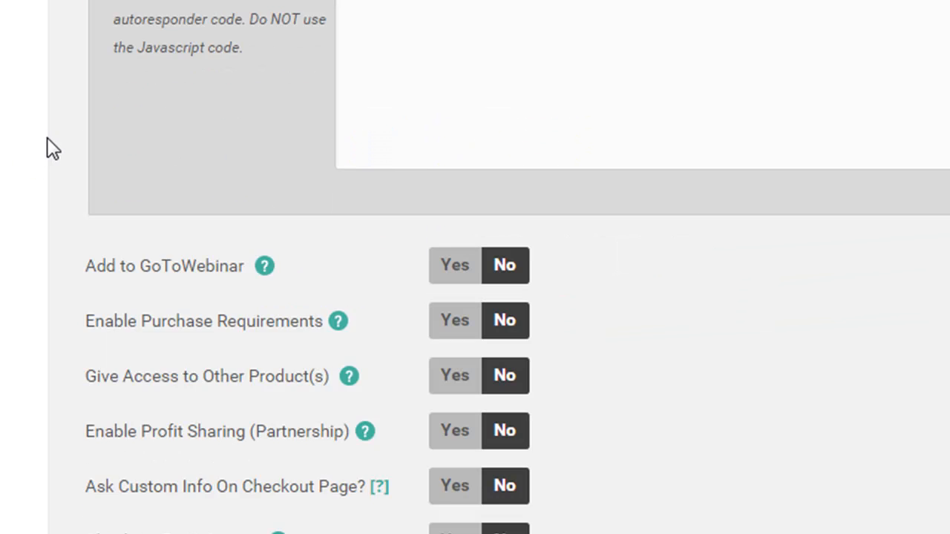
scroll("down", 3)
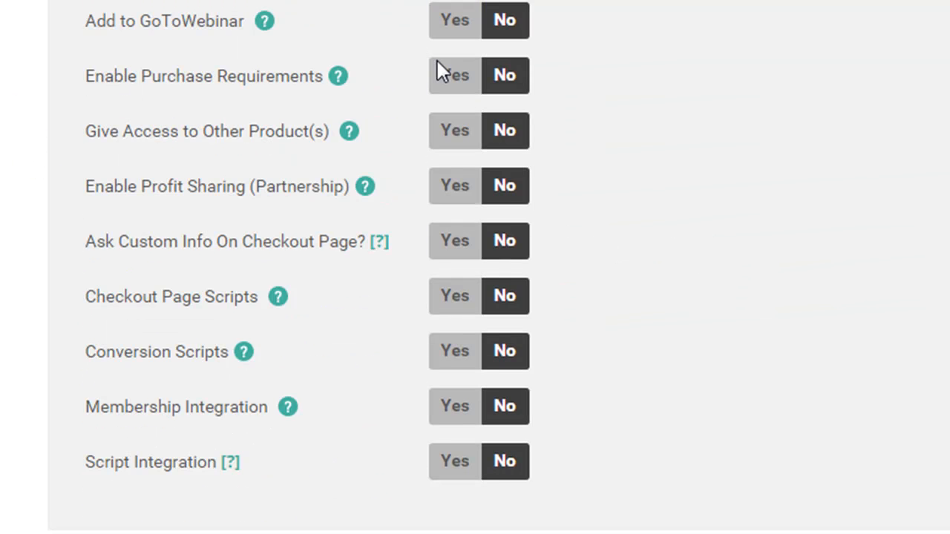
mouse_move(412, 88)
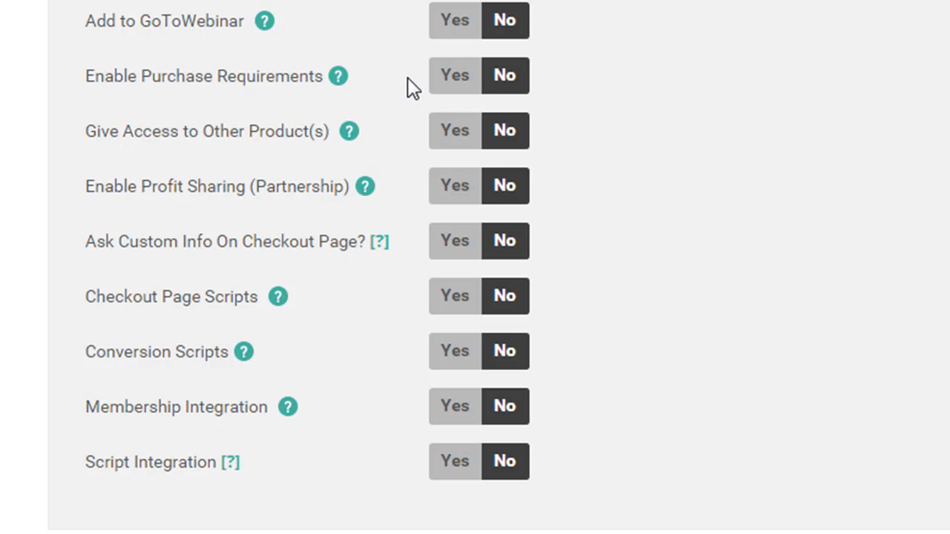
mouse_move(139, 319)
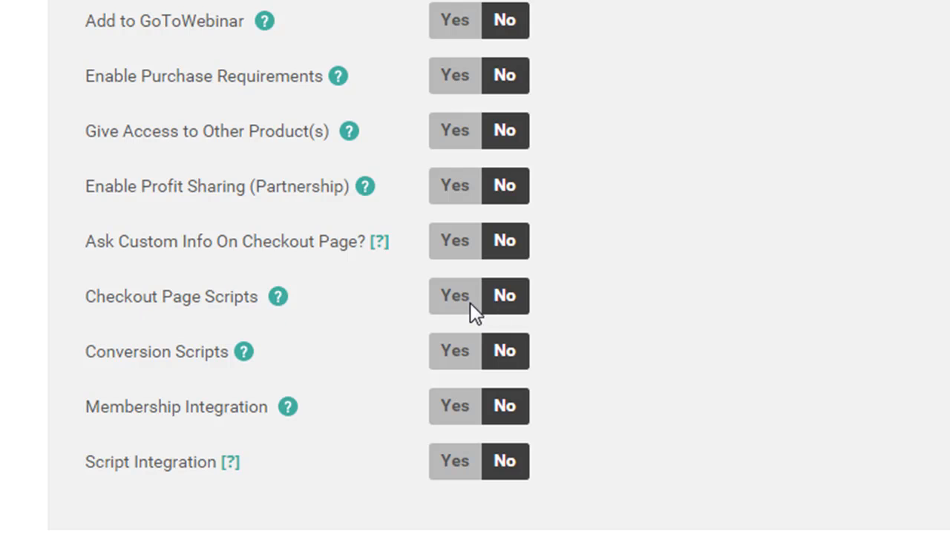
mouse_move(449, 311)
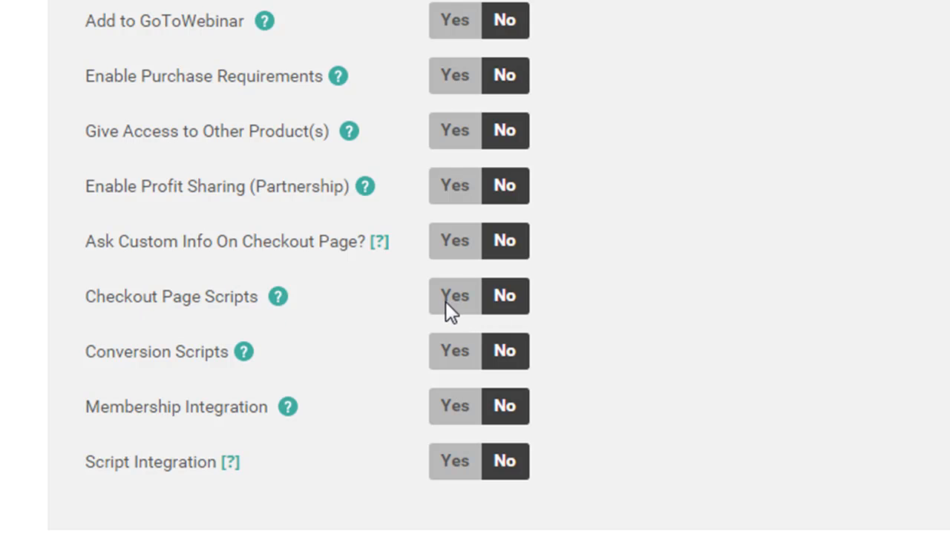
mouse_move(454, 409)
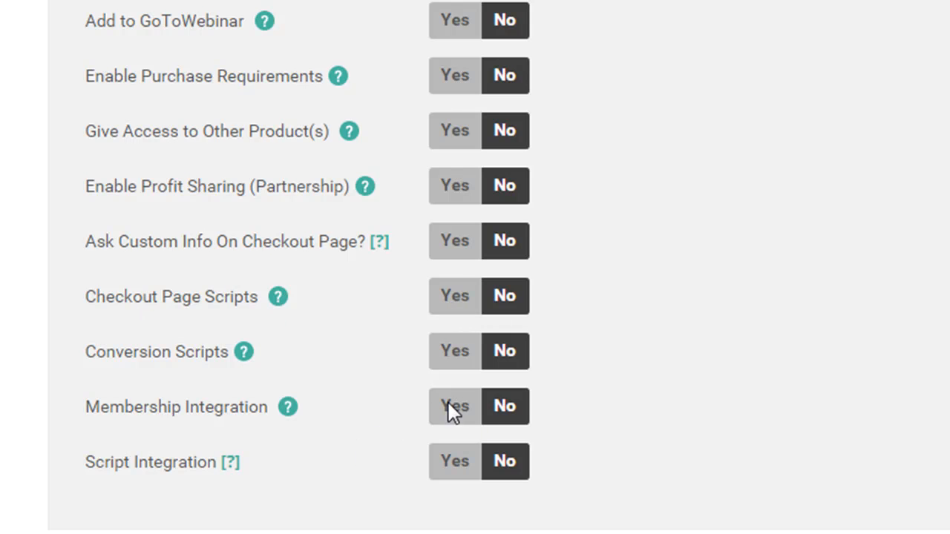
scroll("down", 3)
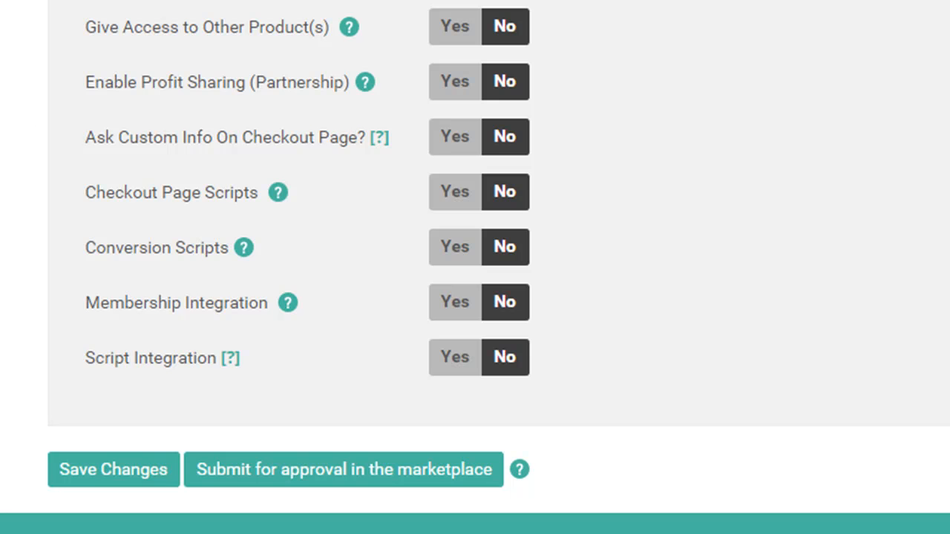
scroll("up", 3)
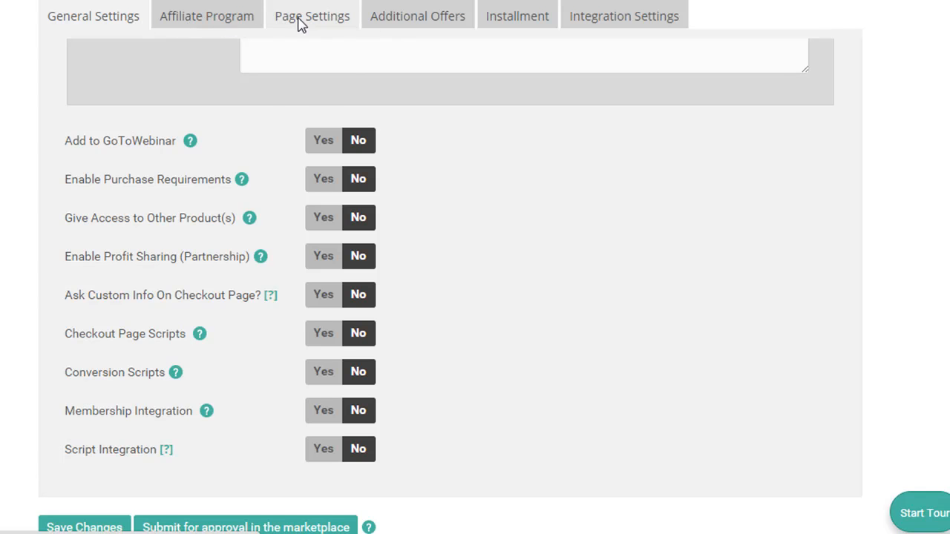
- In Page Settings set Use Hosted Sales Page to Yes and reach the Sales Page Content editor
left_click(311, 15)
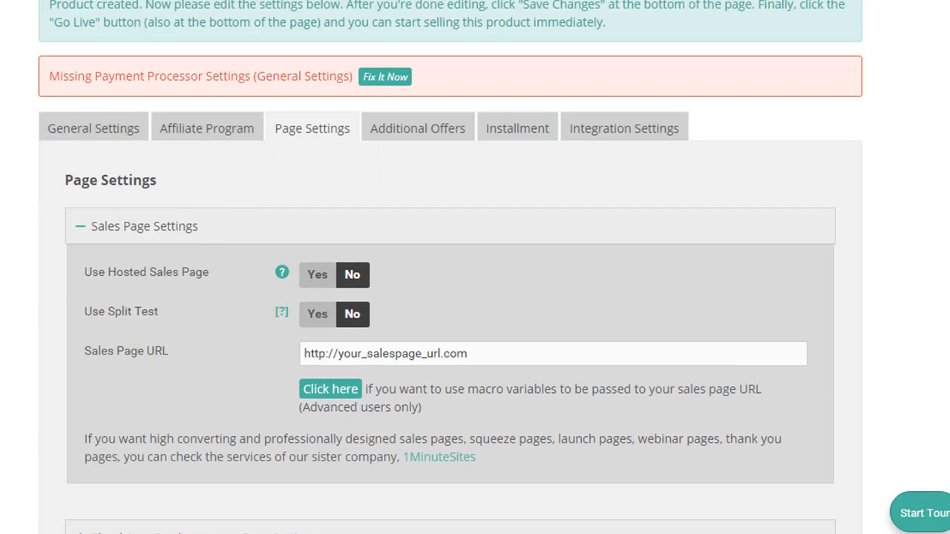
scroll("down", 3)
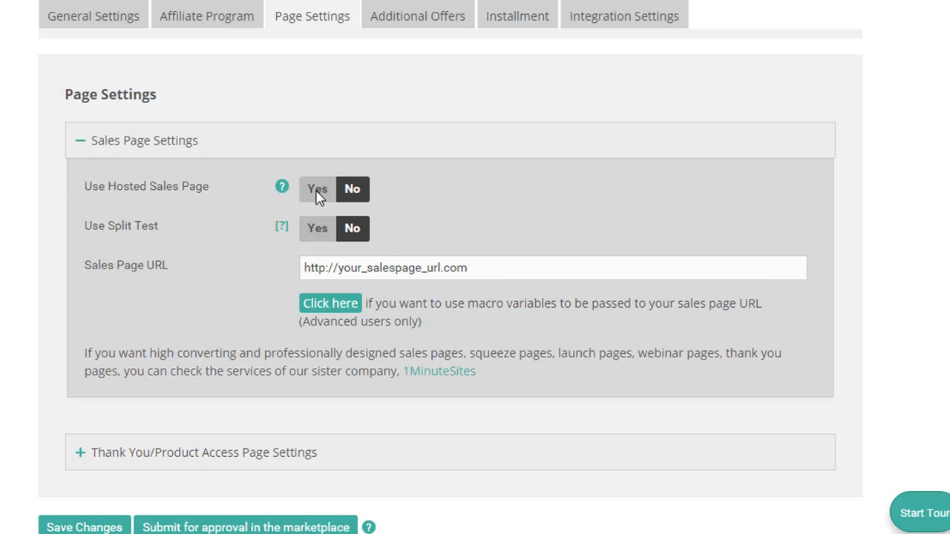
left_click(317, 188)
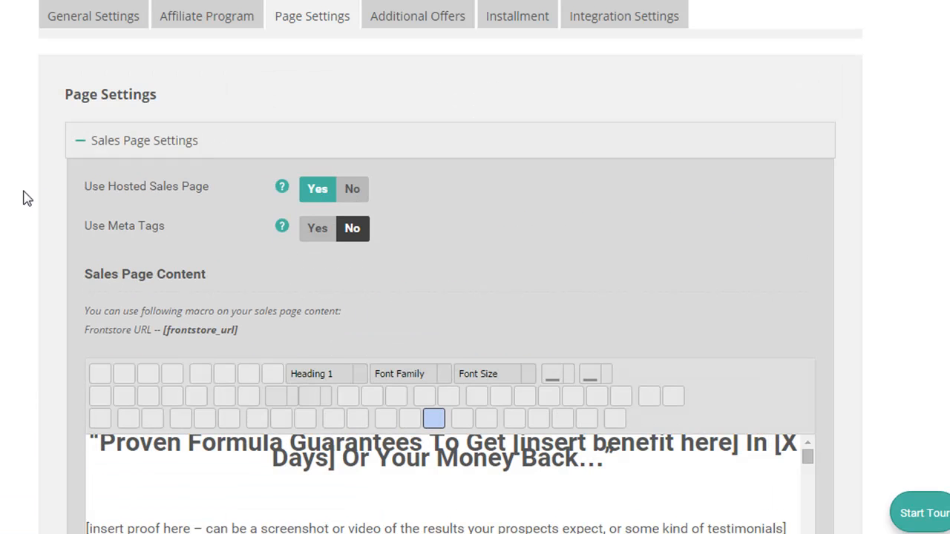
scroll("down", 3)
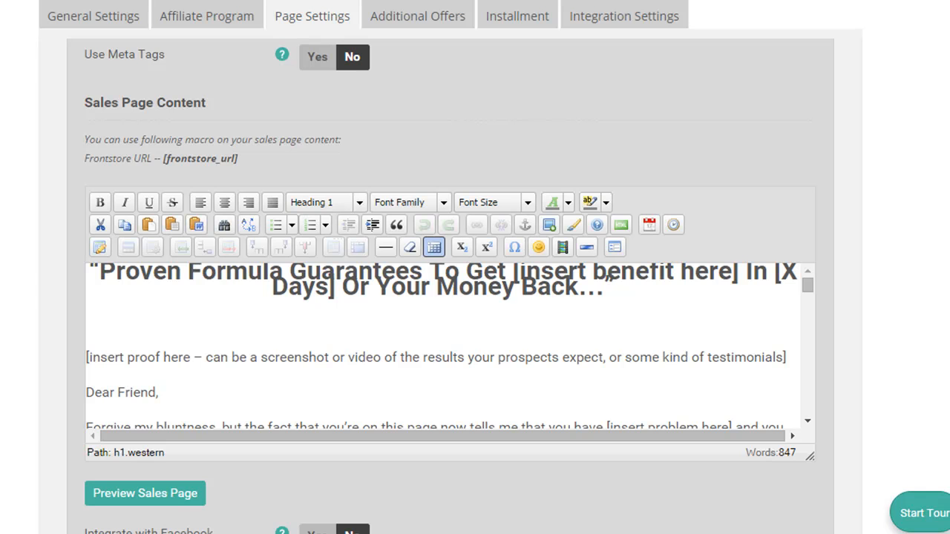
mouse_move(853, 457)
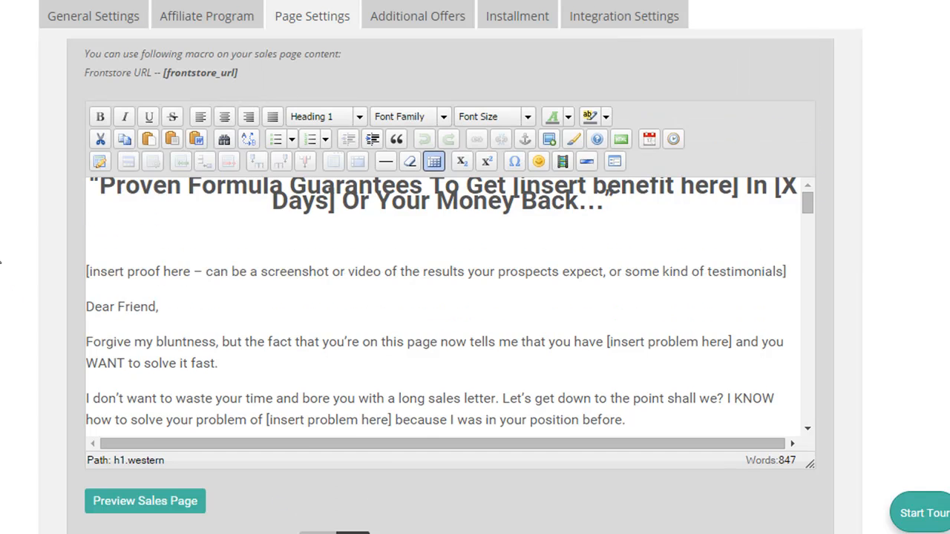
scroll("down", 3)
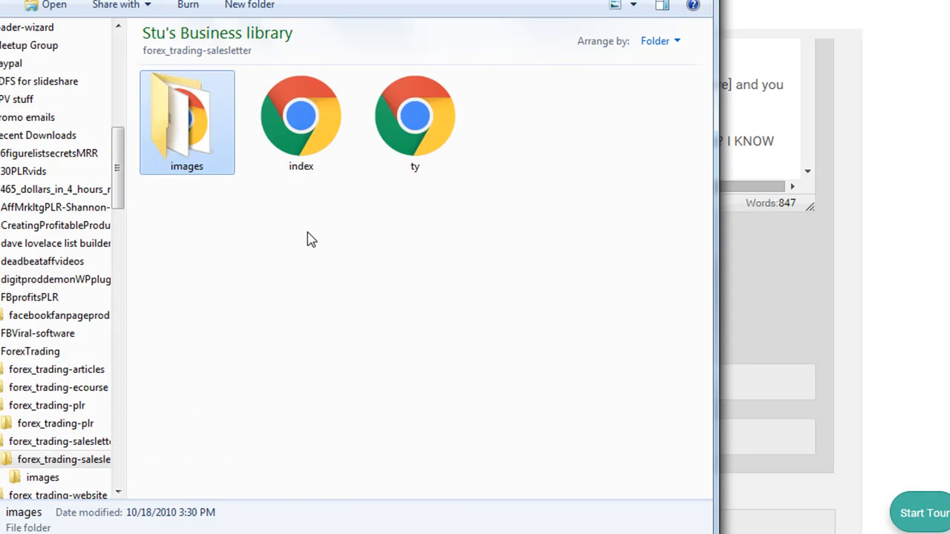
- Open the index file from the forex_trading-salesletter folder in Chrome
left_click(299, 122)
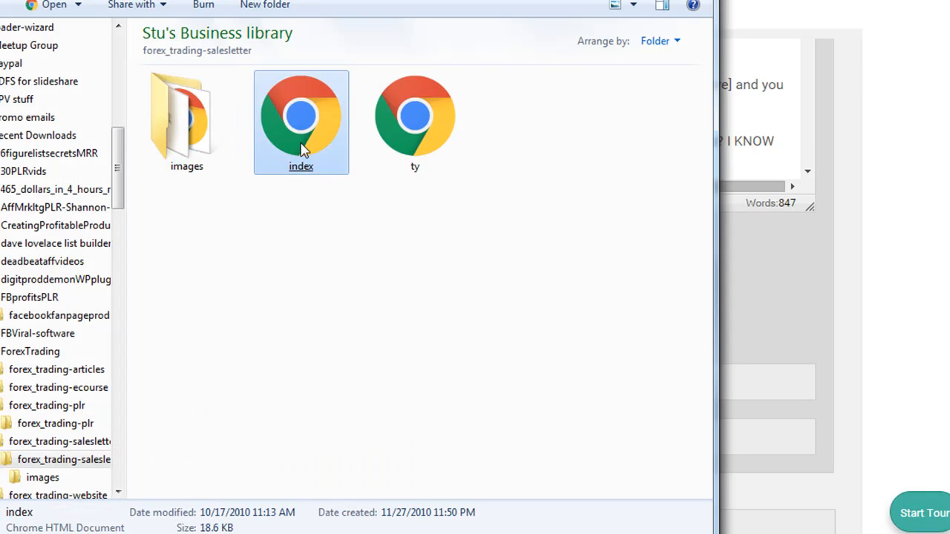
left_click(300, 122)
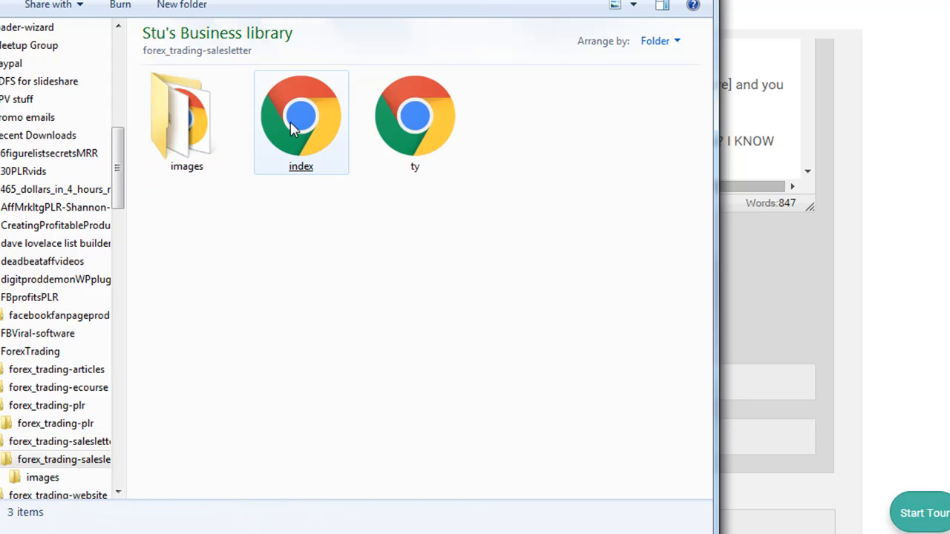
left_click(299, 122)
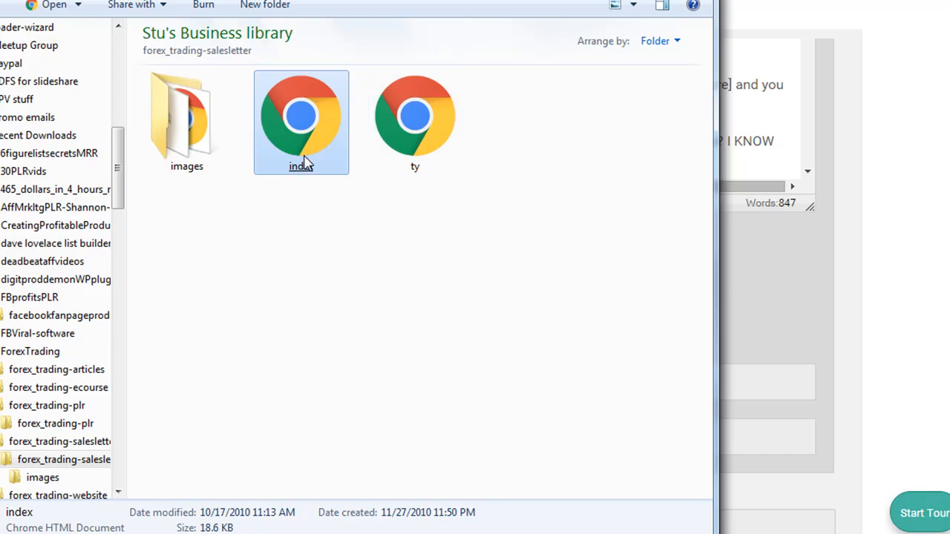
double_click(299, 122)
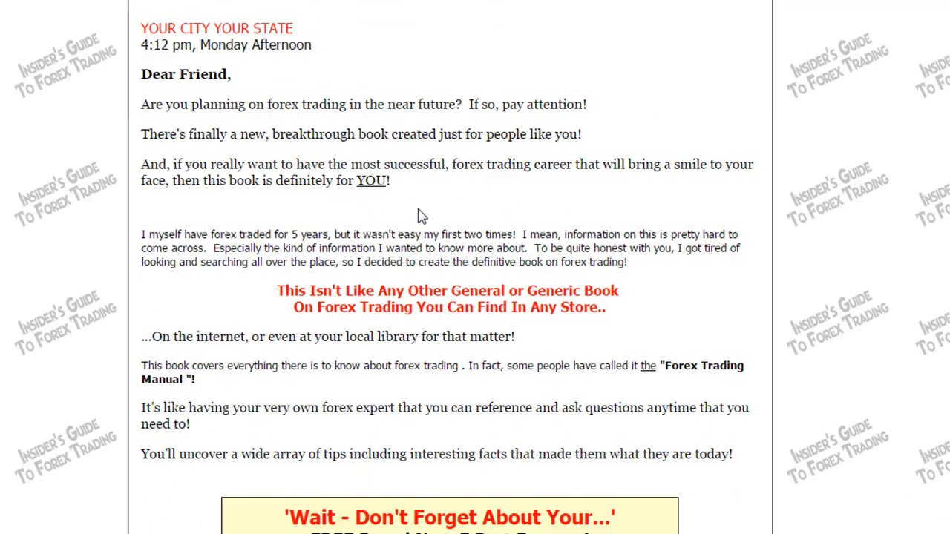
- Scroll through the pasted forex sales letter and preview the hosted sales page
scroll("down", 3)
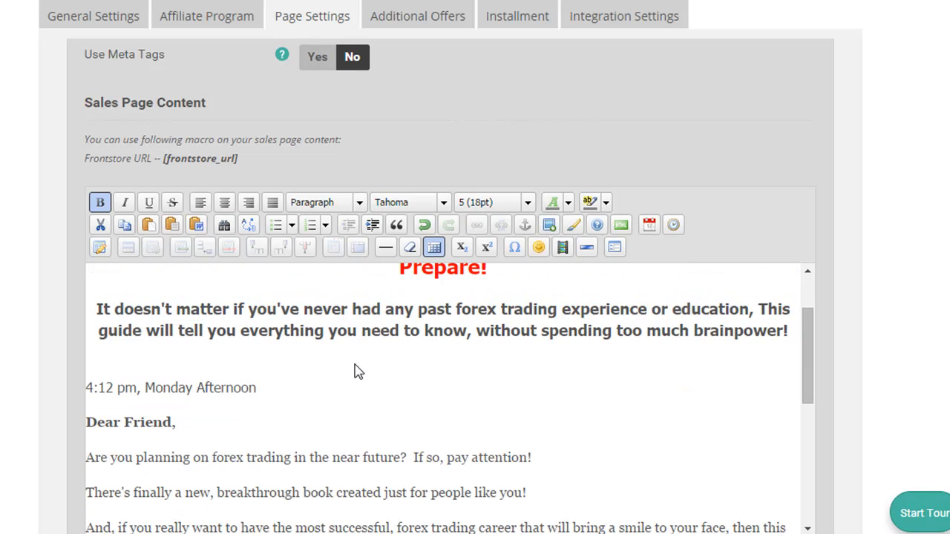
scroll("down", 3)
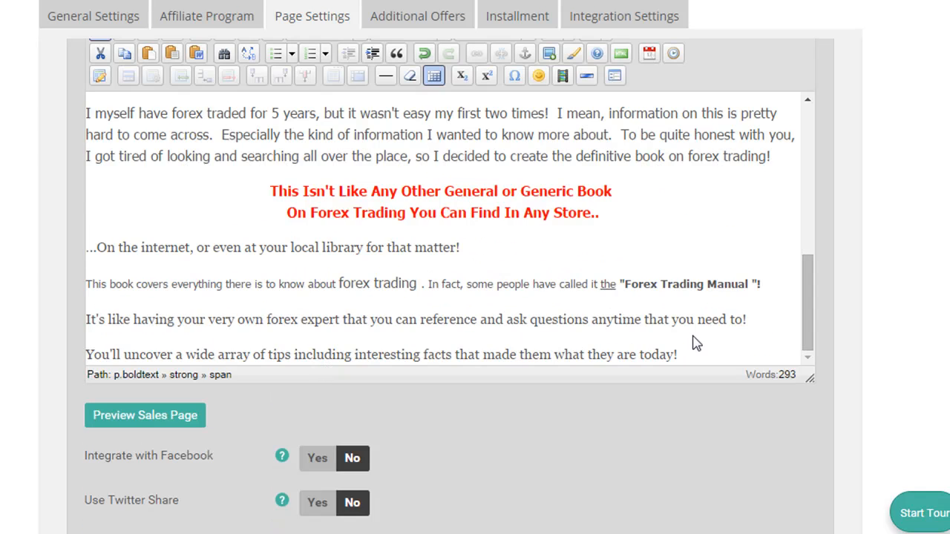
scroll("down", 3)
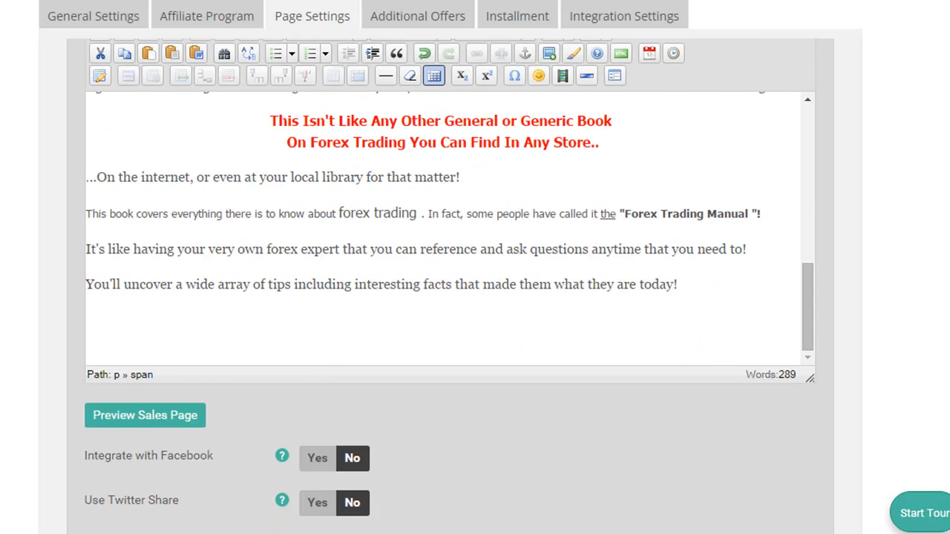
left_click(145, 415)
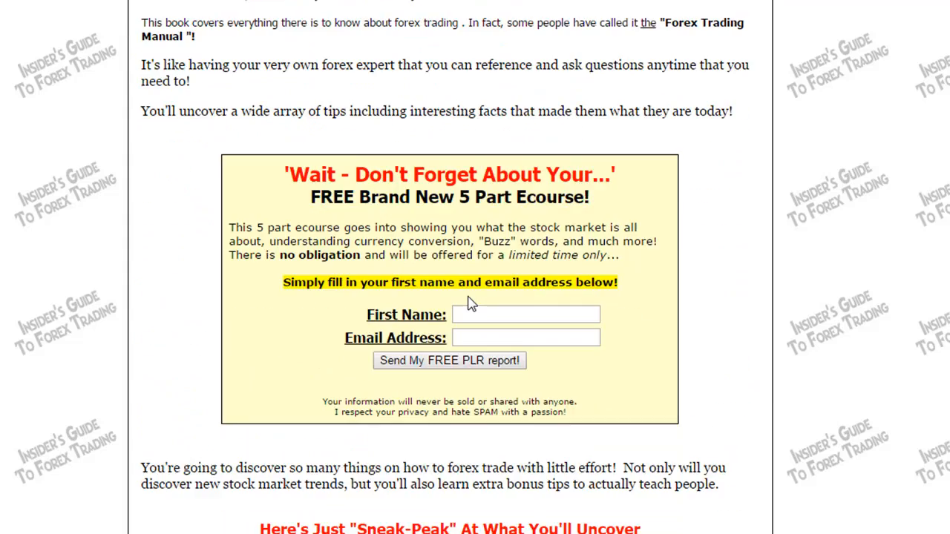
scroll("down", 3)
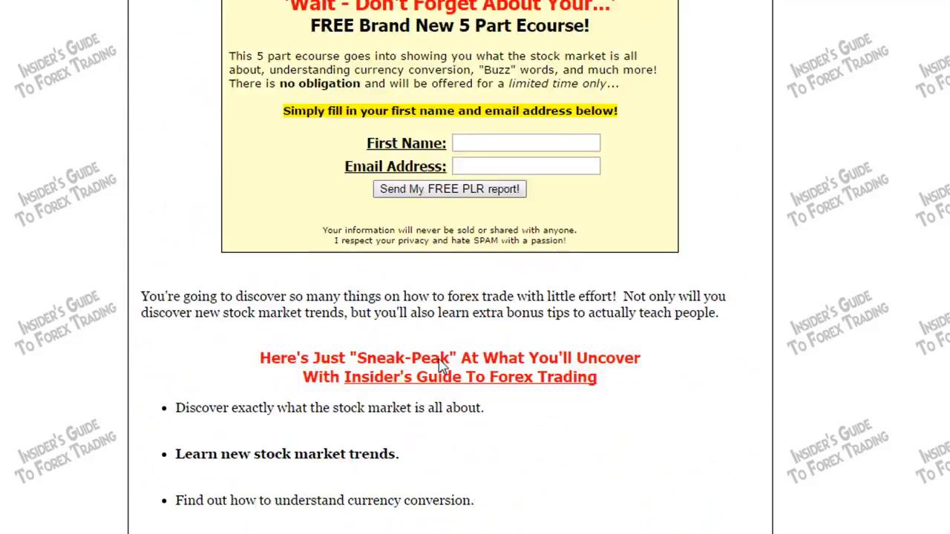
scroll("down", 3)
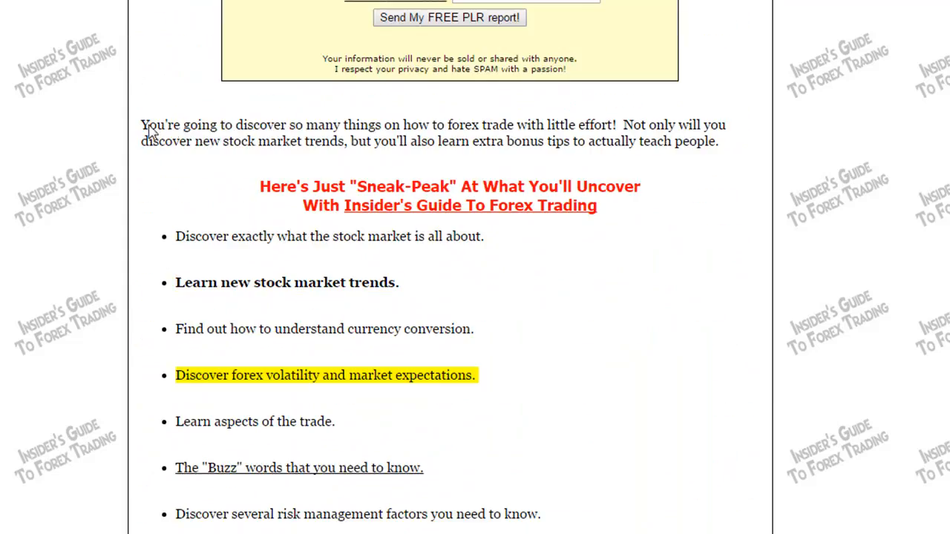
scroll("down", 3)
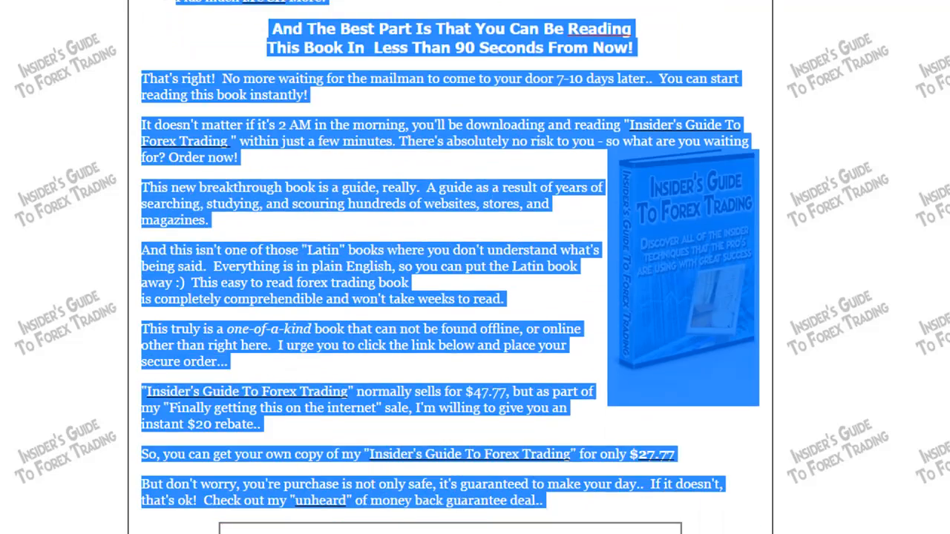
scroll("down", 3)
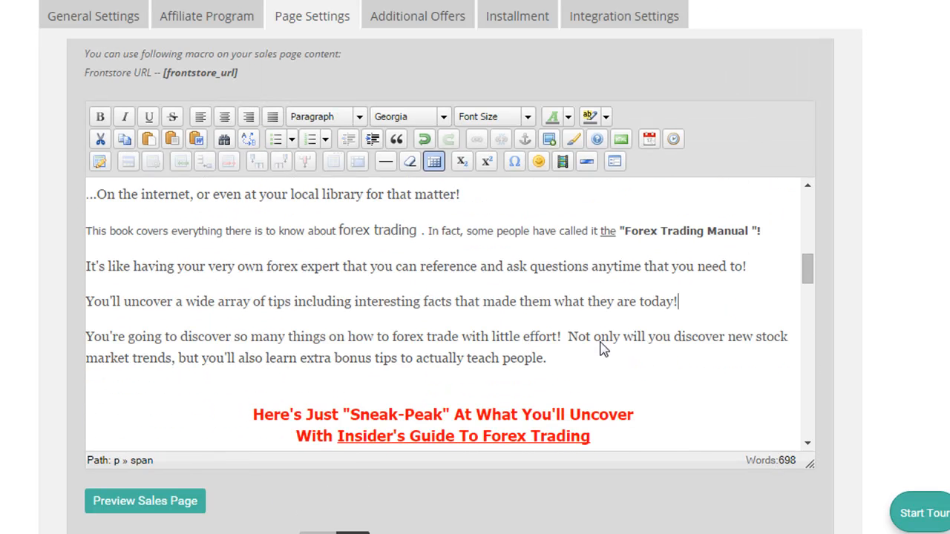
scroll("down", 3)
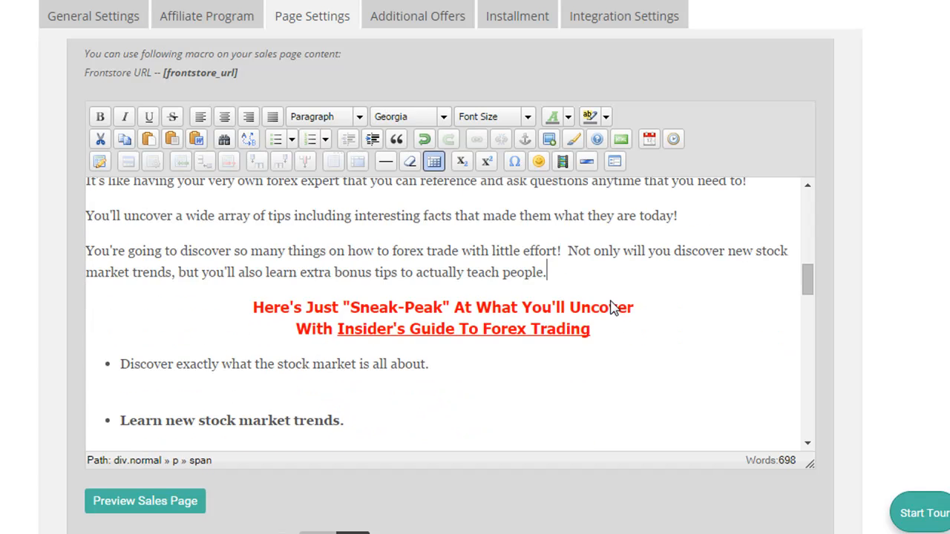
scroll("down", 3)
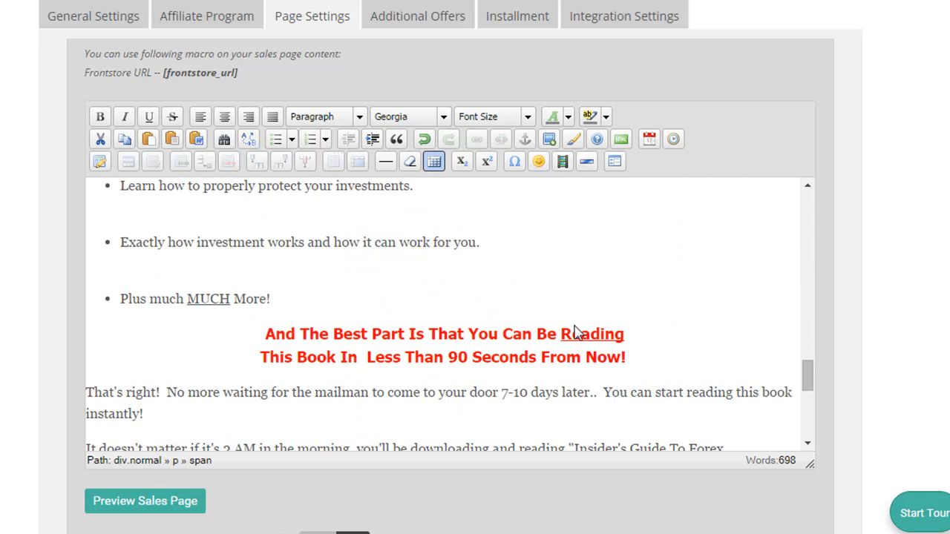
scroll("down", 3)
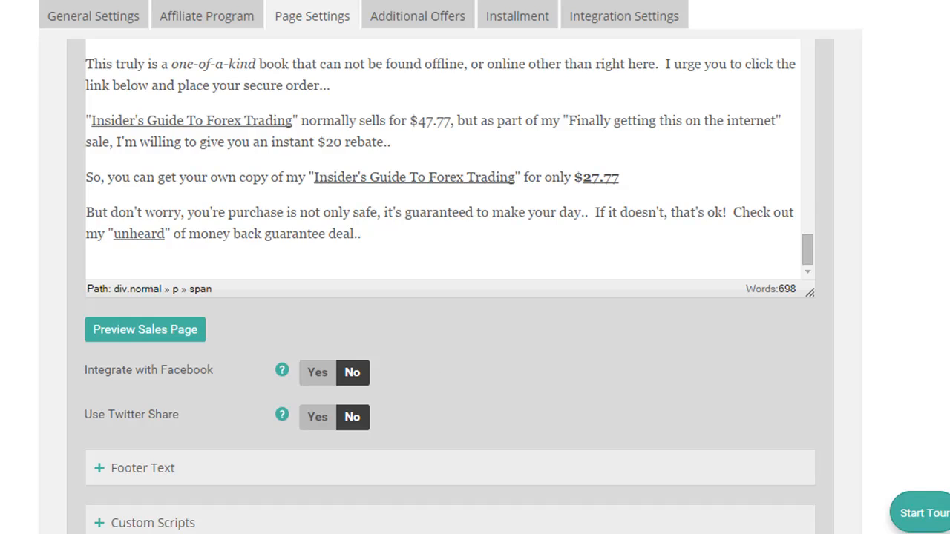
left_click(146, 330)
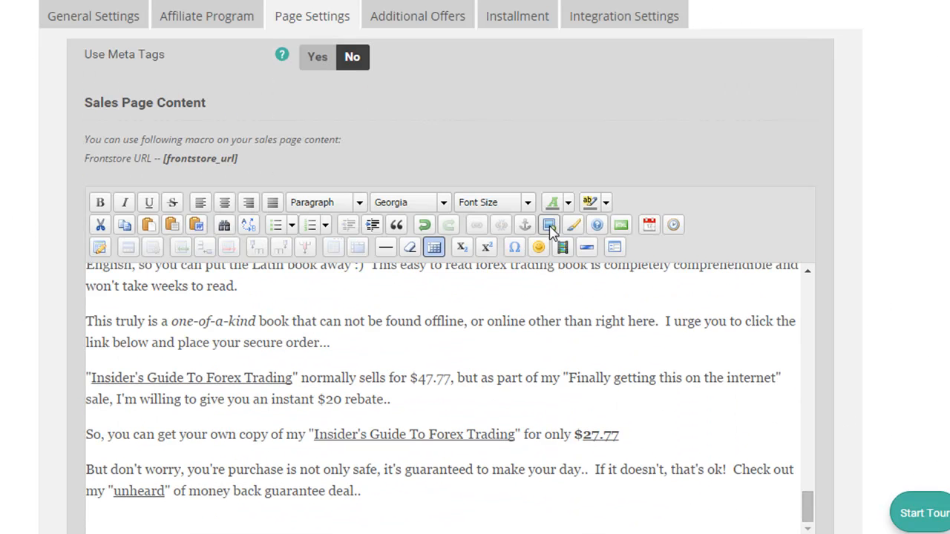
left_click(549, 224)
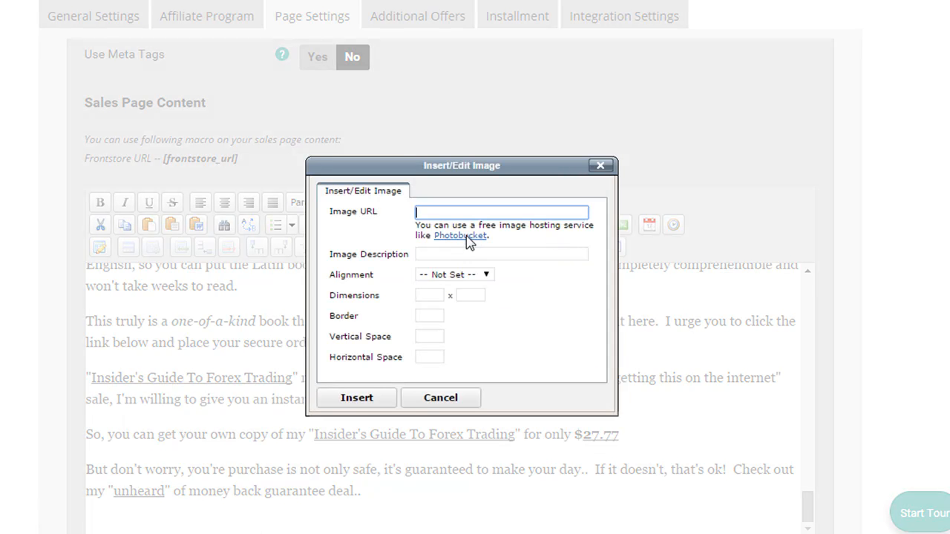
mouse_move(529, 244)
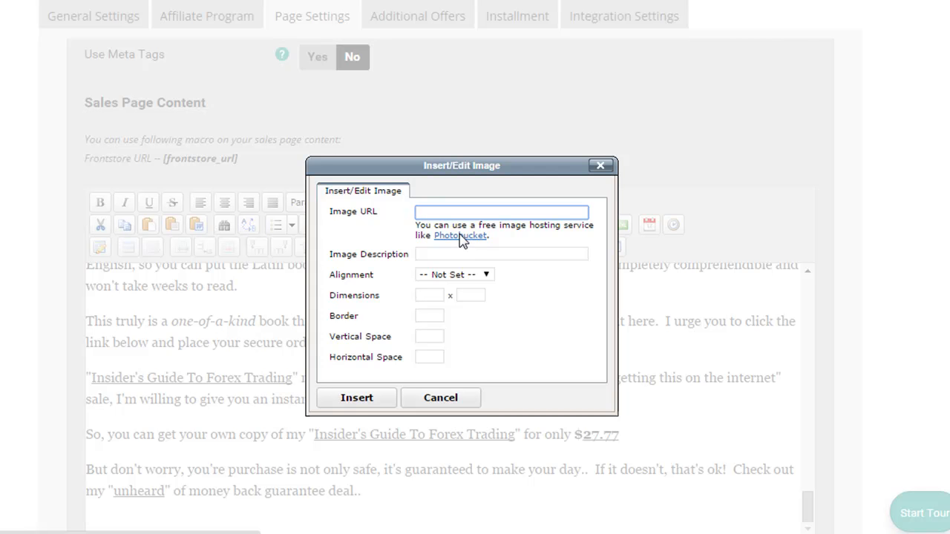
mouse_move(473, 222)
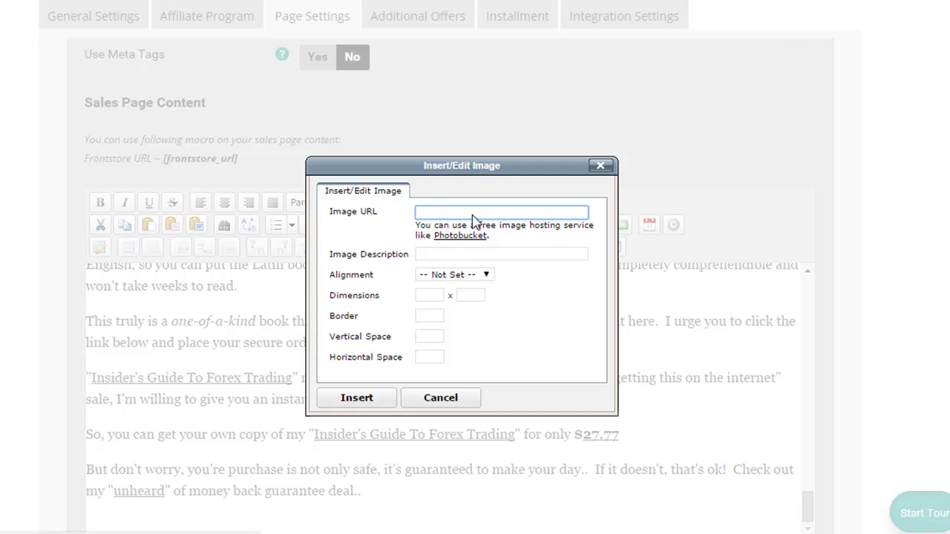
mouse_move(482, 208)
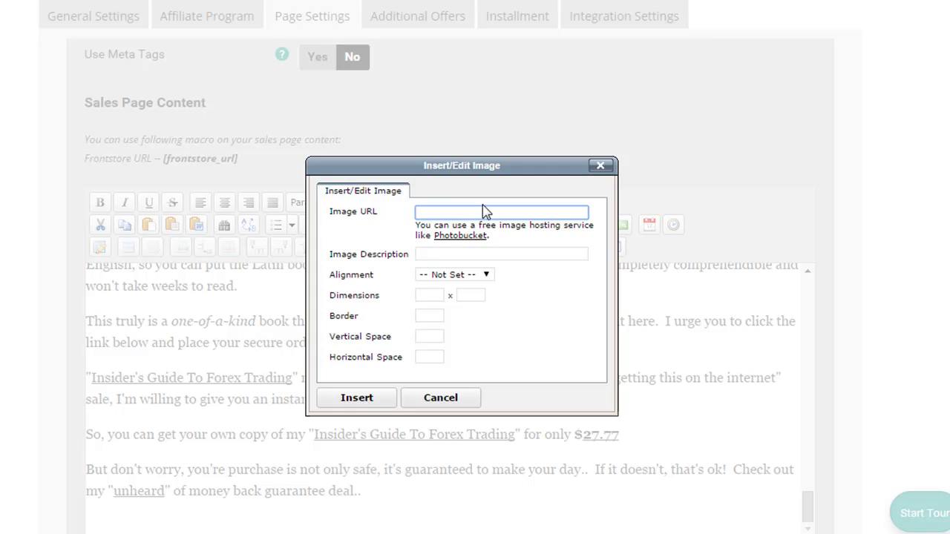
mouse_move(385, 398)
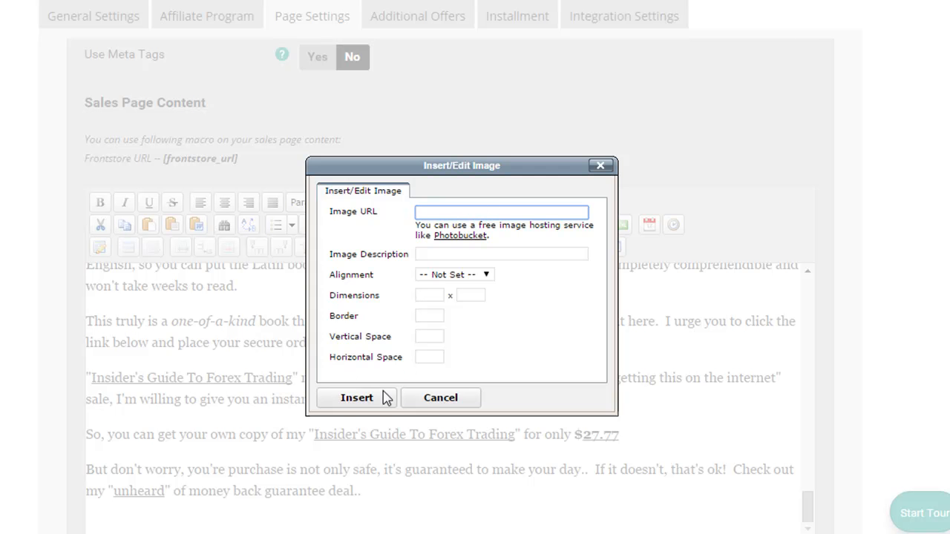
left_click(439, 398)
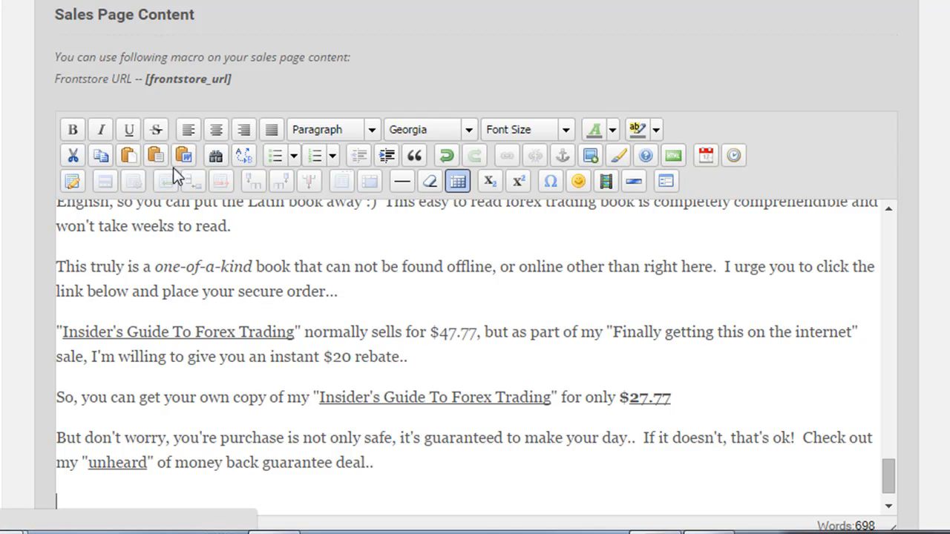
- Insert a 1x1 table after the last paragraph holding the 90-day money-back guarantee text
scroll("down", 3)
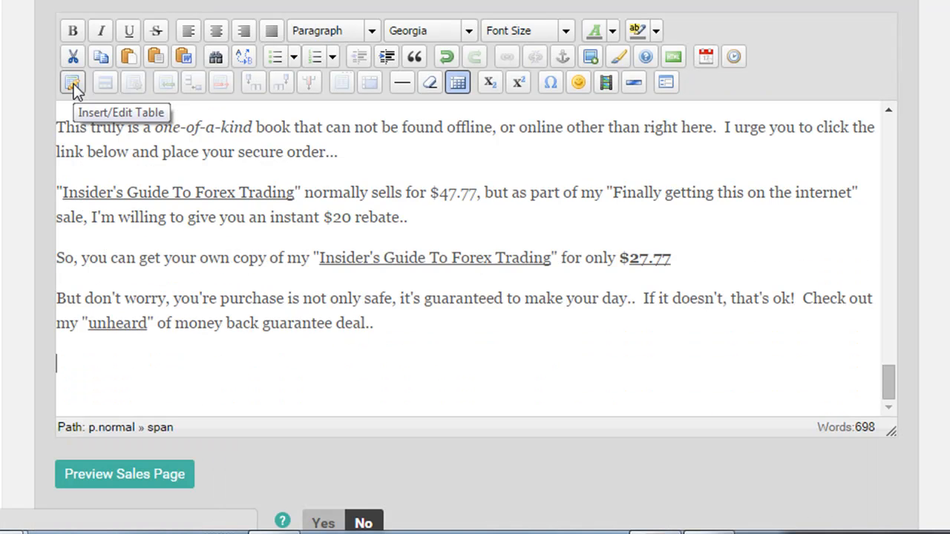
left_click(72, 81)
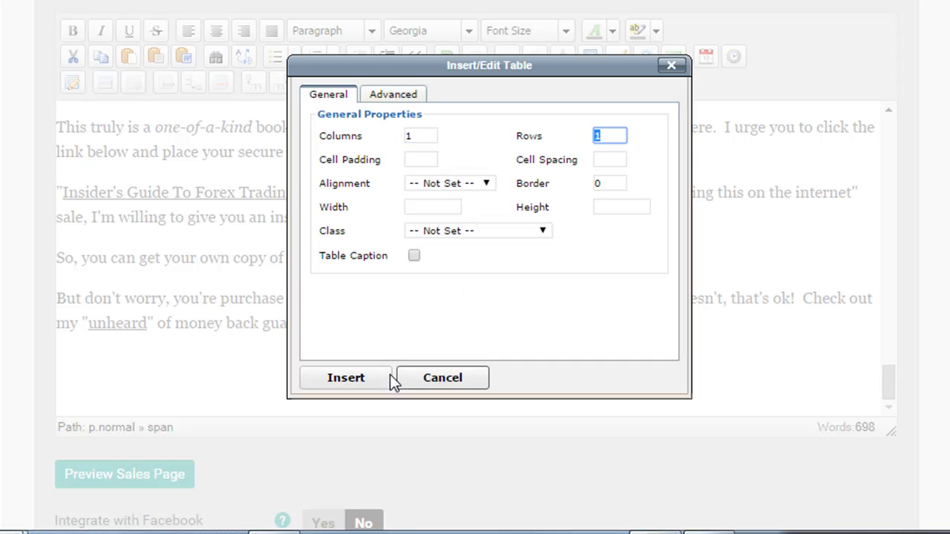
left_click(344, 378)
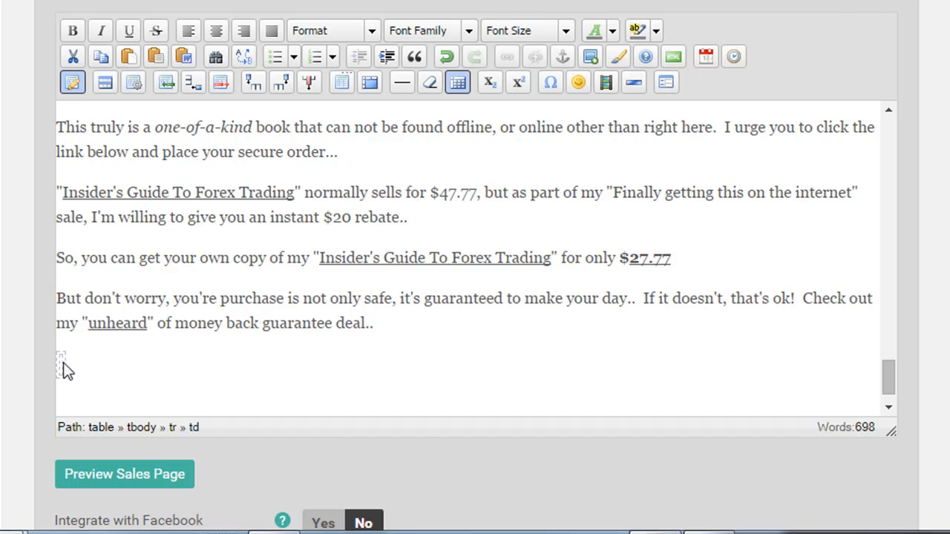
left_click(61, 368)
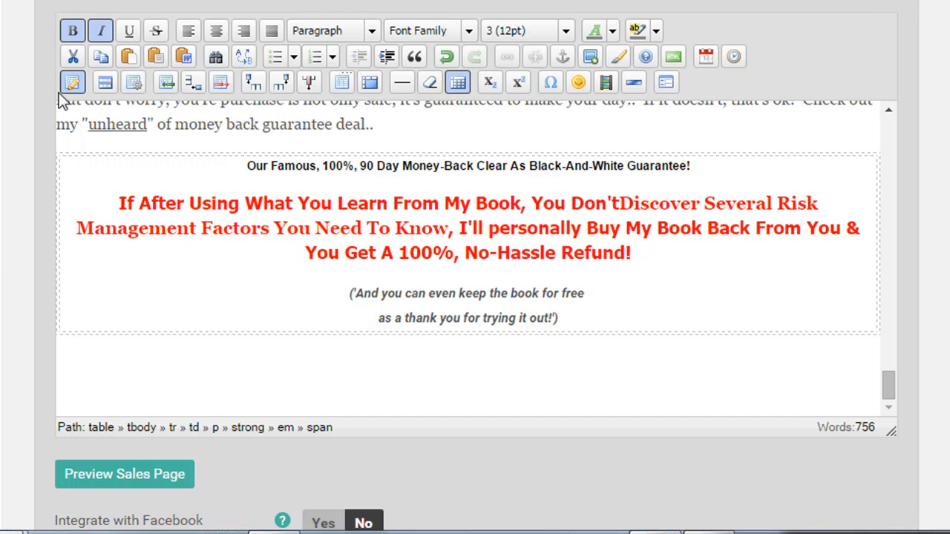
mouse_move(103, 83)
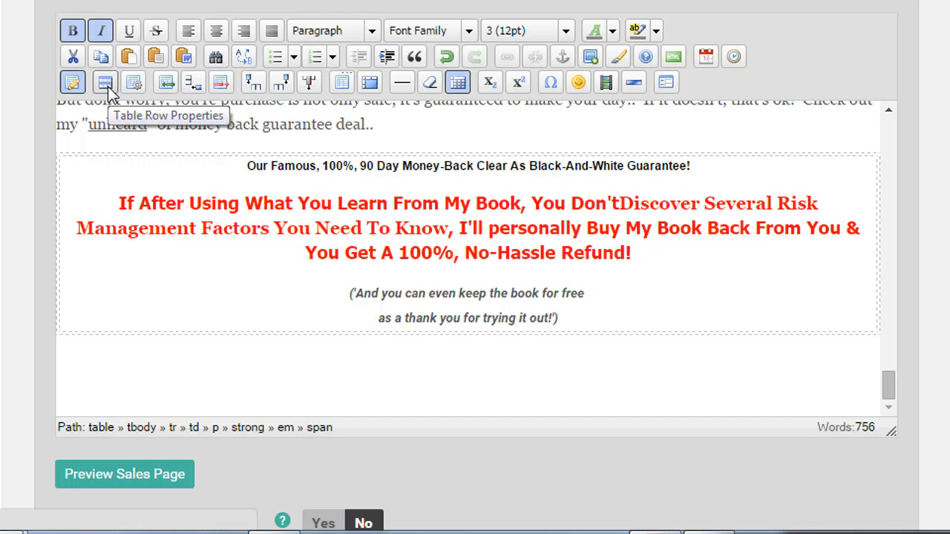
left_click(103, 83)
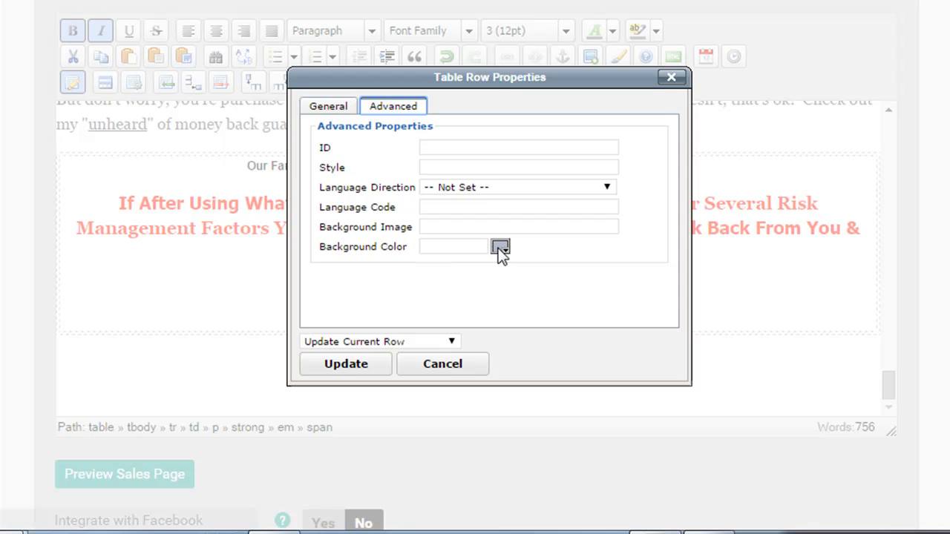
- Set the guarantee table row's background colour to #f3f5df and return to the text
left_click(498, 246)
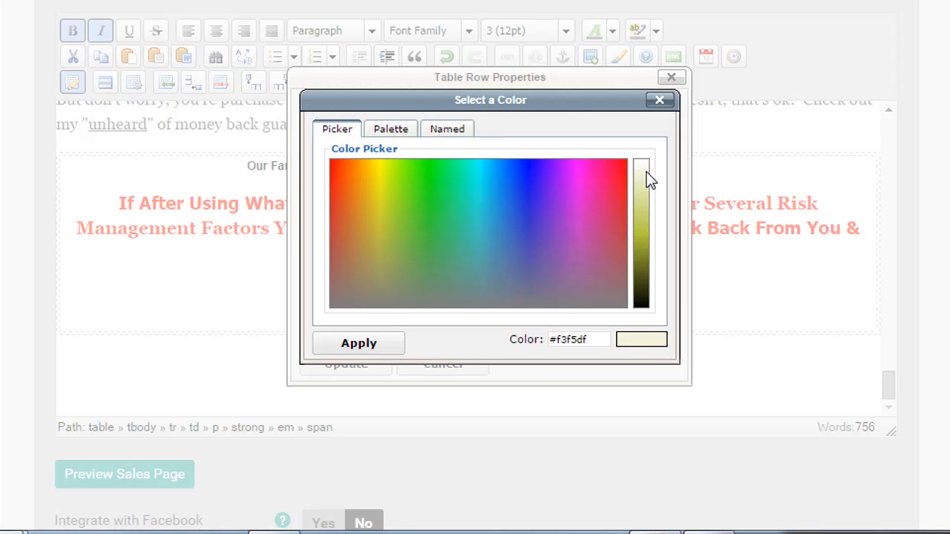
left_click(359, 343)
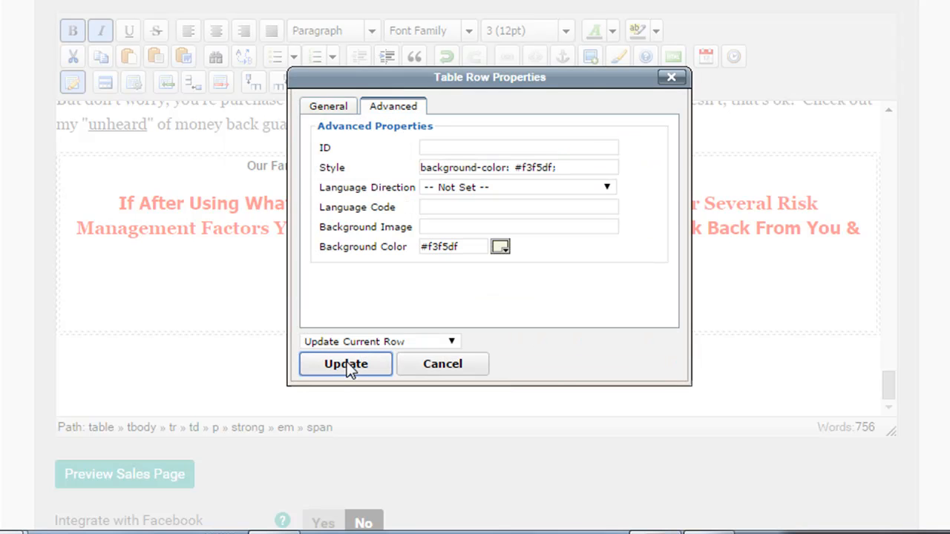
left_click(344, 364)
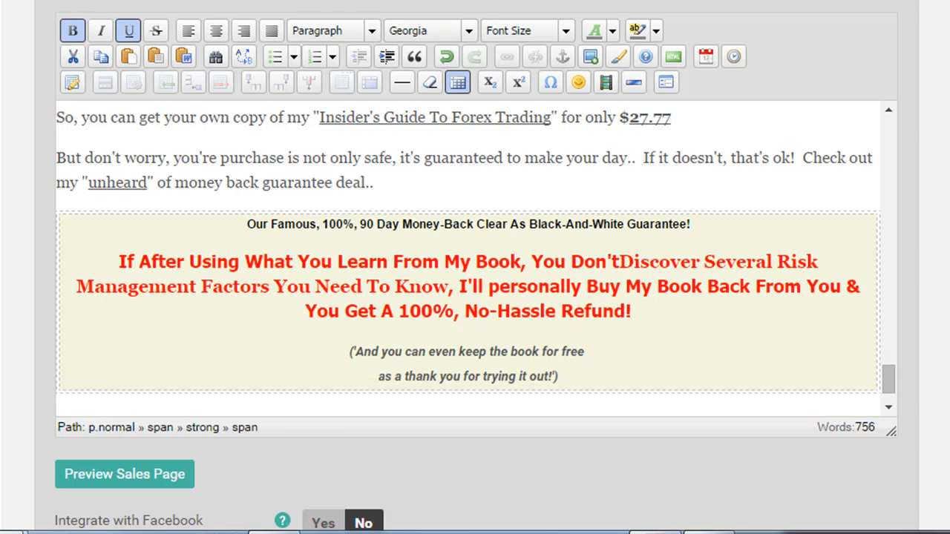
left_click(125, 475)
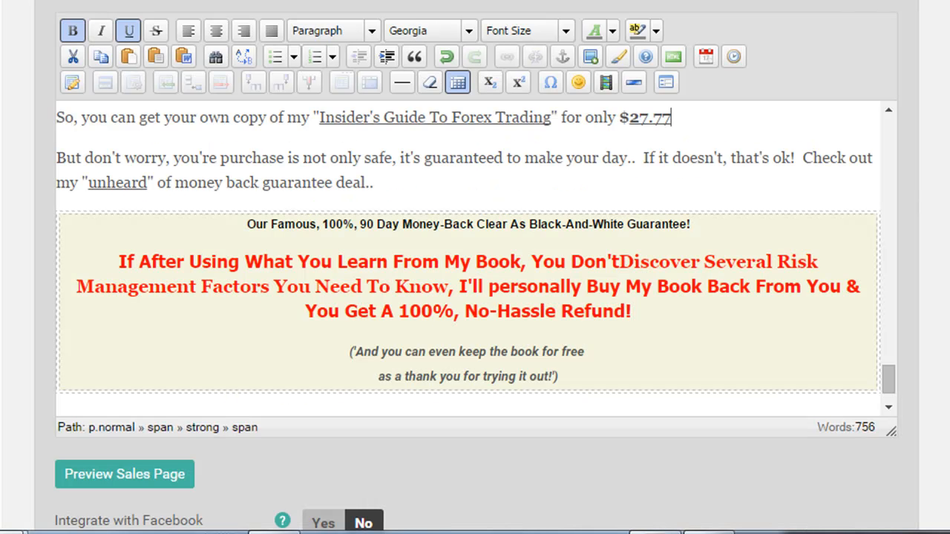
left_click(125, 475)
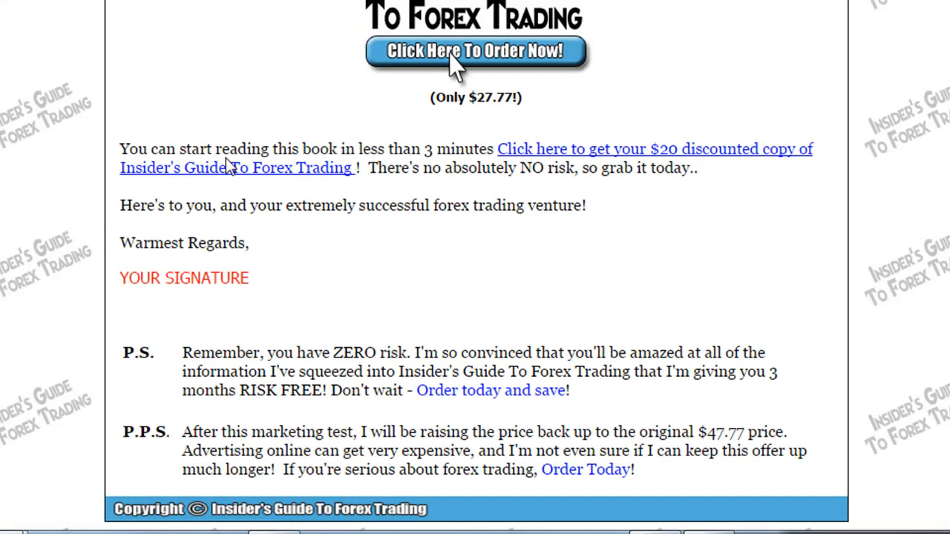
- Overwrite the YOUR SIGNATURE placeholder with the seller's name and scroll to the Thank You page settings
left_click_drag(120, 244, 750, 451)
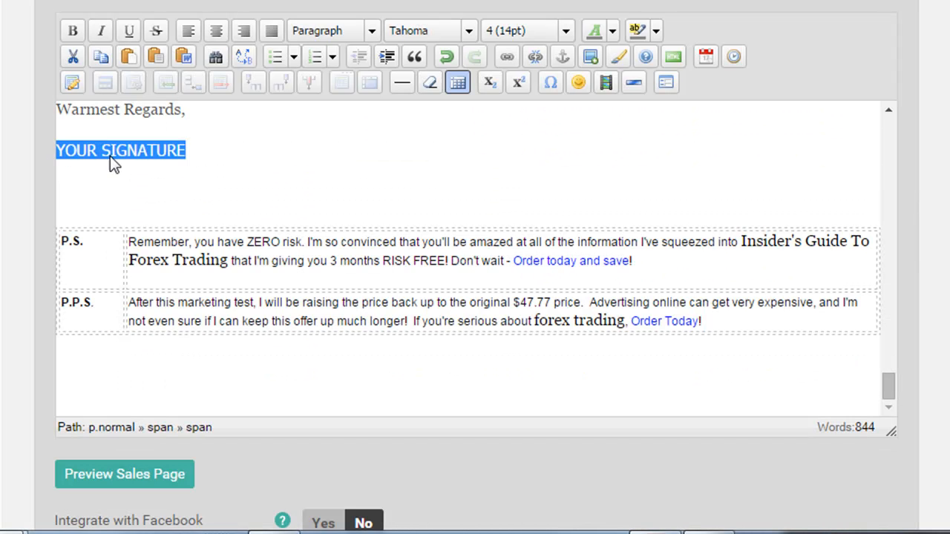
type("S")
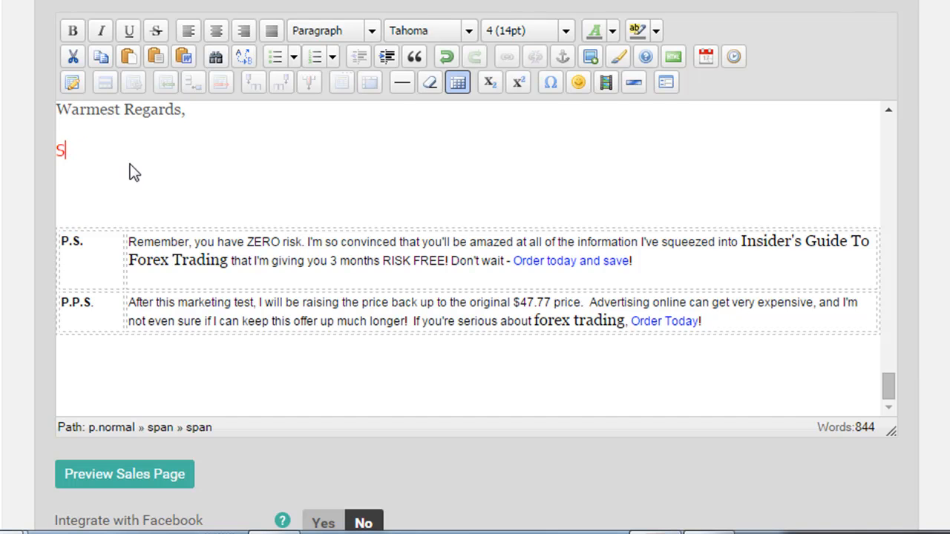
left_click(427, 29)
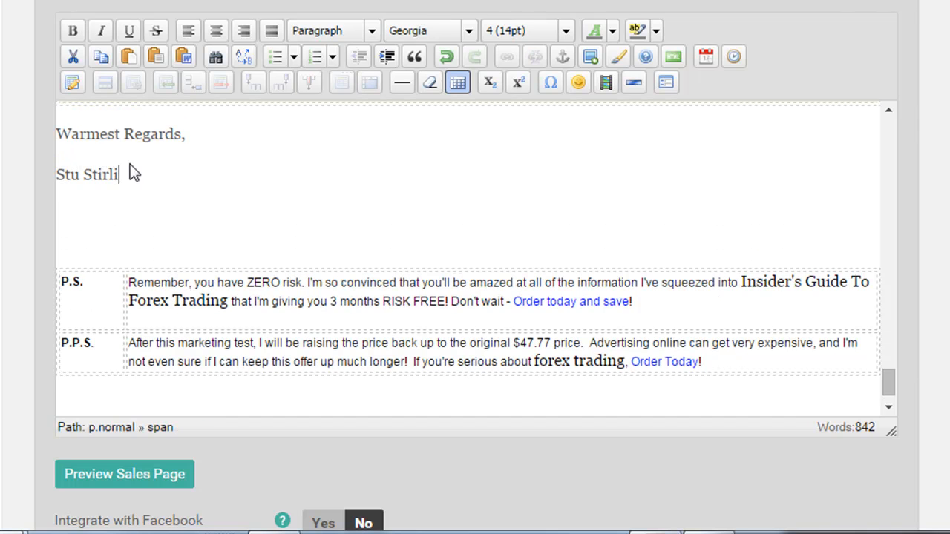
type("ng")
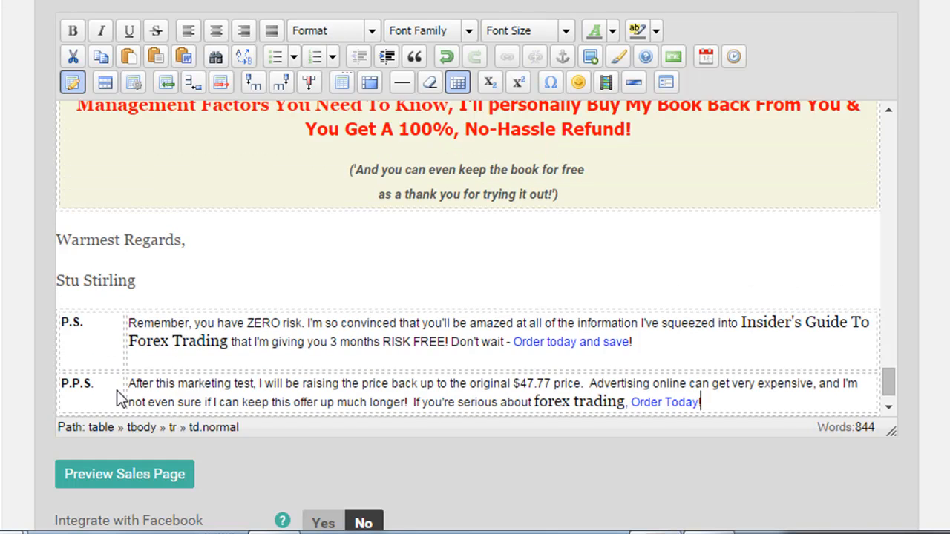
scroll("down", 3)
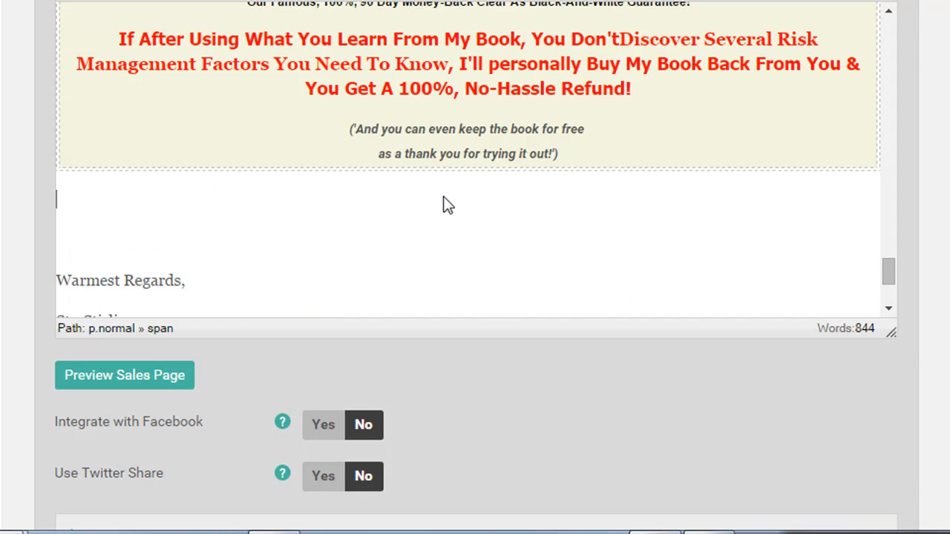
mouse_move(499, 224)
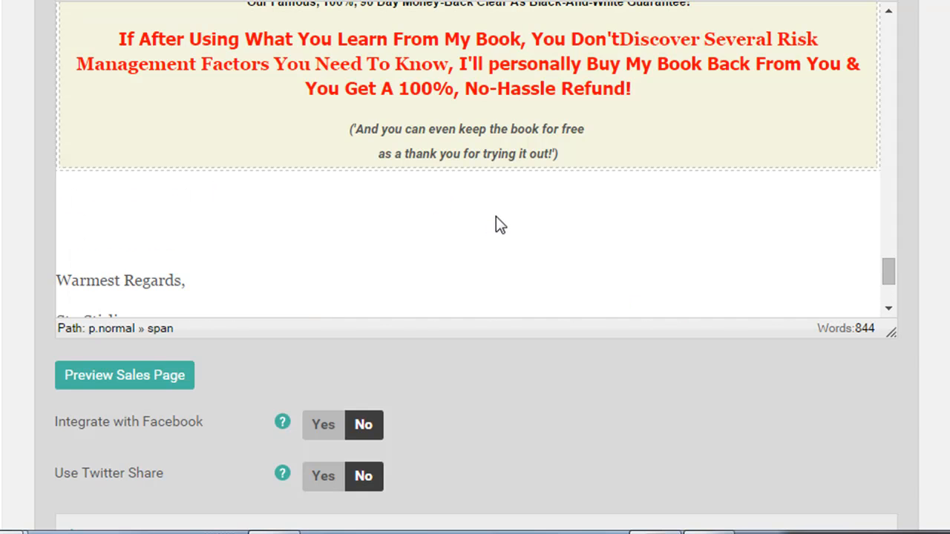
scroll("down", 3)
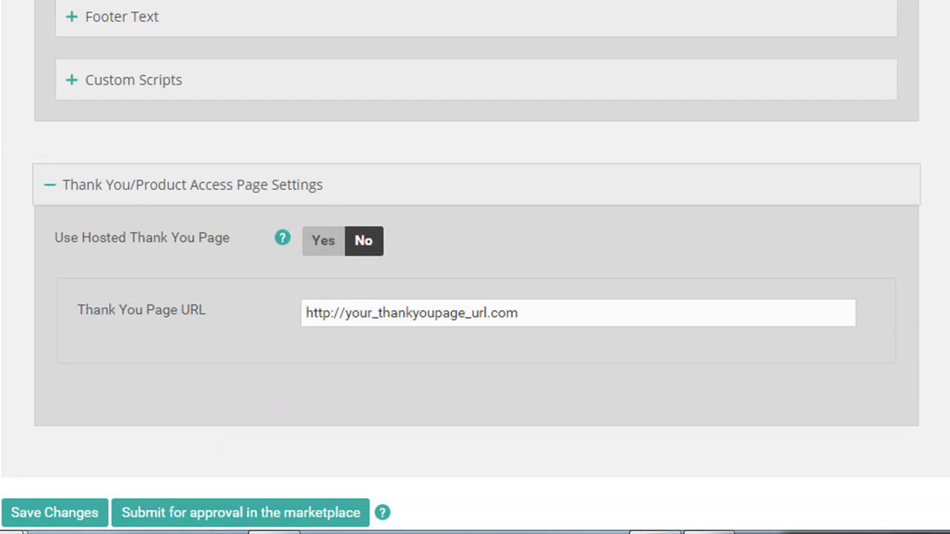
mouse_move(324, 254)
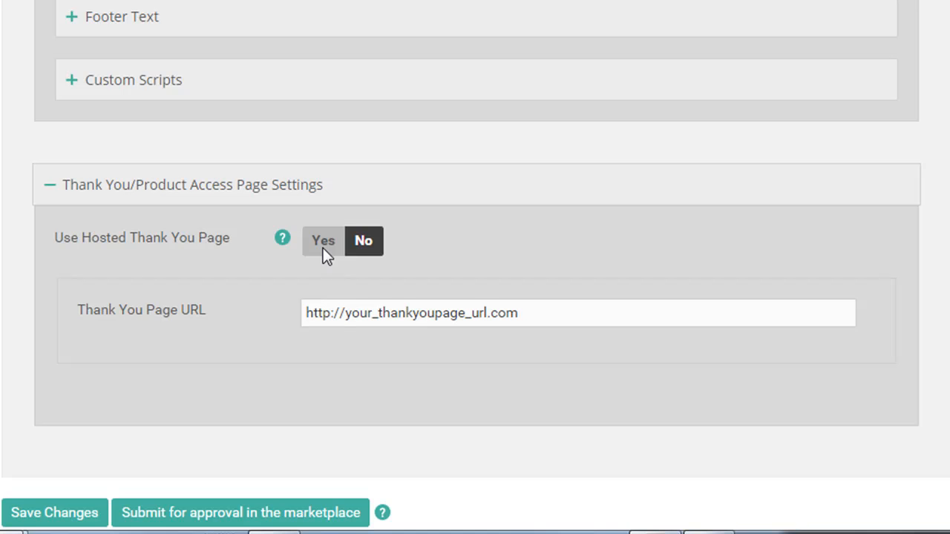
- Turn on the hosted thank-you page and copy the congratulations headline from the sample page
left_click(324, 240)
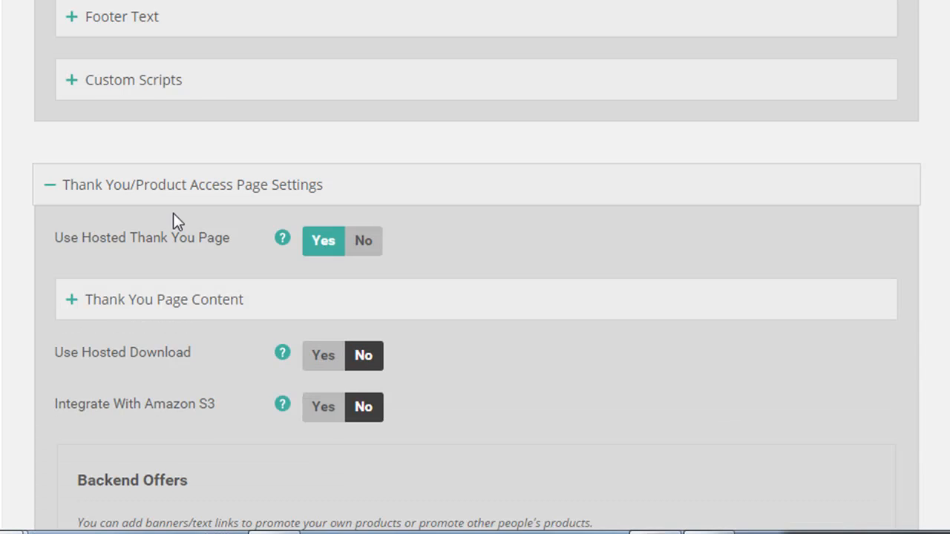
left_click(71, 300)
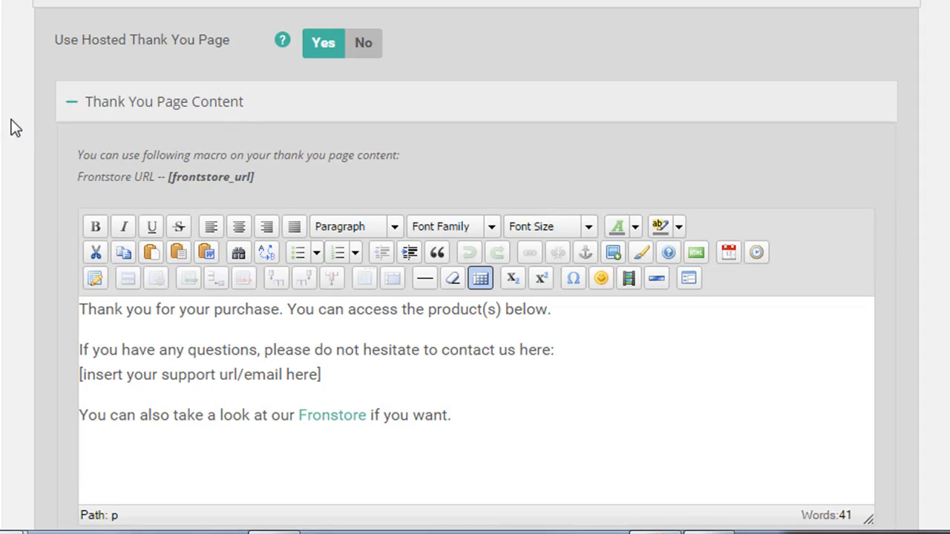
scroll("down", 3)
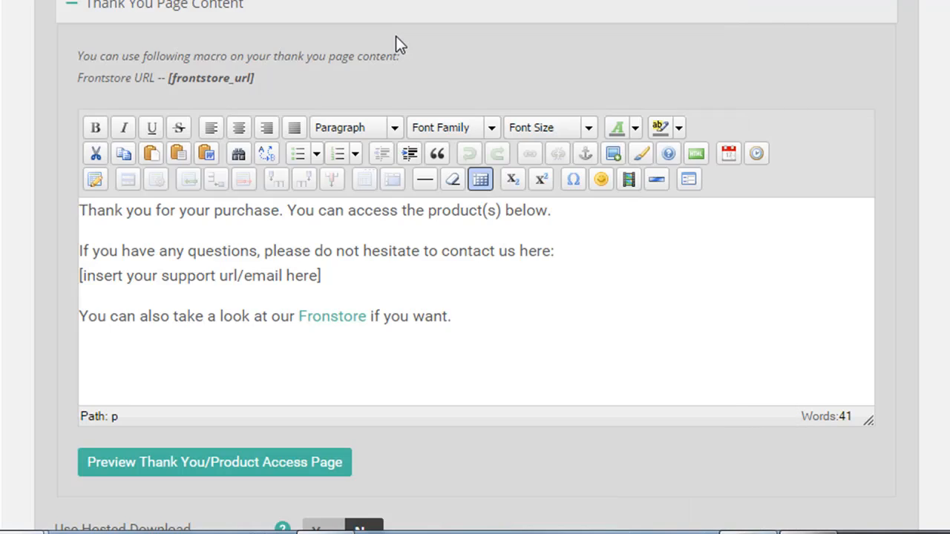
left_click(214, 461)
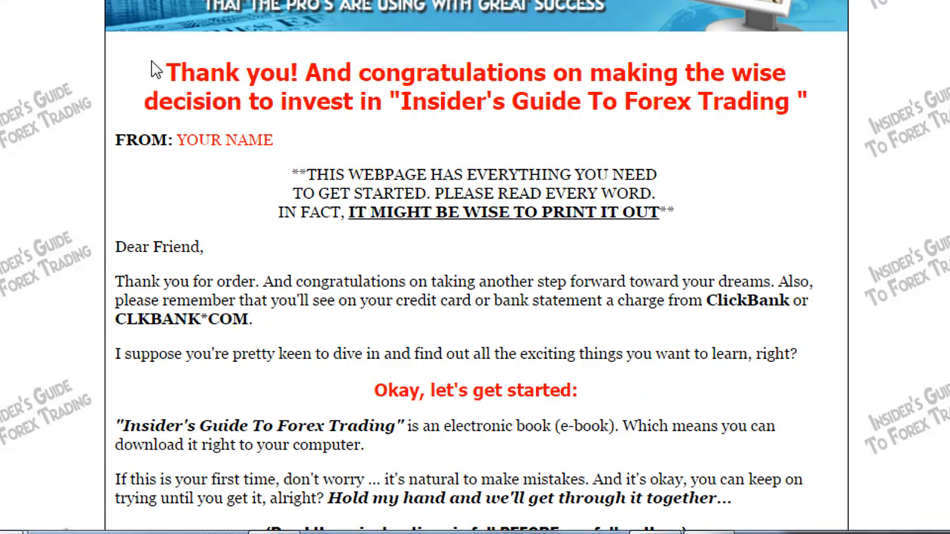
left_click_drag(155, 73, 808, 107)
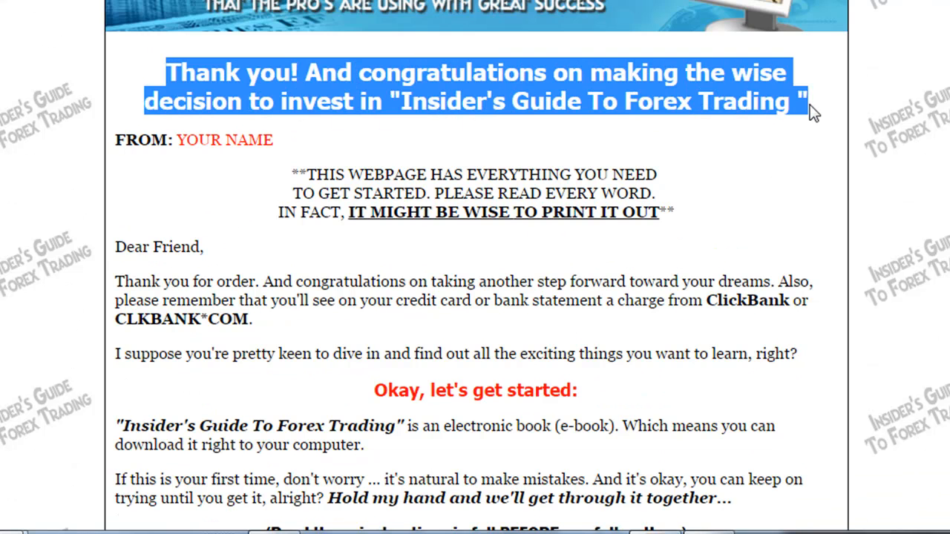
- Start the thank-you content with the Insider's Guide To Forex Trading congratulations headline, removing the support placeholder
scroll("down", 3)
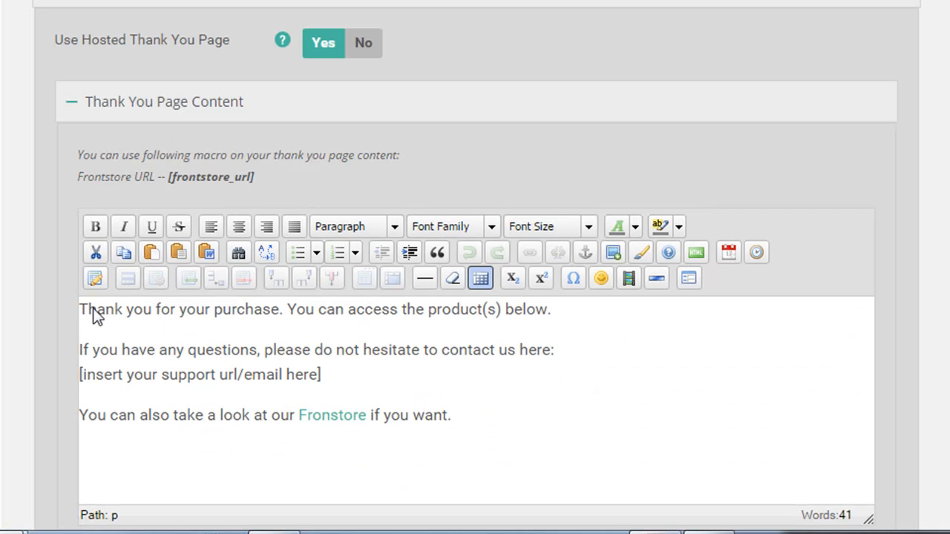
type("Thank you! And congratulations on making the wise decision to invest in \"Insider's Guide To Forex Trading \"")
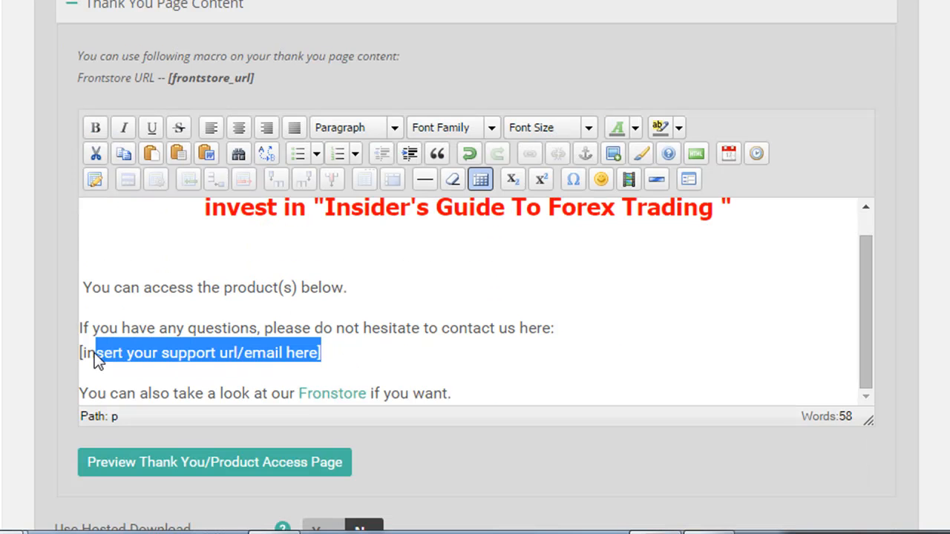
type("\\\\\\\\\\")
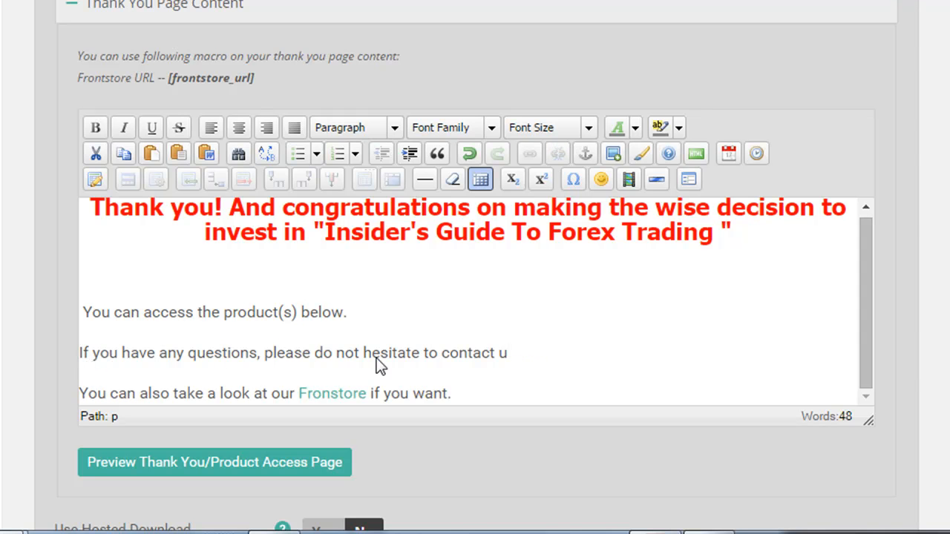
type("s.")
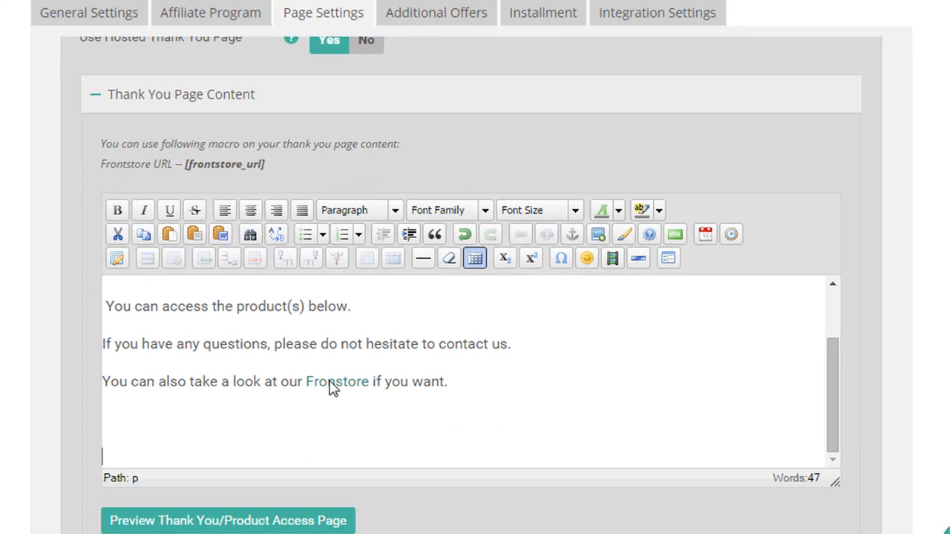
left_click(336, 380)
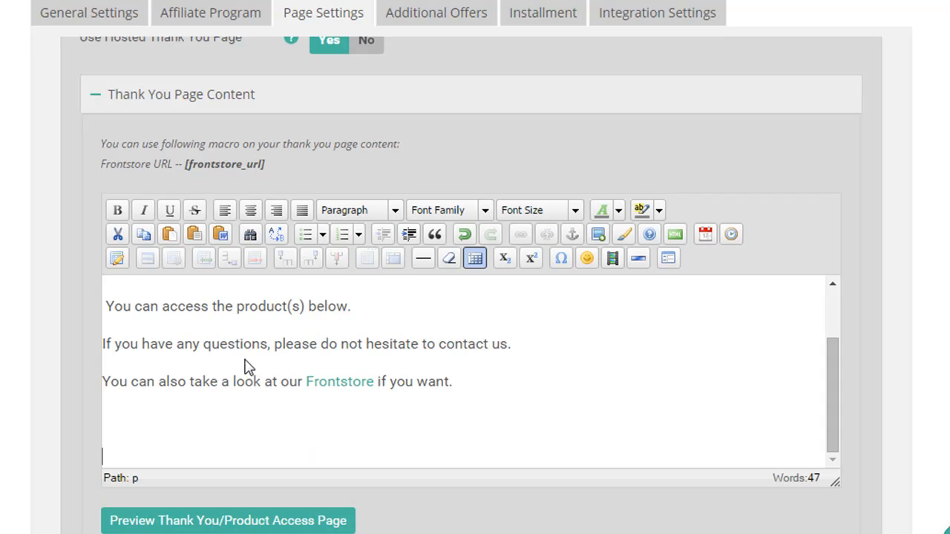
scroll("down", 3)
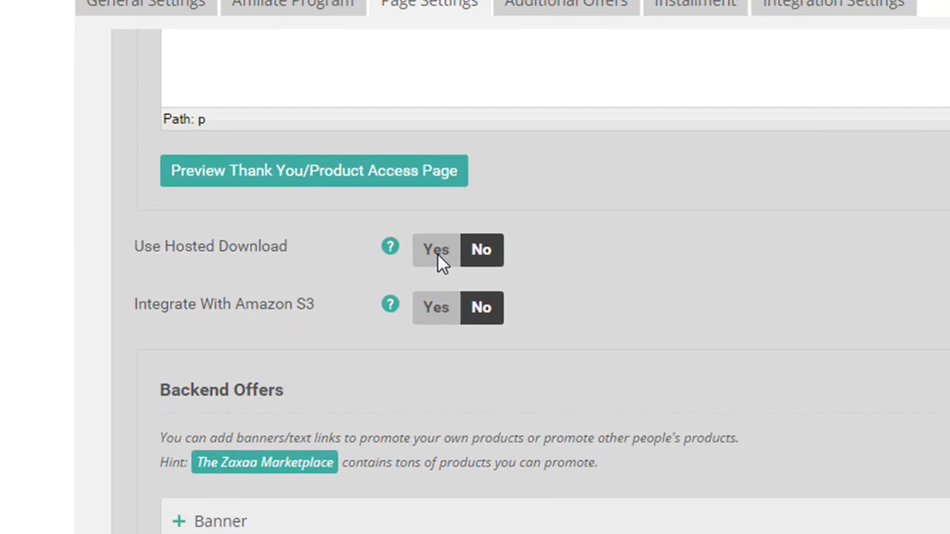
- Turn on hosted download, select the forex PDF ebook and start adding a new download file
left_click(436, 249)
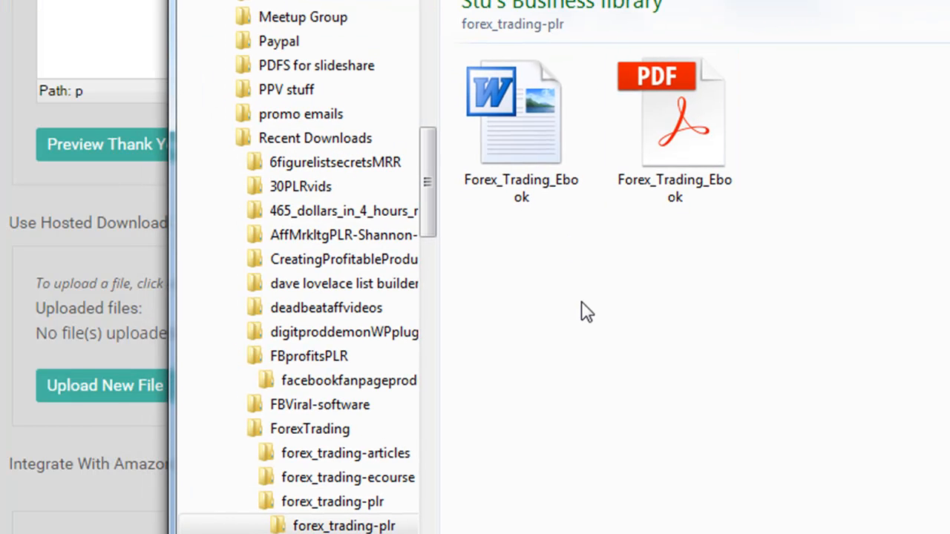
mouse_move(520, 121)
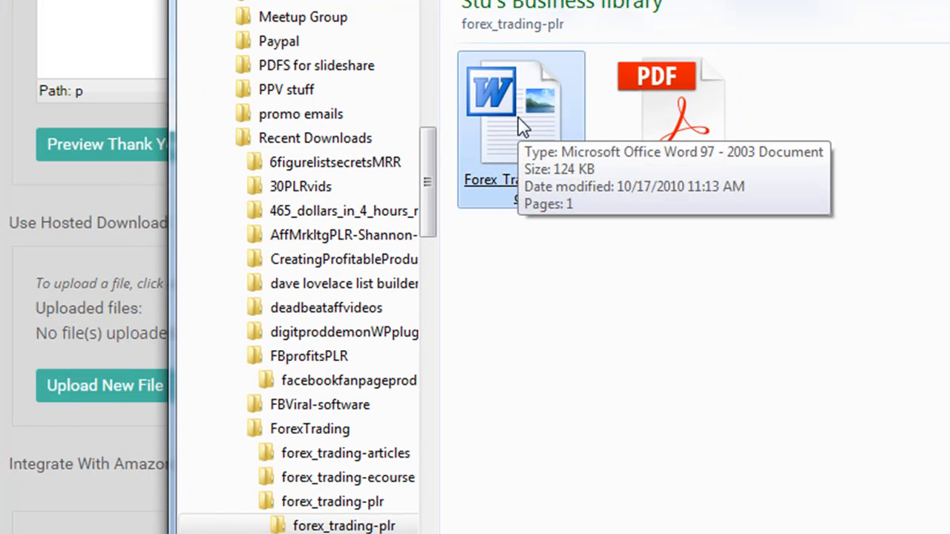
mouse_move(526, 308)
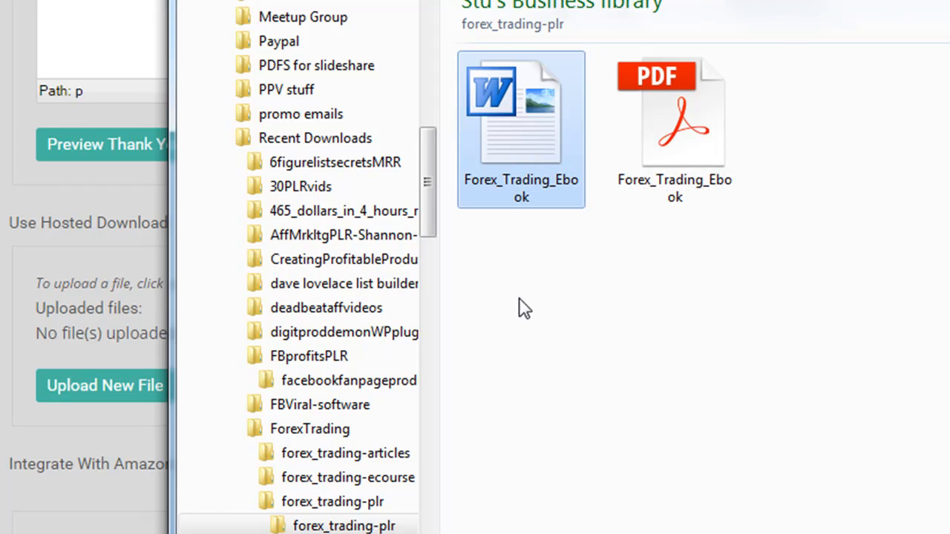
mouse_move(601, 279)
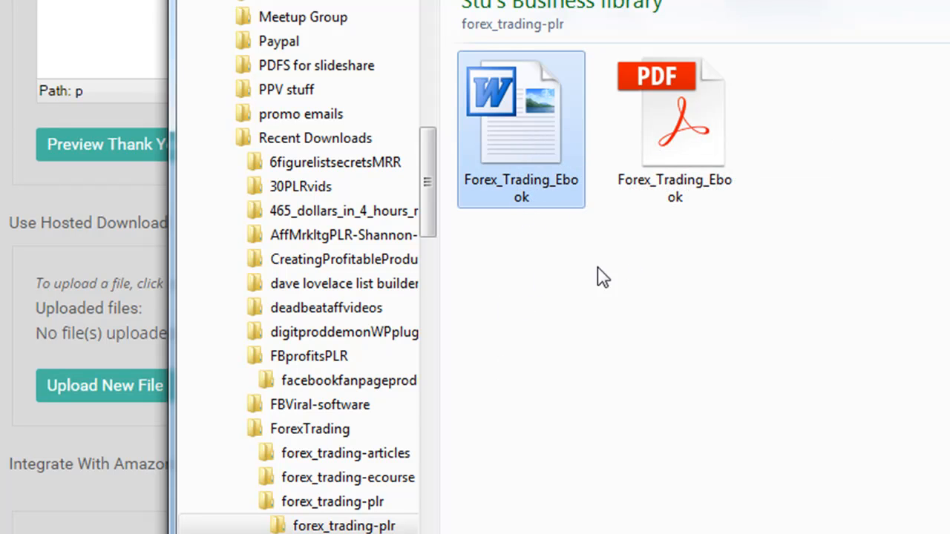
mouse_move(567, 383)
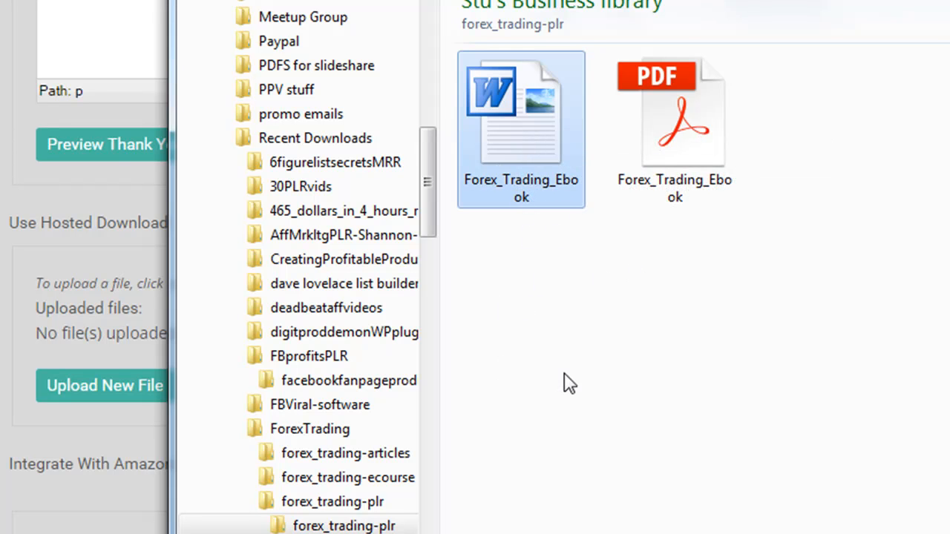
mouse_move(535, 179)
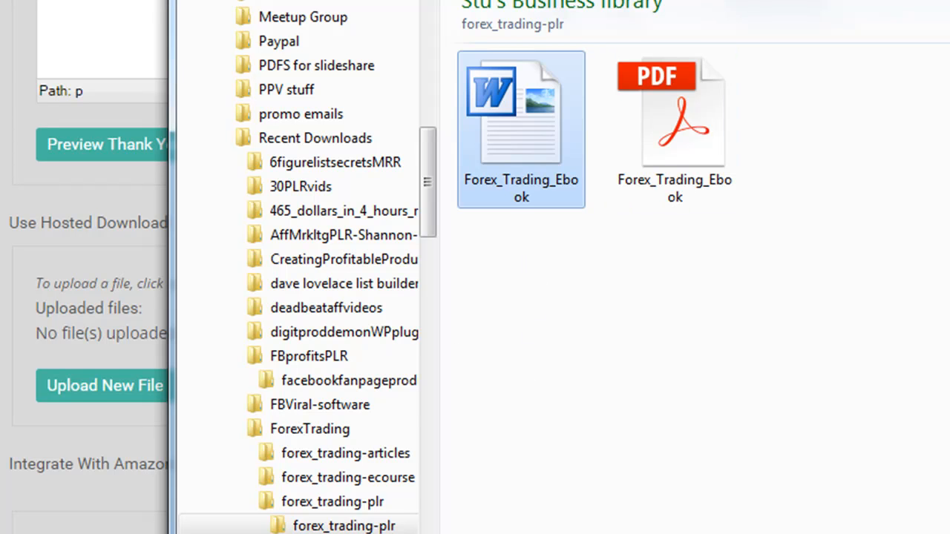
left_click(673, 126)
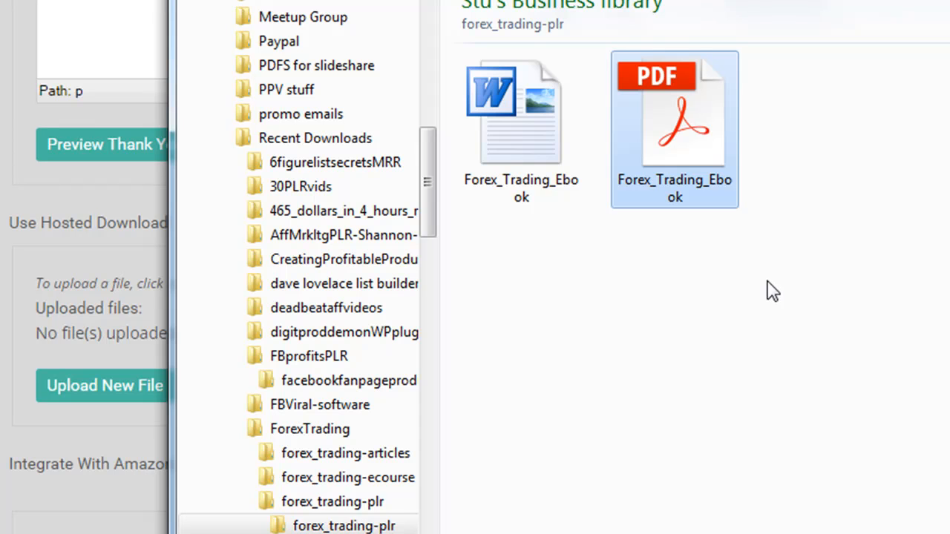
mouse_move(739, 335)
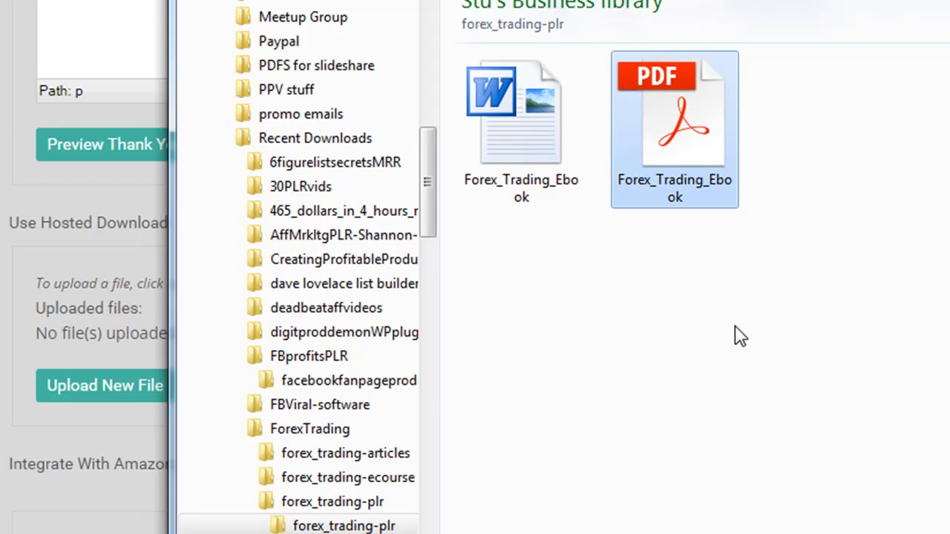
mouse_move(734, 196)
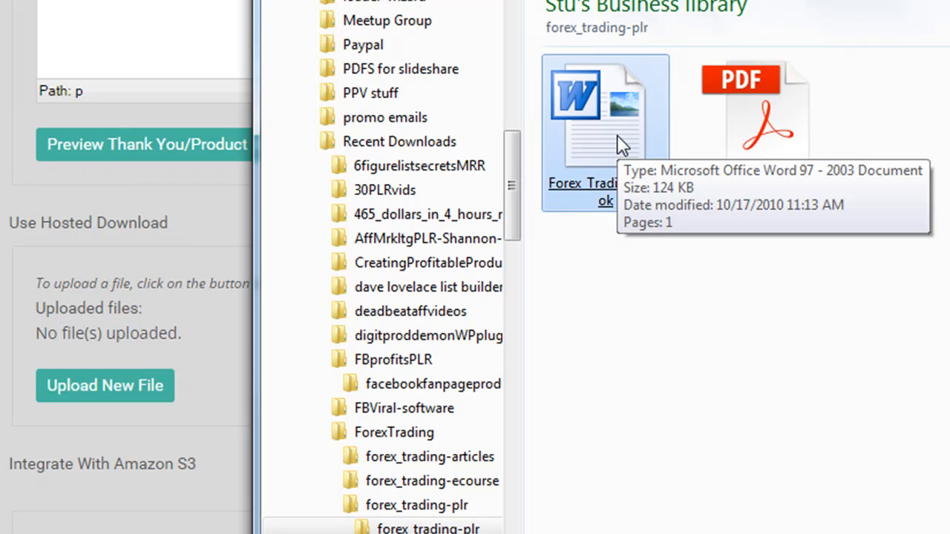
mouse_move(609, 305)
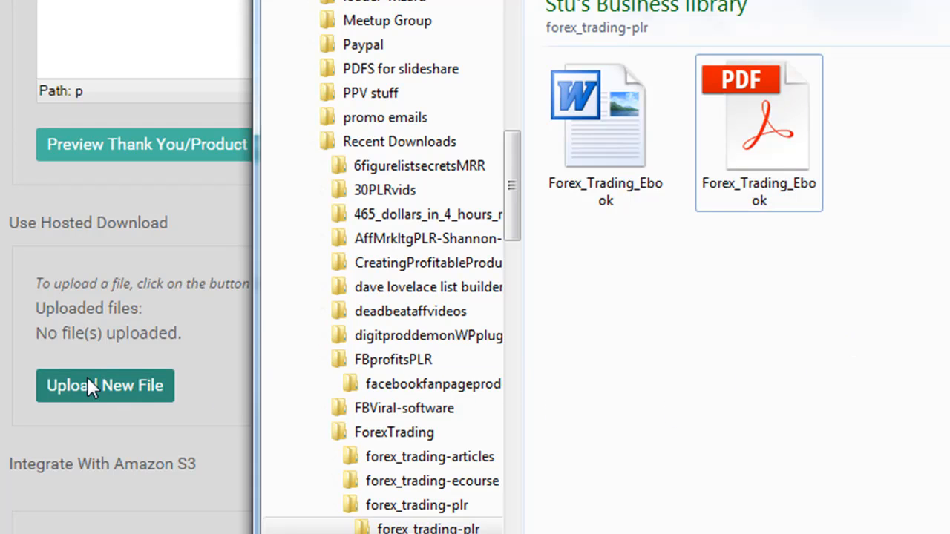
left_click(104, 386)
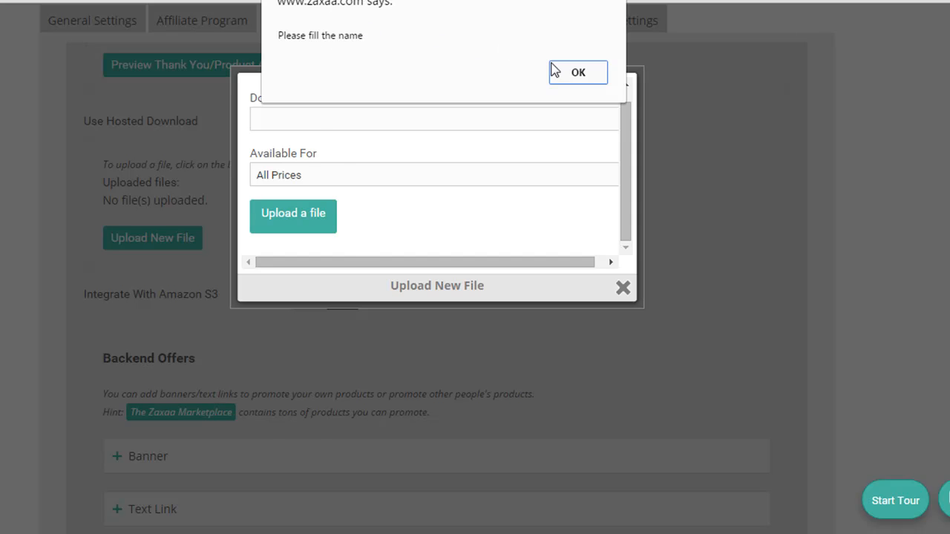
- Name the hosted download 'Trading Ebook' and upload the ebook file
left_click(577, 71)
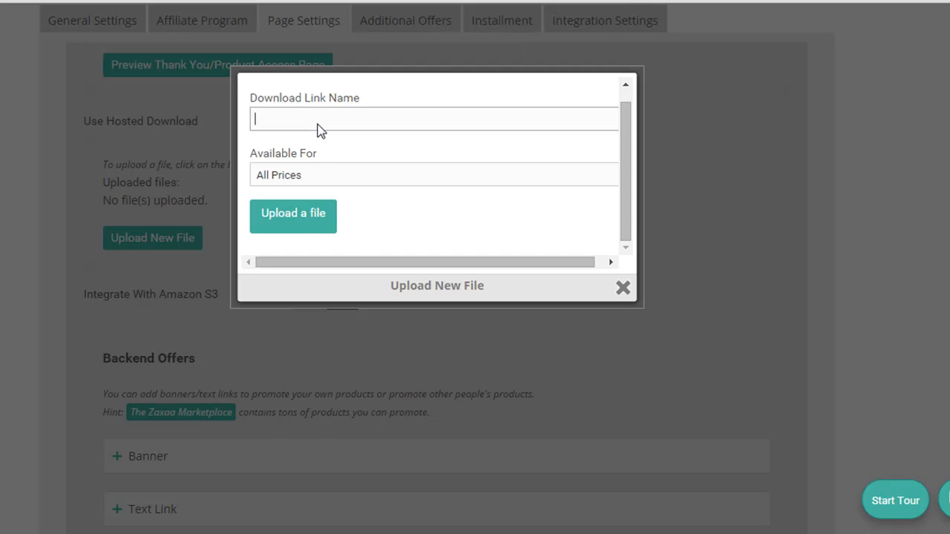
type("Trading")
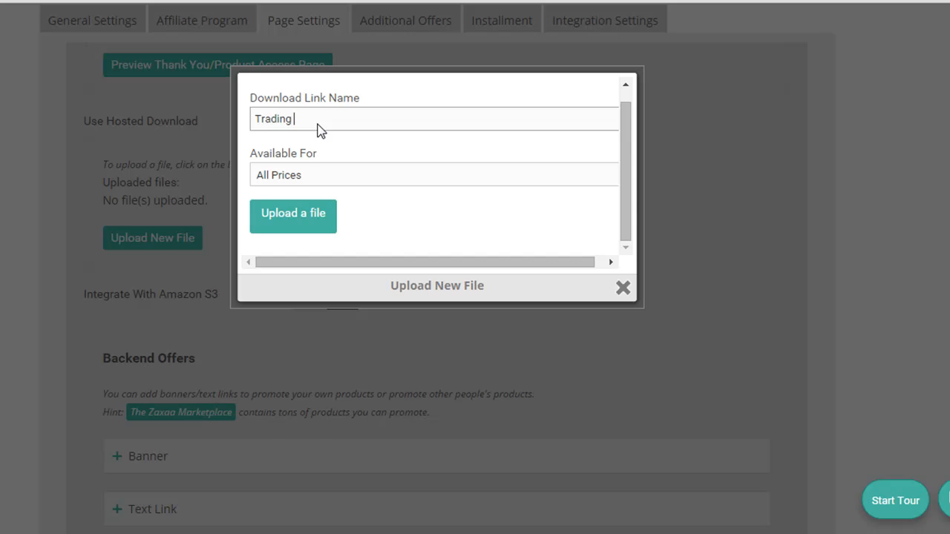
type("Ebook")
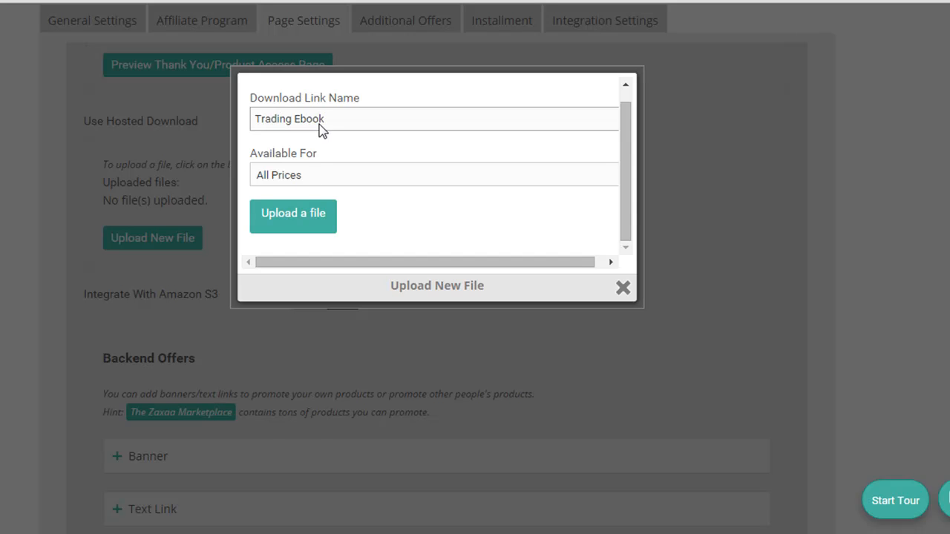
mouse_move(349, 206)
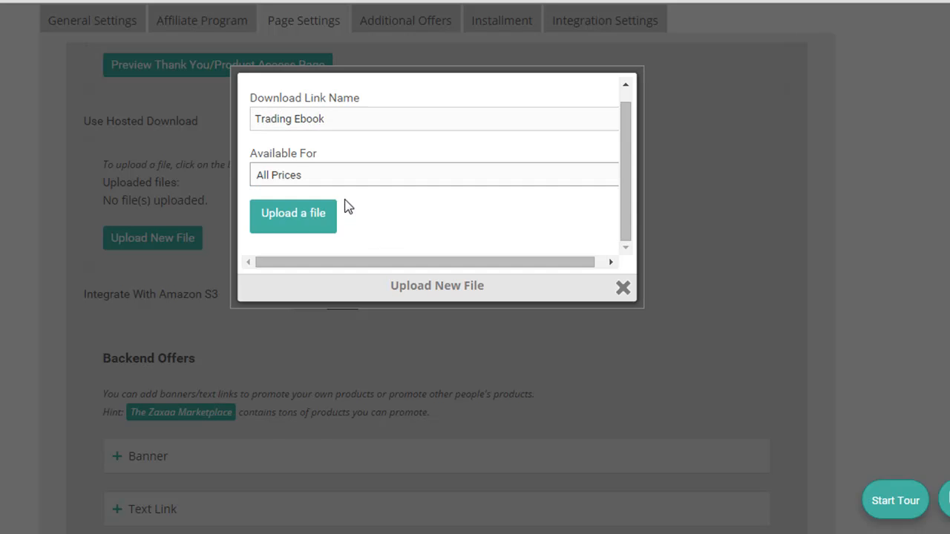
left_click(292, 213)
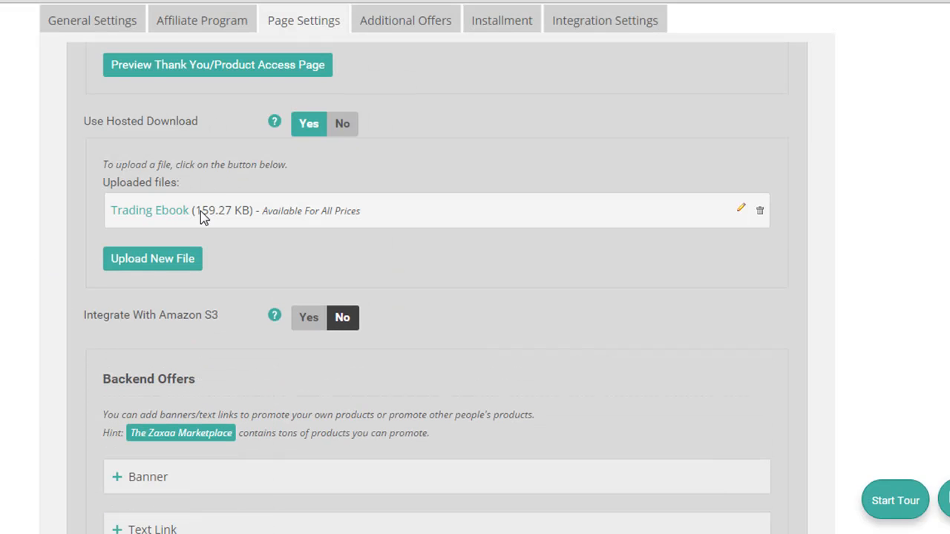
scroll("down", 3)
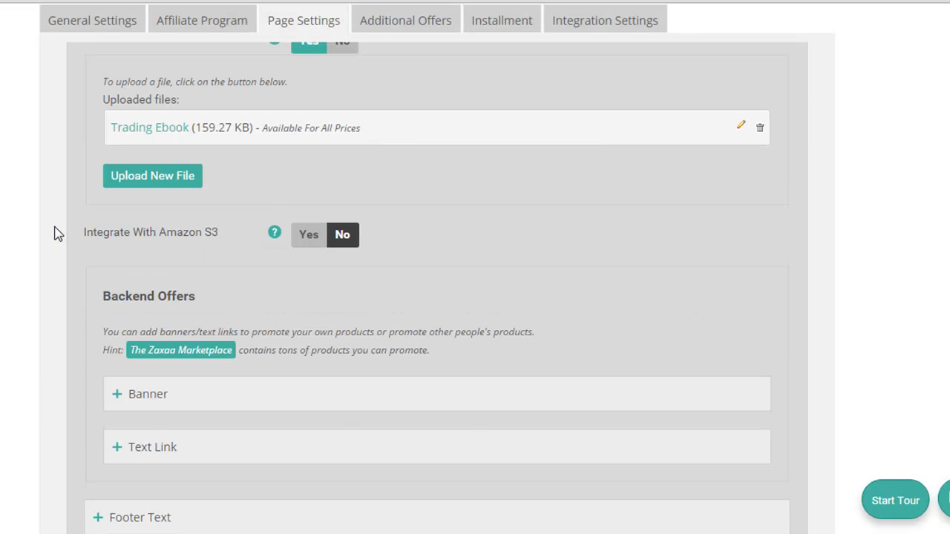
scroll("down", 3)
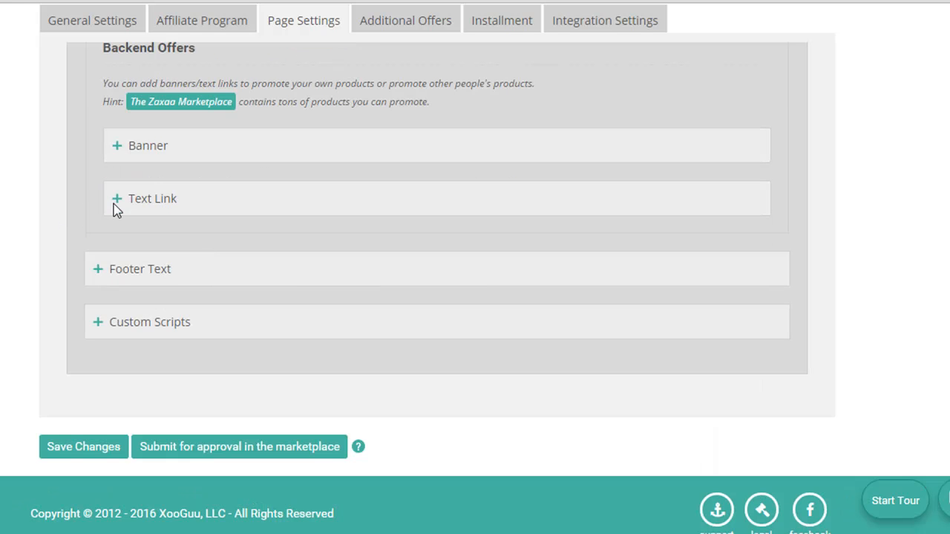
- Look over the backend banner offer form without adding one, then move to Additional Offers
left_click(149, 146)
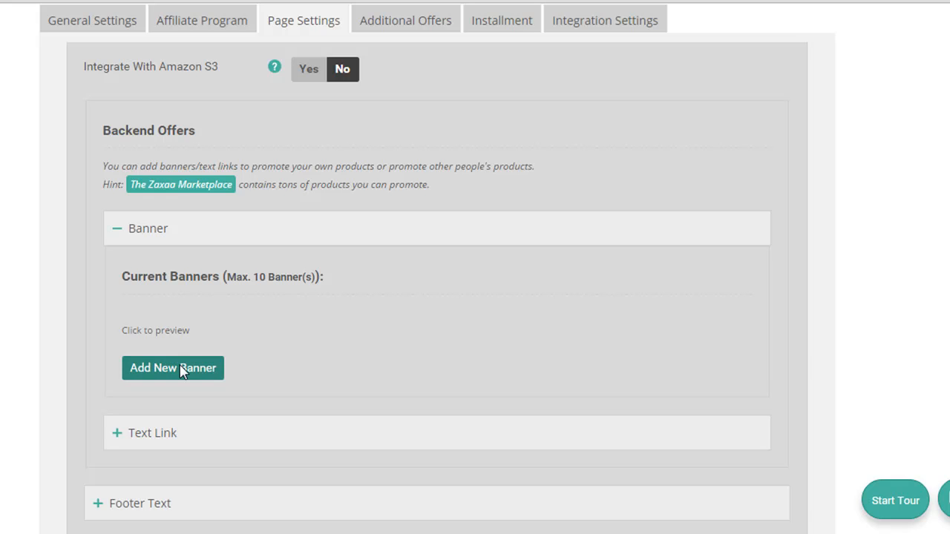
left_click(172, 368)
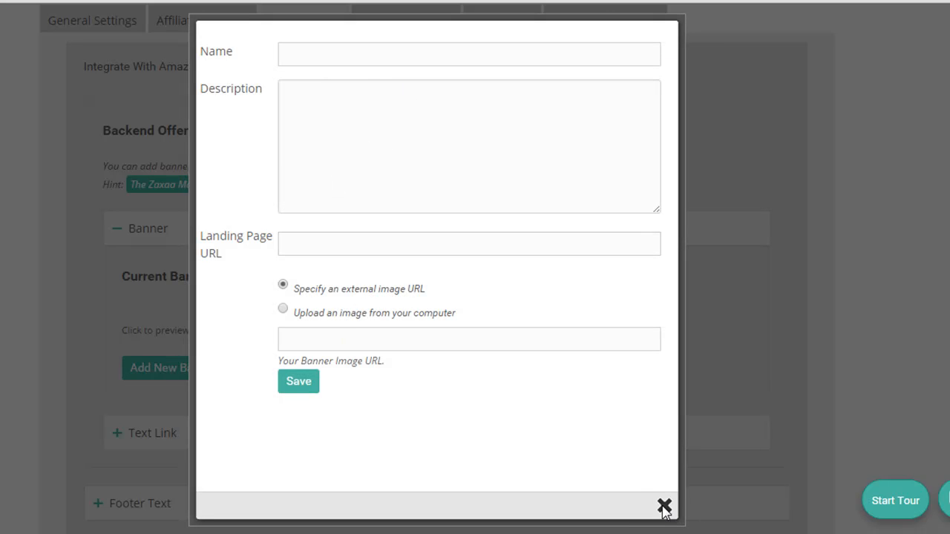
left_click(665, 508)
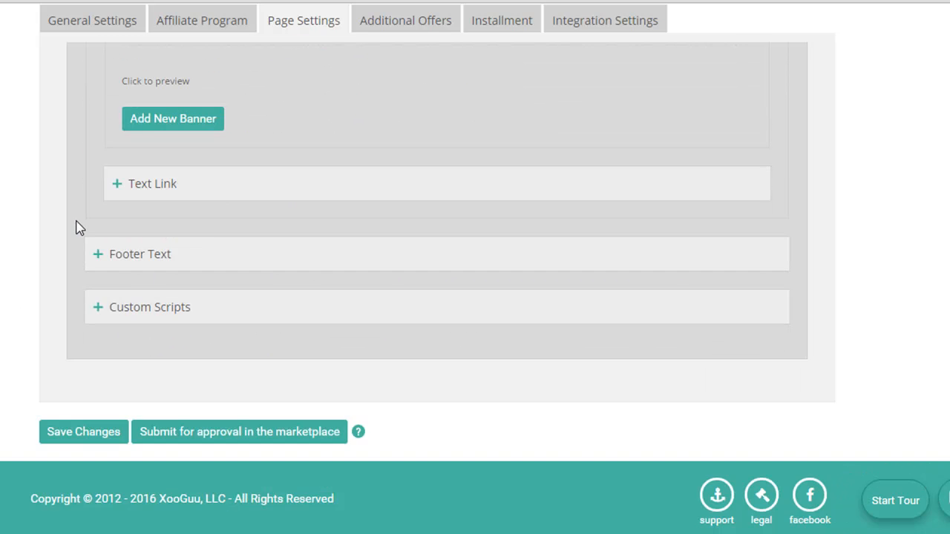
mouse_move(52, 245)
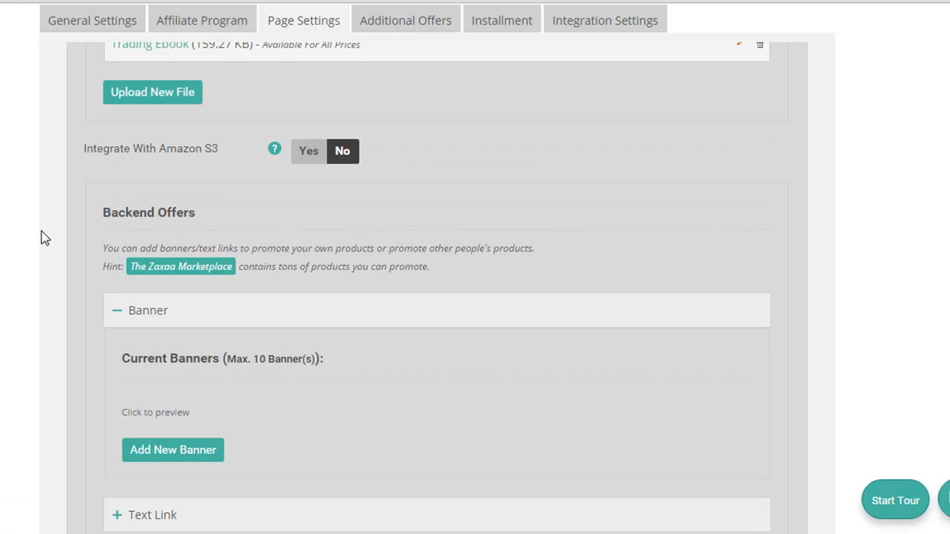
left_click(405, 21)
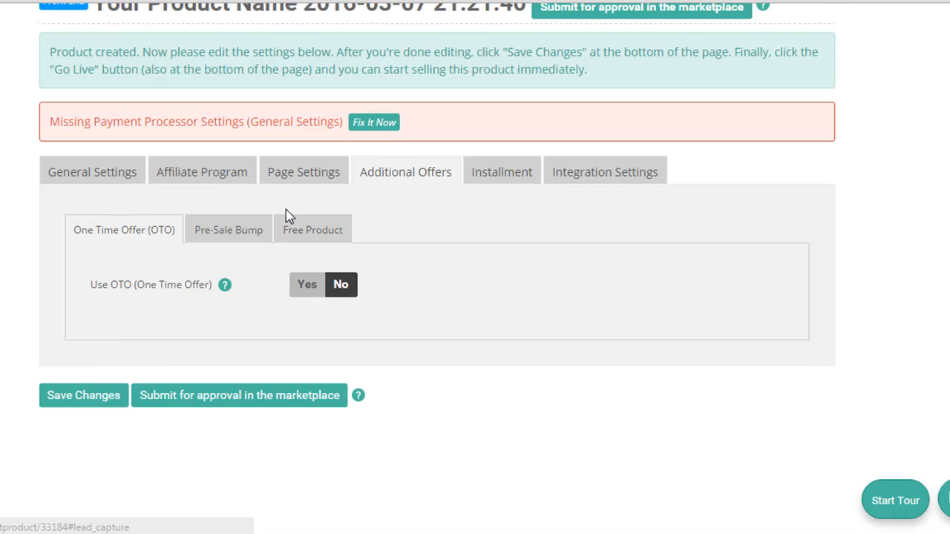
mouse_move(120, 251)
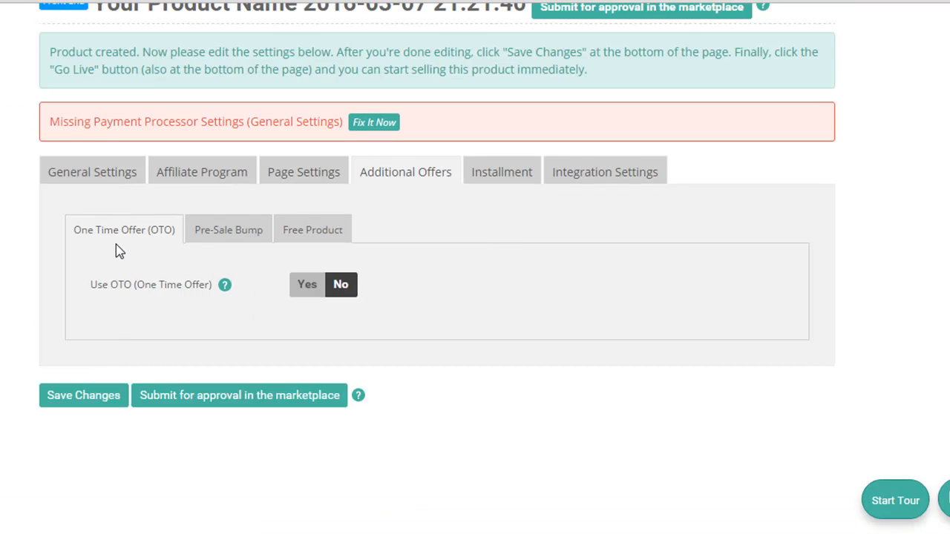
mouse_move(261, 287)
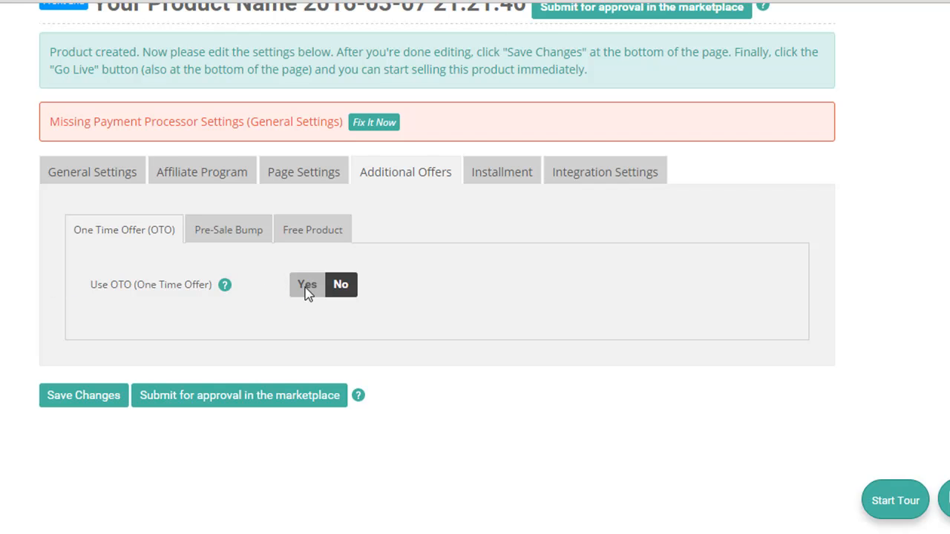
- Try the one-time offer toggle and switch installments on to preview their options
left_click(306, 284)
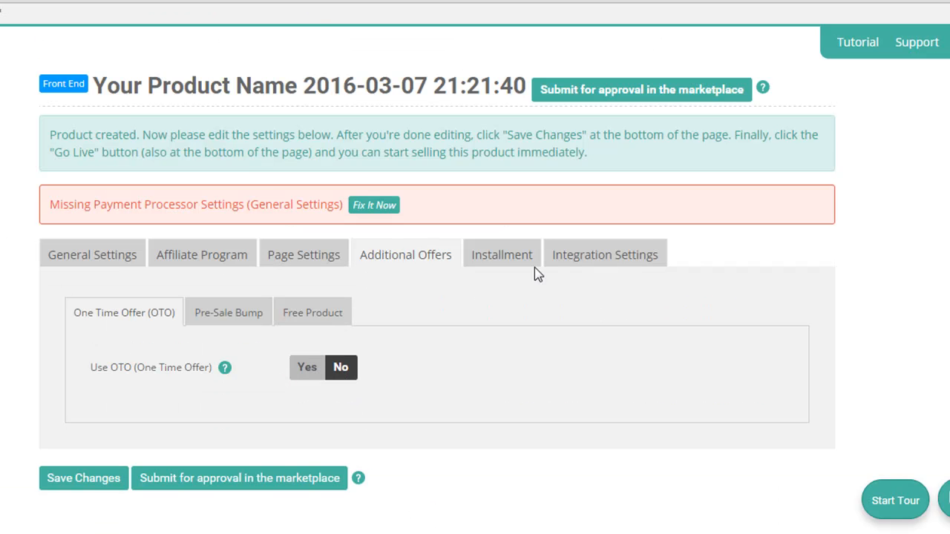
left_click(502, 256)
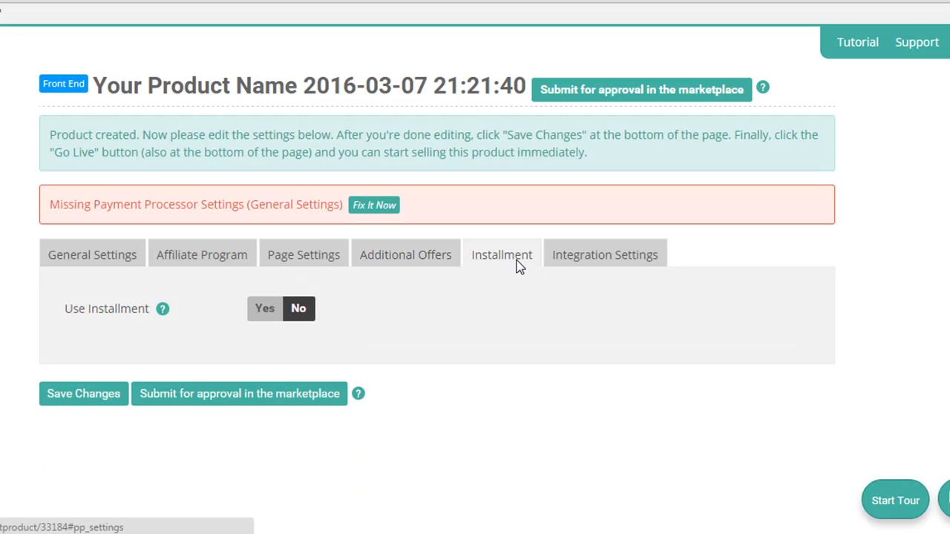
left_click(264, 307)
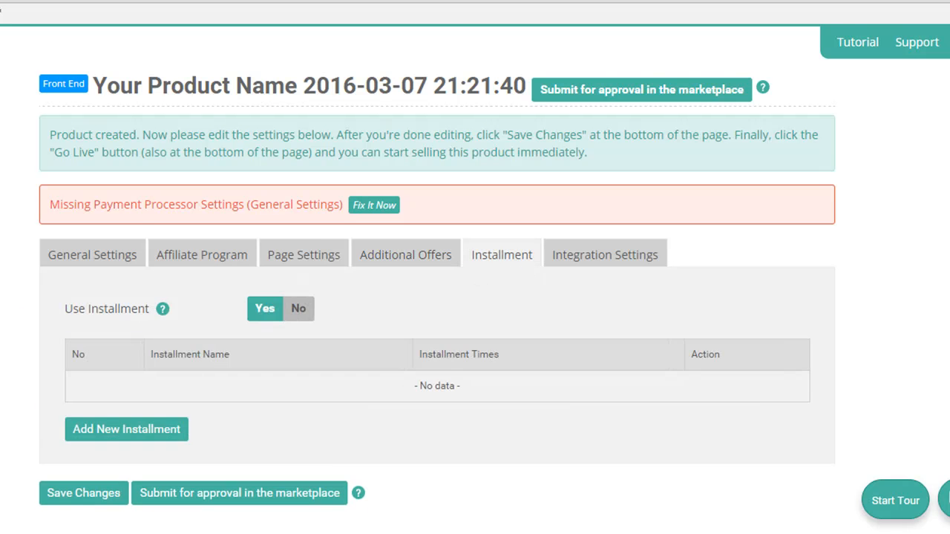
scroll("down", 3)
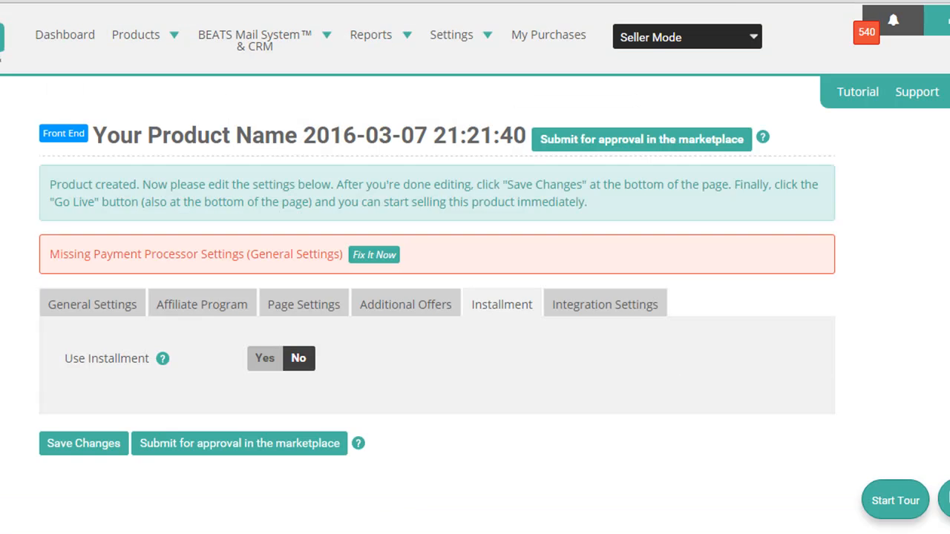
scroll("down", 3)
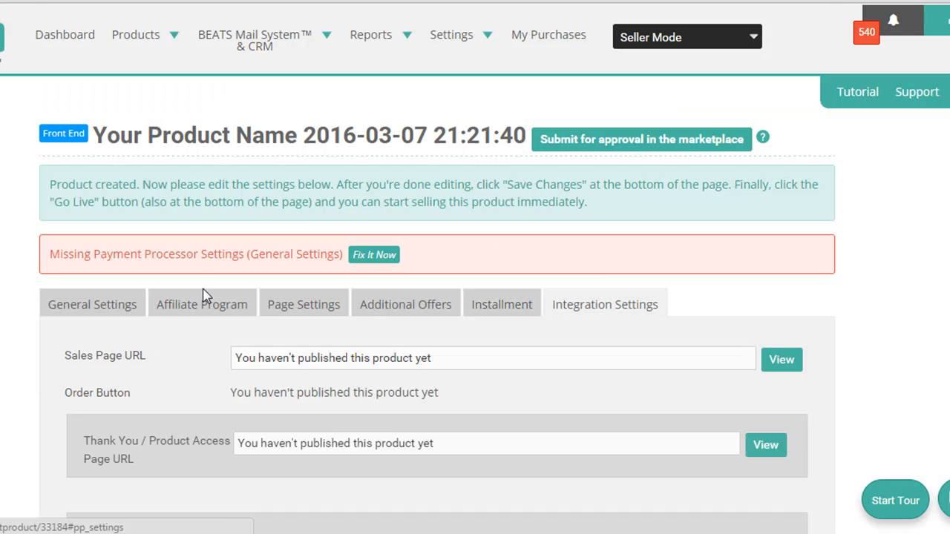
- Scroll through the checkout page designs in Integration Settings before saving
scroll("down", 3)
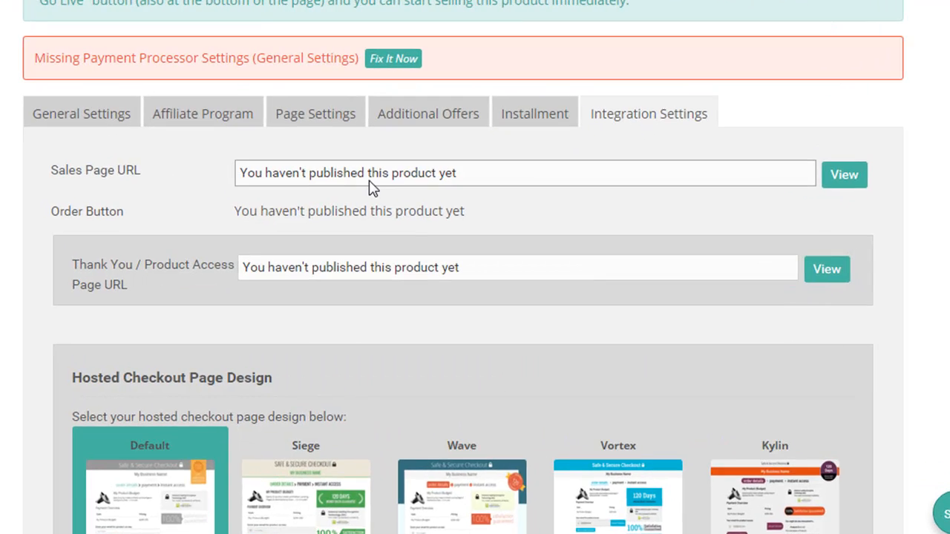
scroll("down", 3)
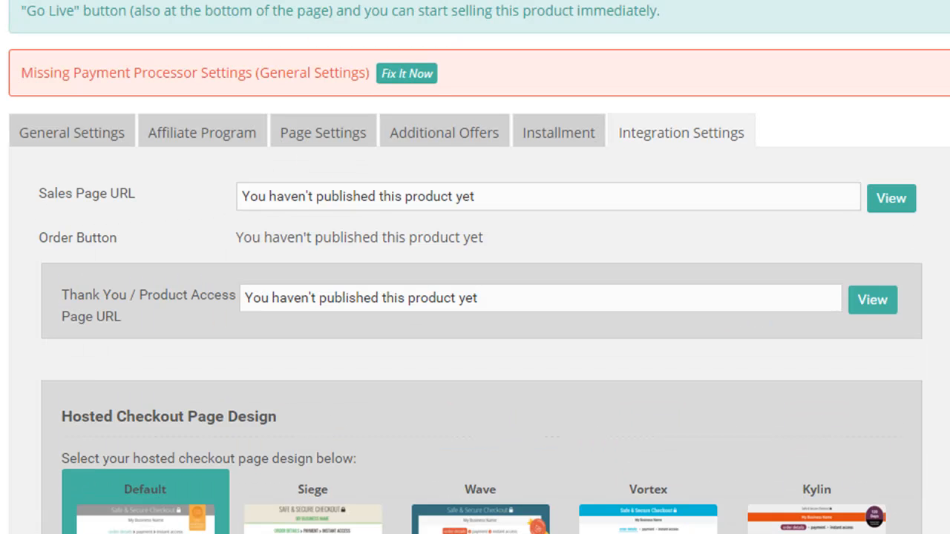
mouse_move(848, 246)
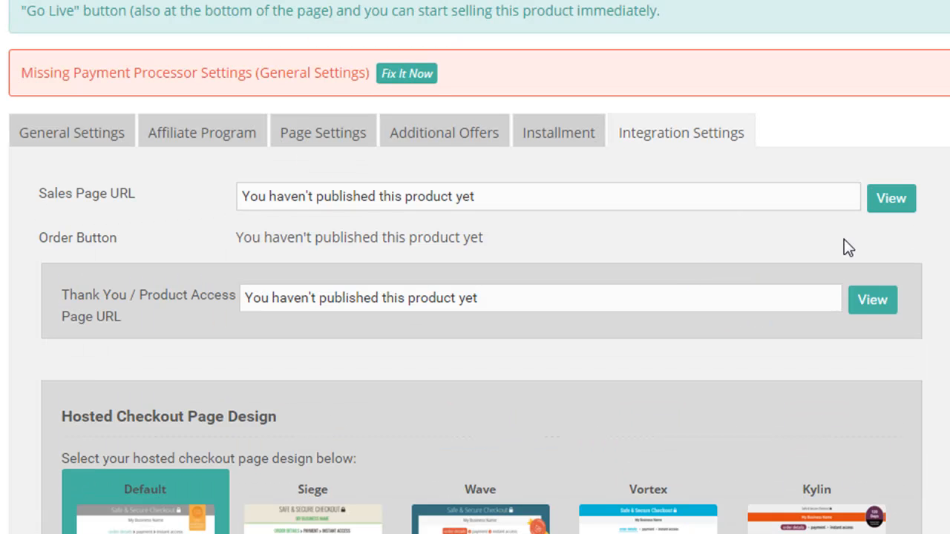
scroll("down", 3)
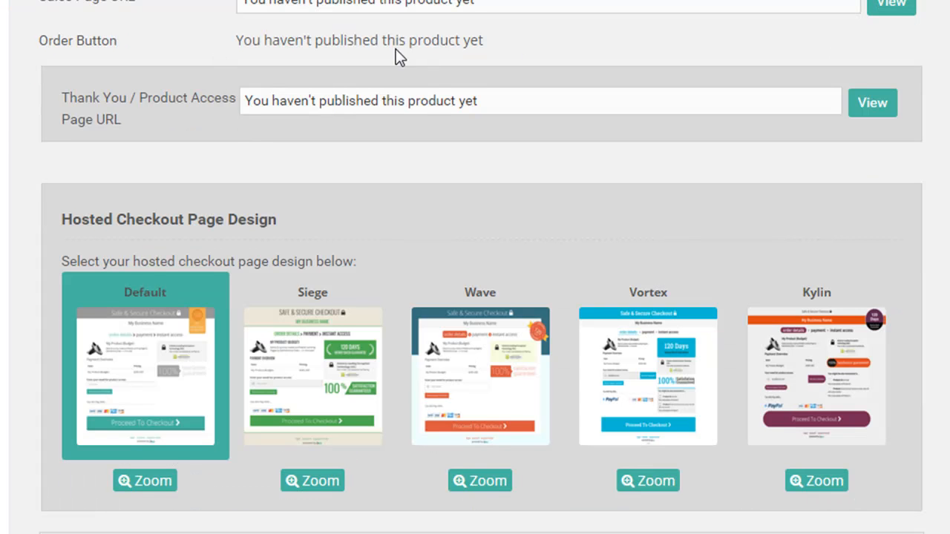
scroll("down", 3)
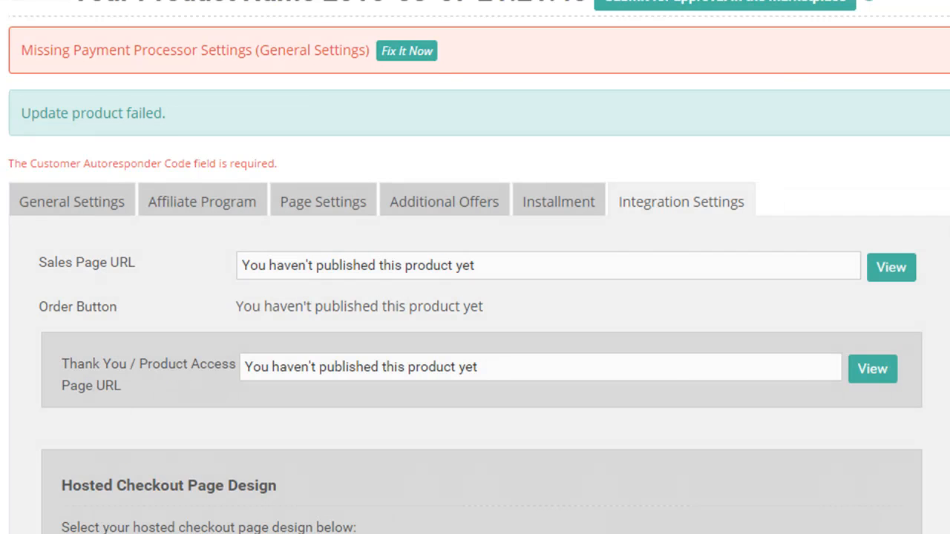
- Set Add to Customer Autoresponder List to No in General Settings and save the product
left_click(71, 201)
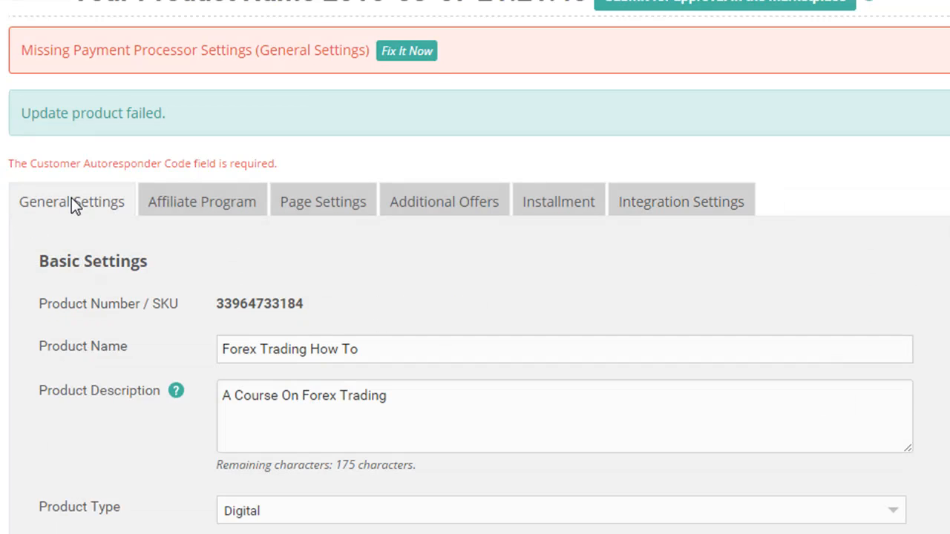
scroll("down", 3)
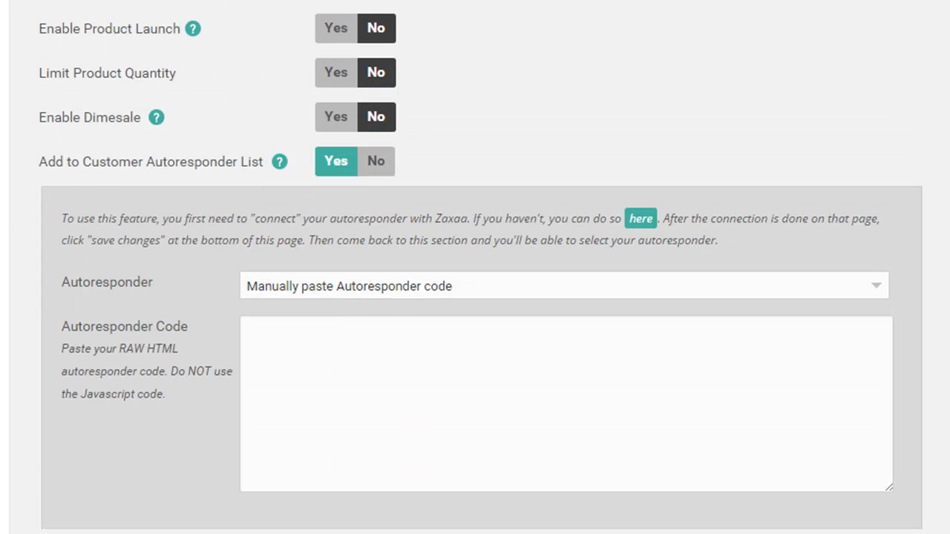
left_click(375, 161)
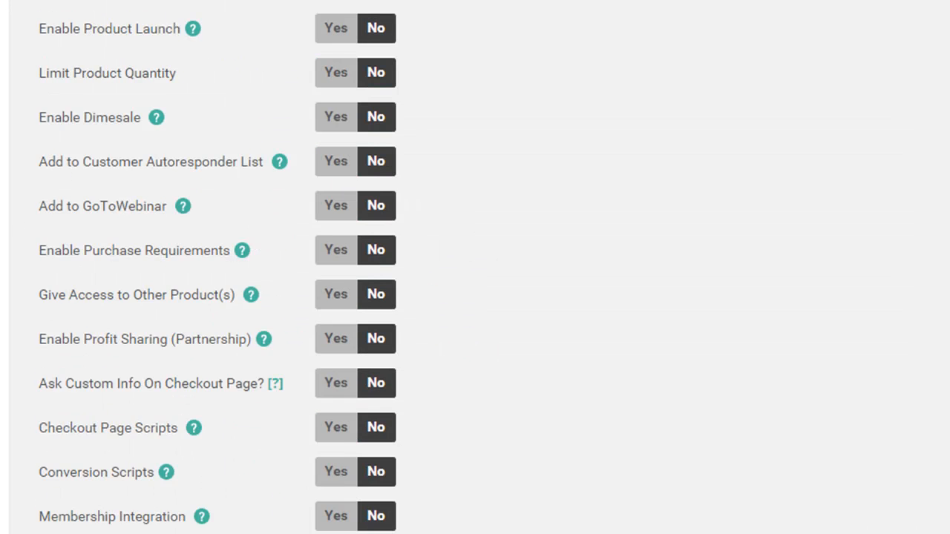
scroll("down", 3)
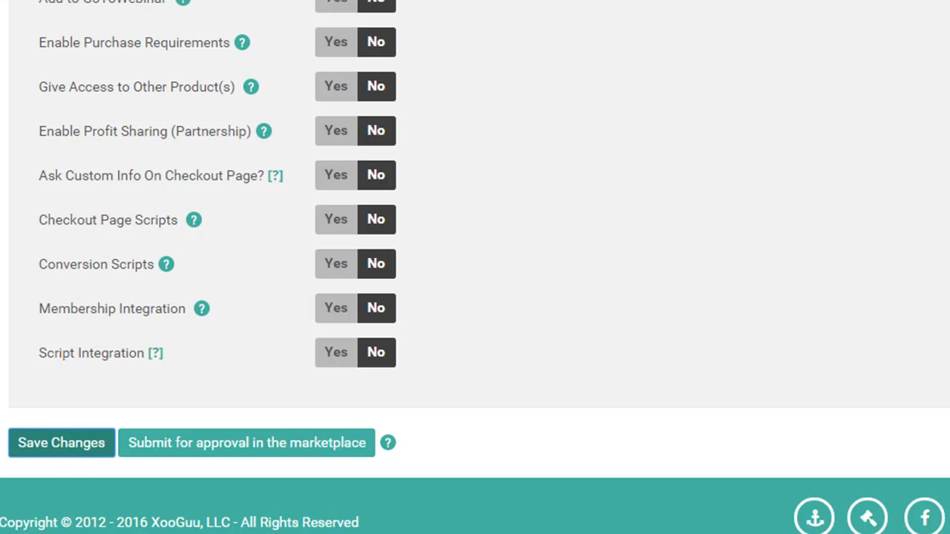
left_click(61, 443)
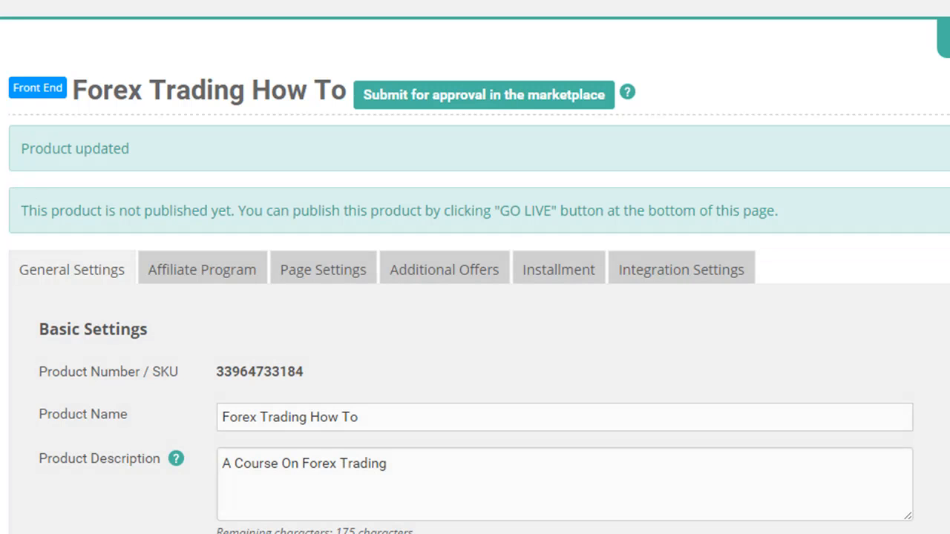
mouse_move(92, 225)
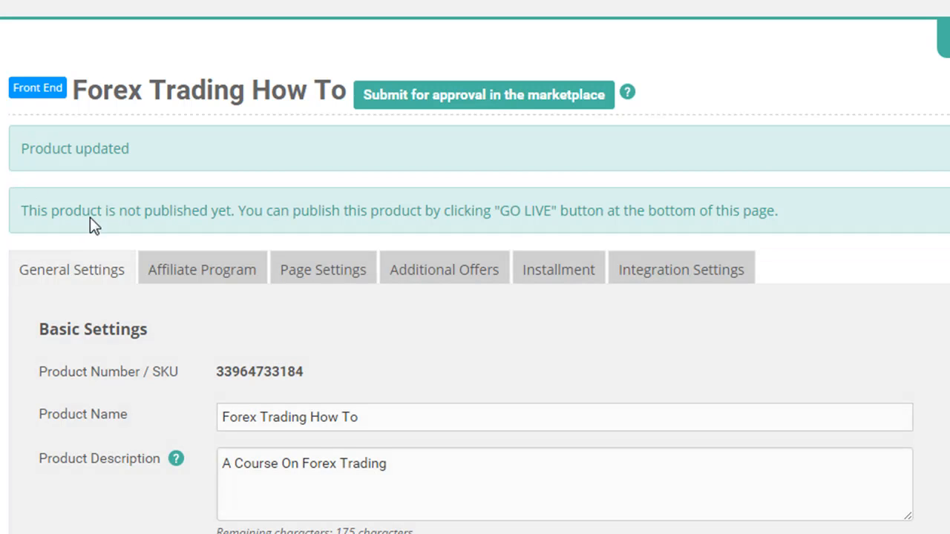
scroll("down", 3)
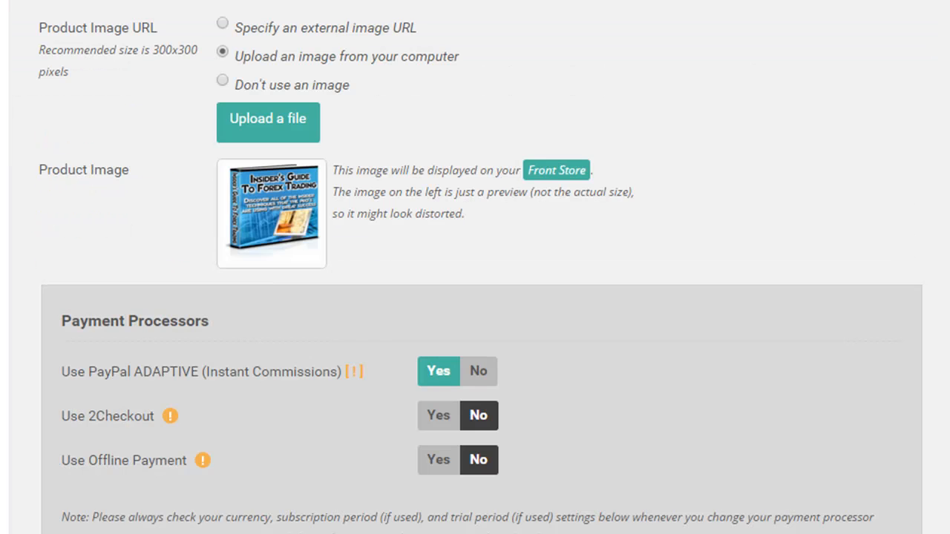
scroll("down", 3)
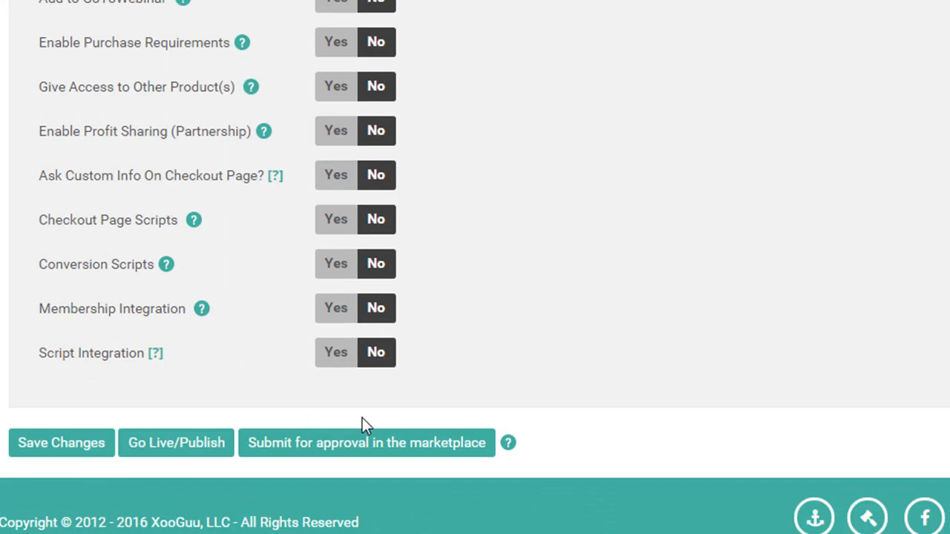
- Agree to the Acceptable Use Policy and publish Forex Trading How To live
left_click(175, 442)
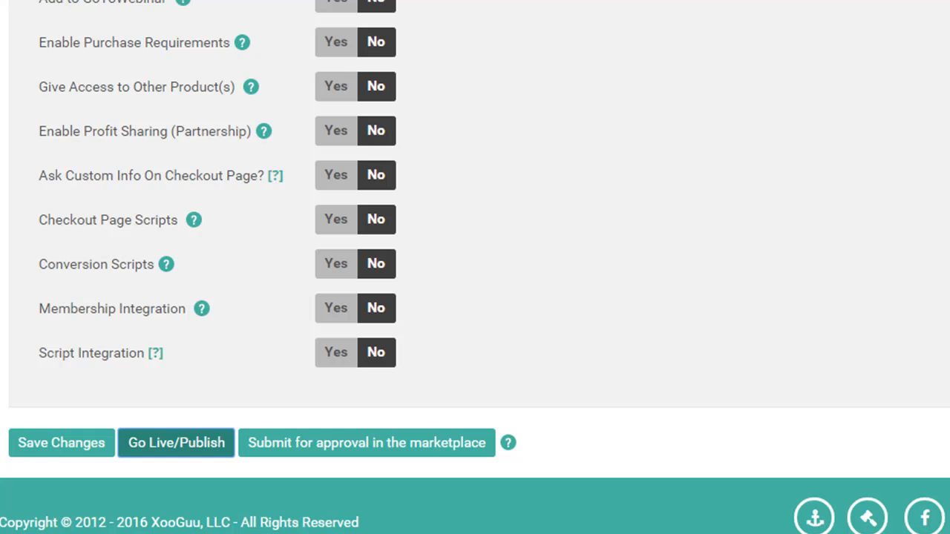
left_click(175, 443)
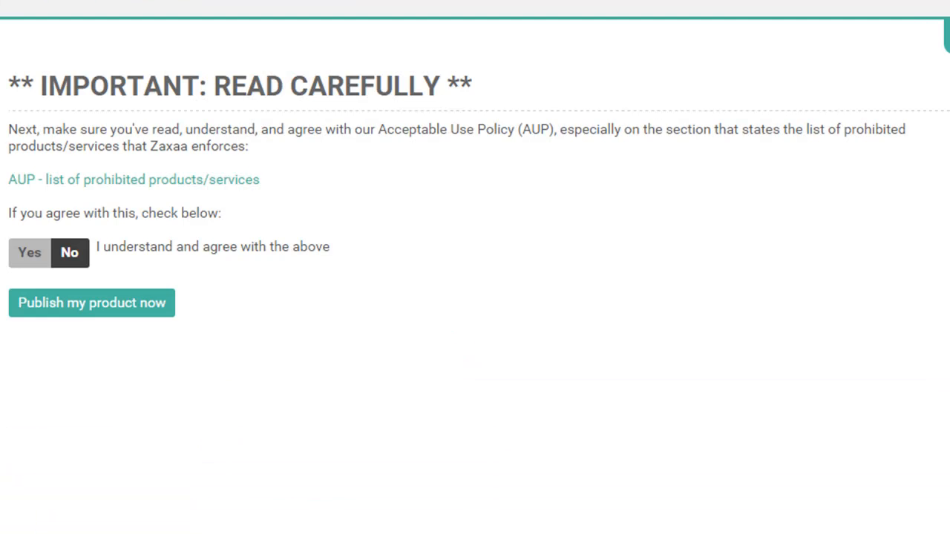
left_click(29, 252)
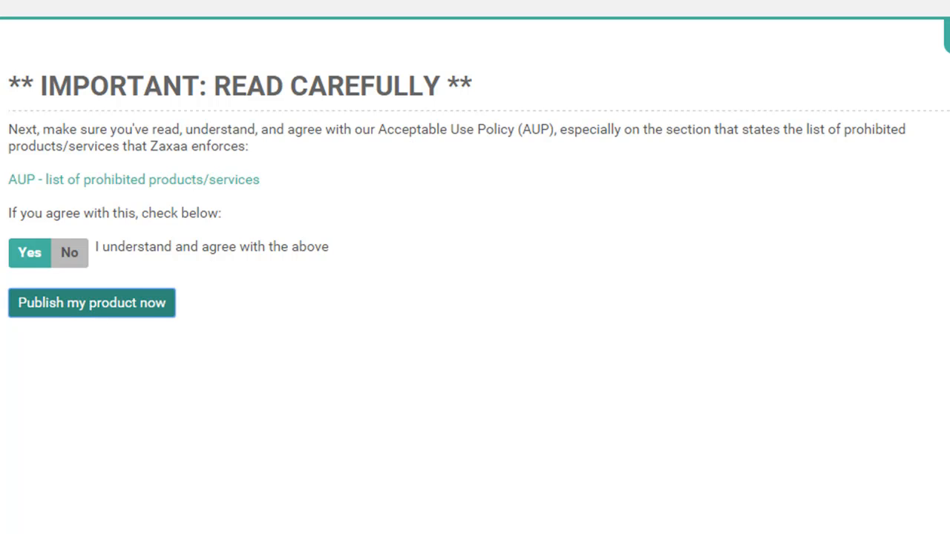
left_click(92, 302)
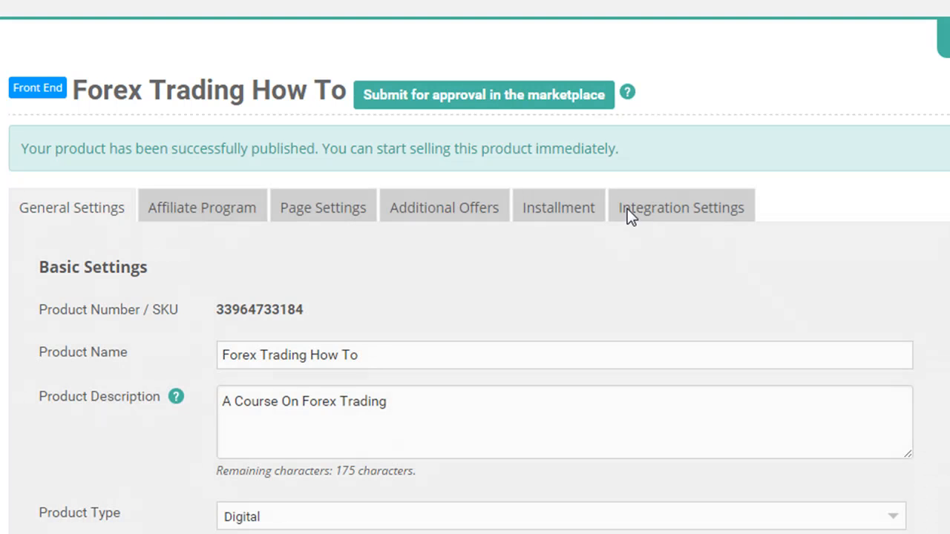
mouse_move(673, 221)
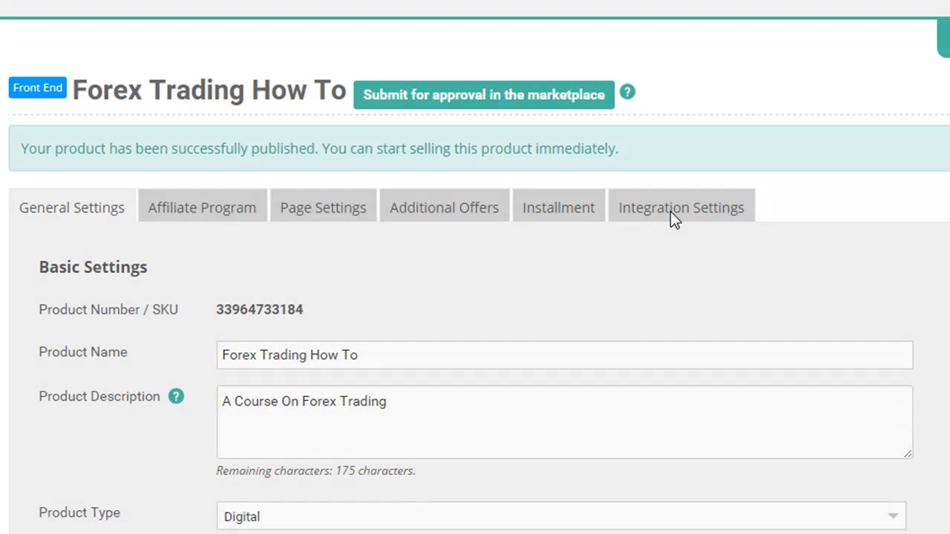
- From Integration Settings, view the order buttons and select the second button's HTML Raw Code
left_click(680, 207)
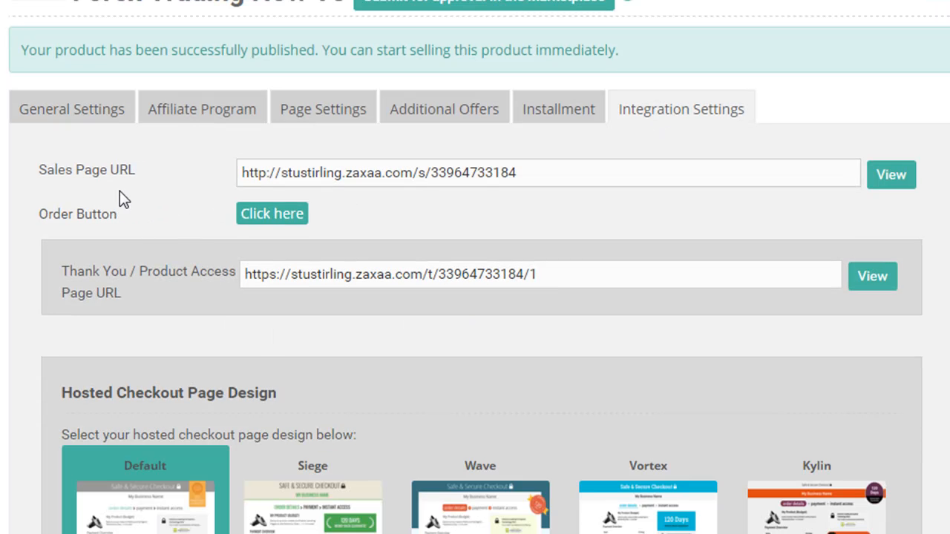
mouse_move(271, 214)
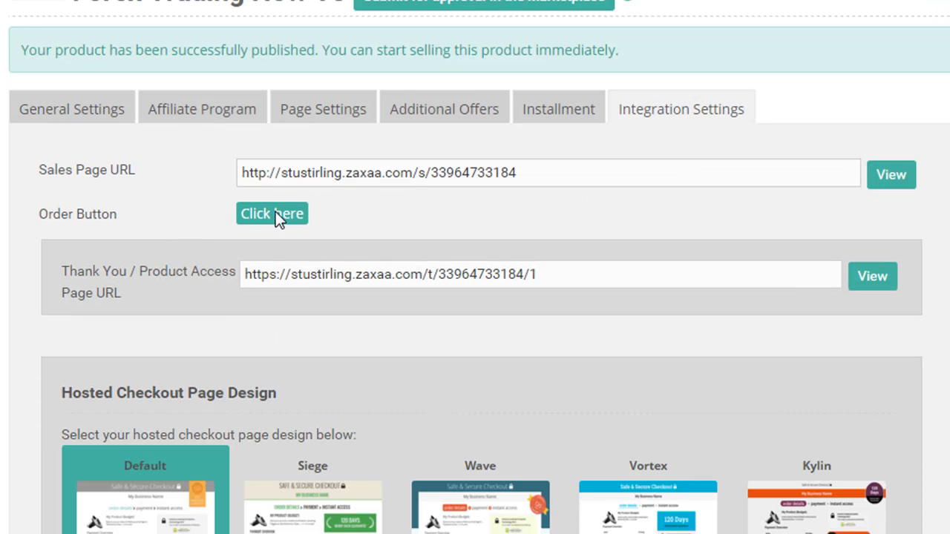
left_click(272, 213)
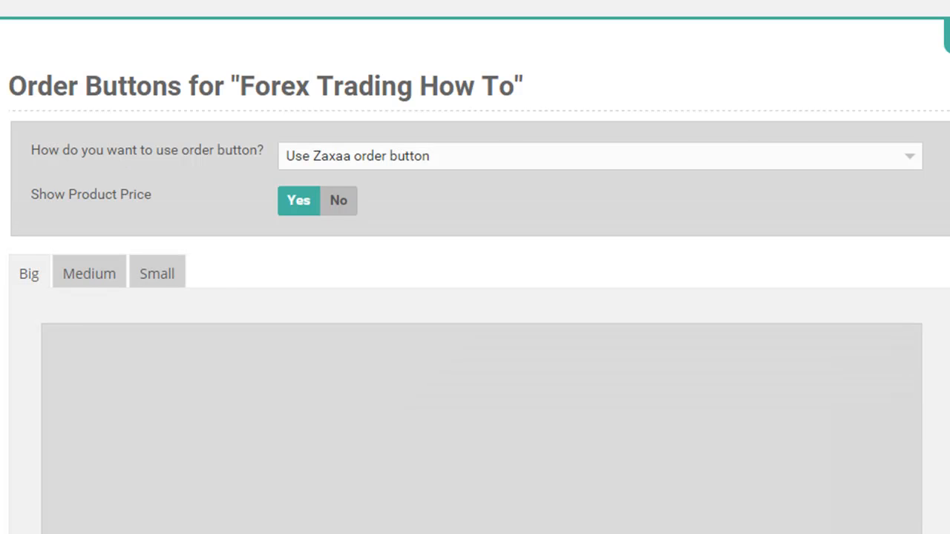
scroll("down", 3)
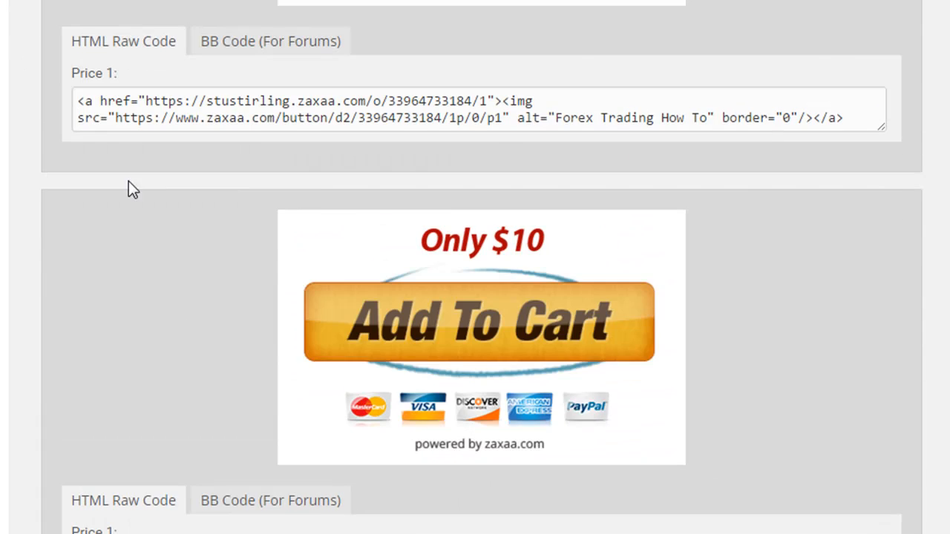
scroll("down", 3)
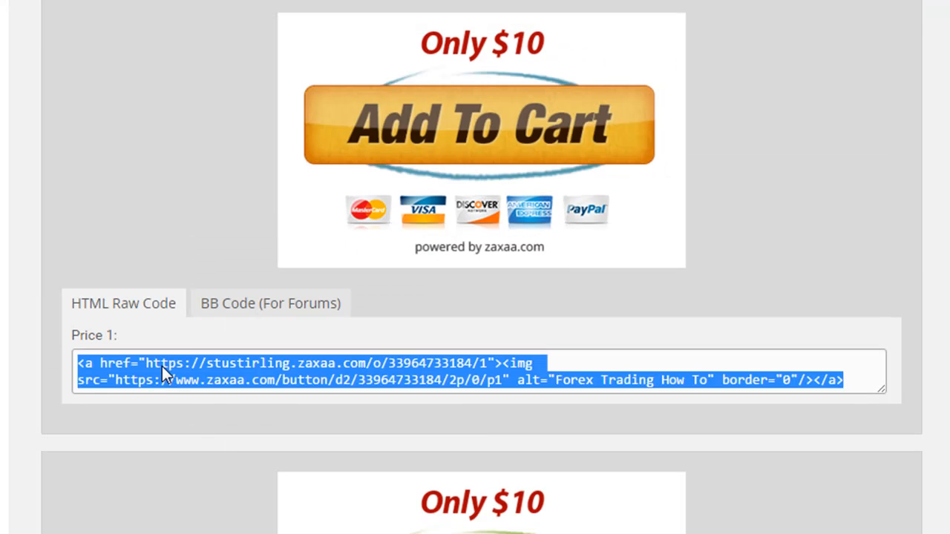
mouse_move(133, 348)
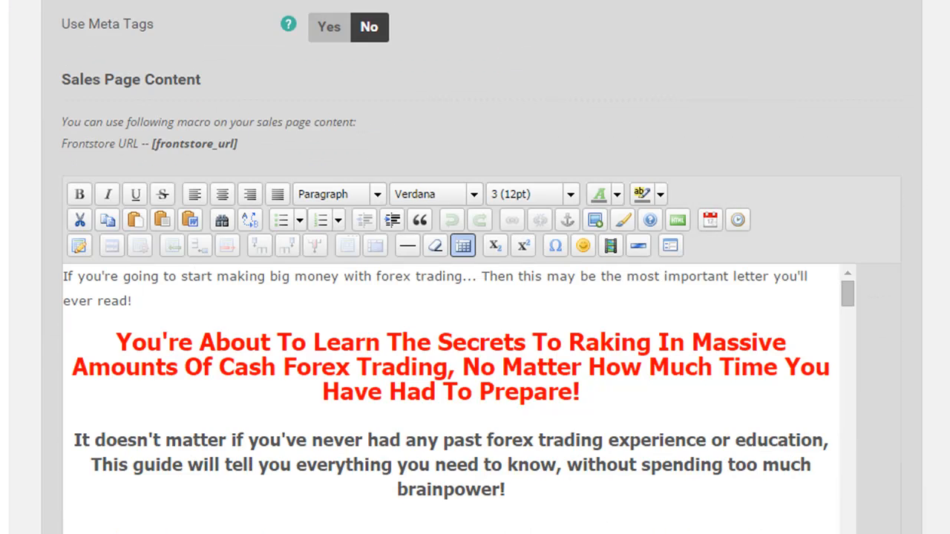
- Paste the Add To Cart code into the sales page HTML above Warmest Regards, remove the blank line, and update
scroll("down", 3)
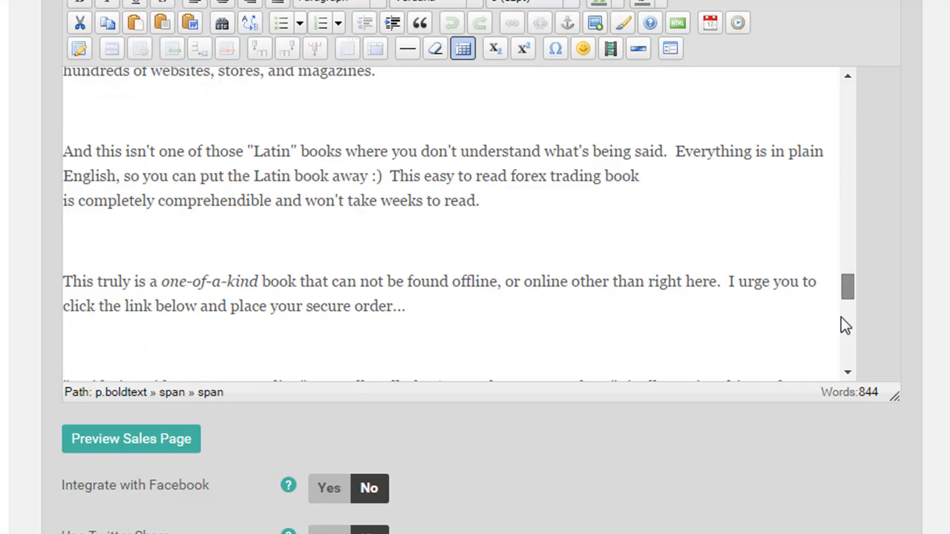
scroll("down", 3)
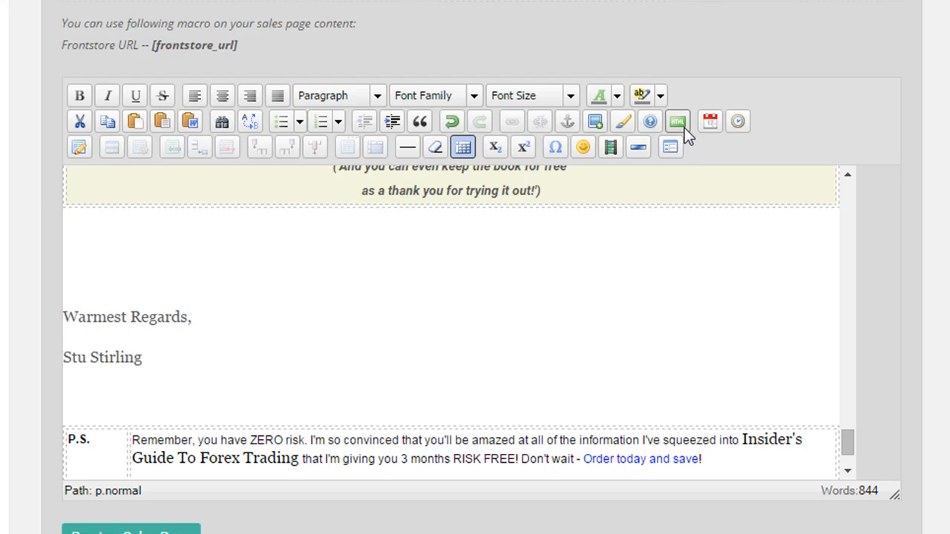
mouse_move(677, 122)
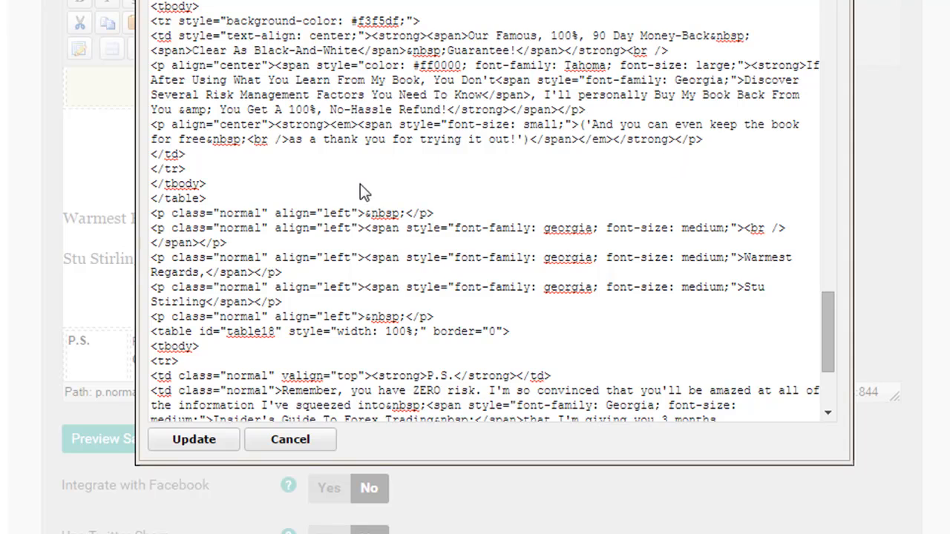
scroll("down", 3)
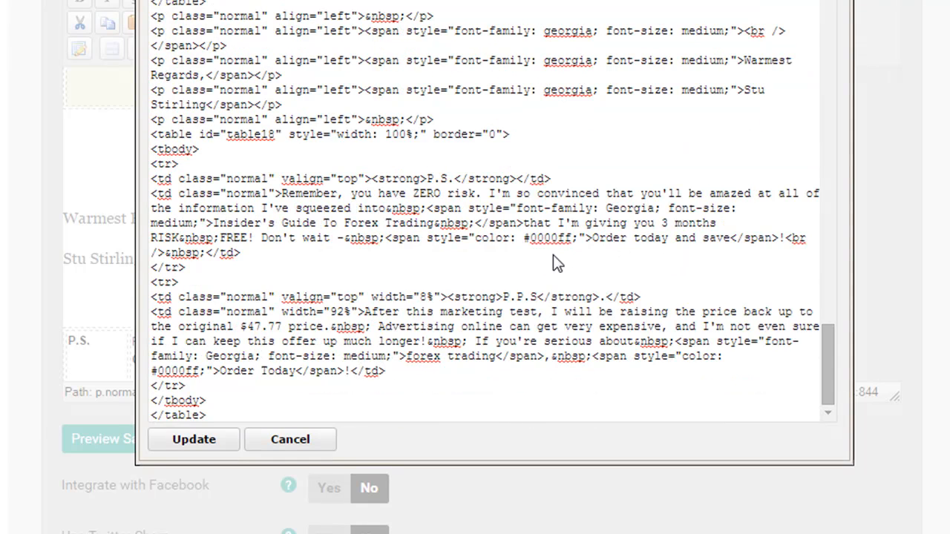
scroll("down", 3)
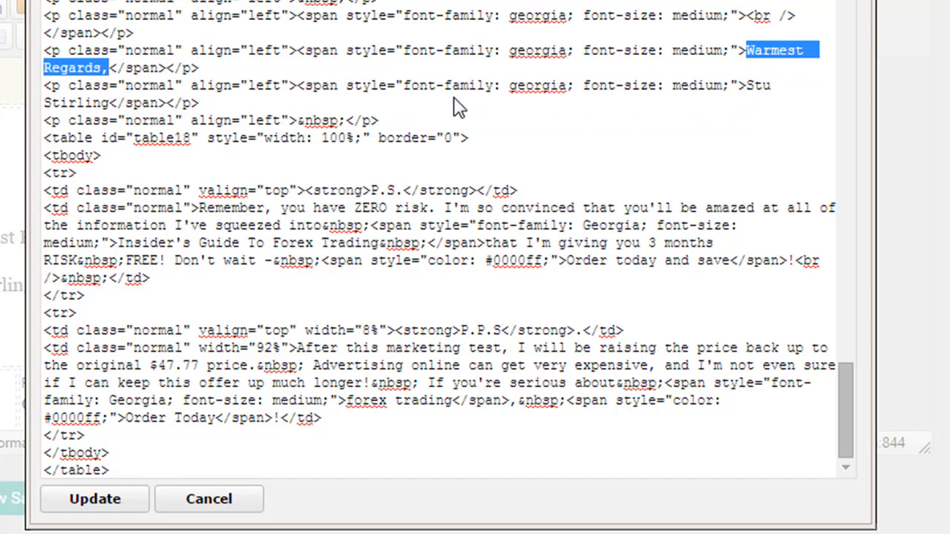
scroll("up", 3)
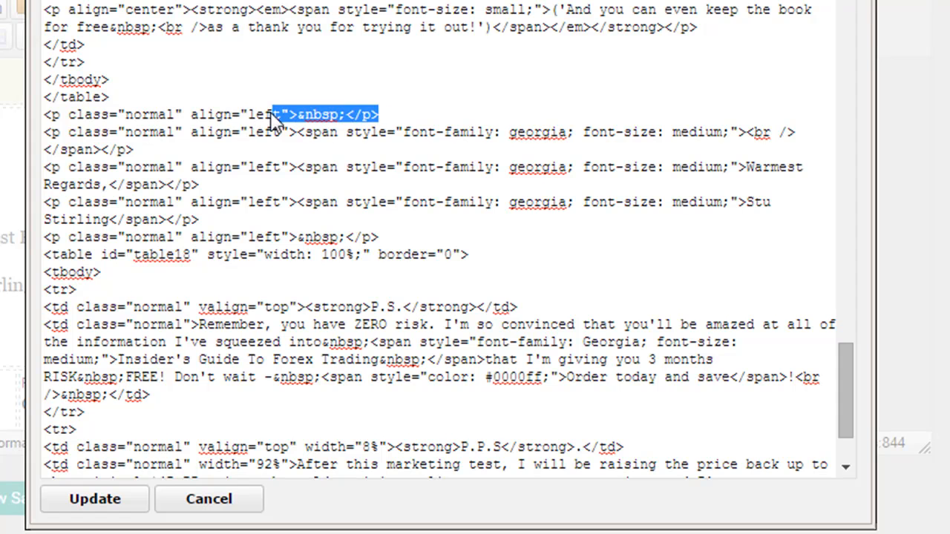
left_click(209, 114)
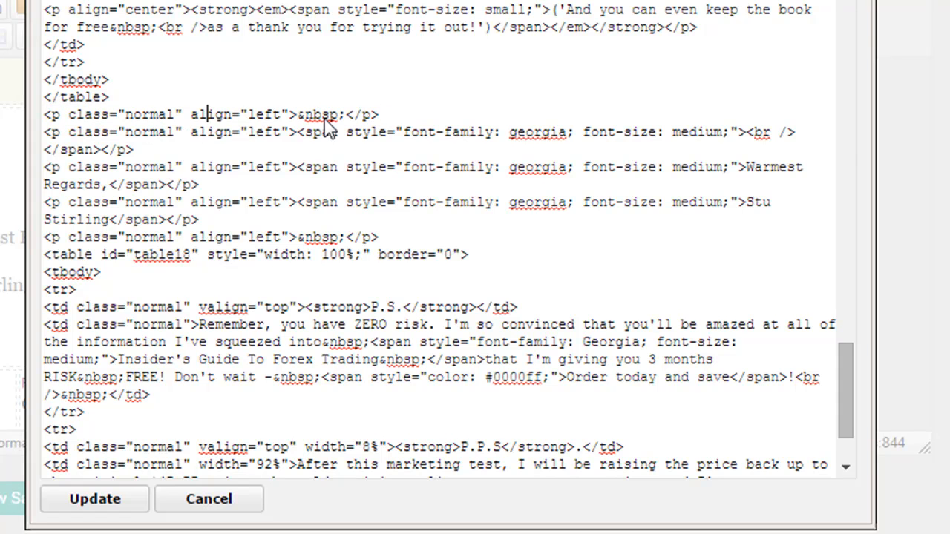
mouse_move(359, 126)
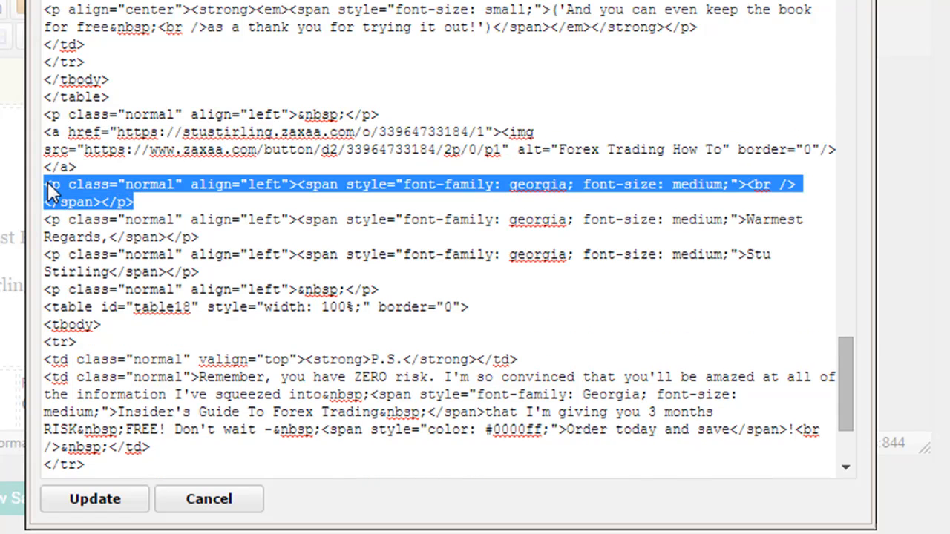
key("Delete")
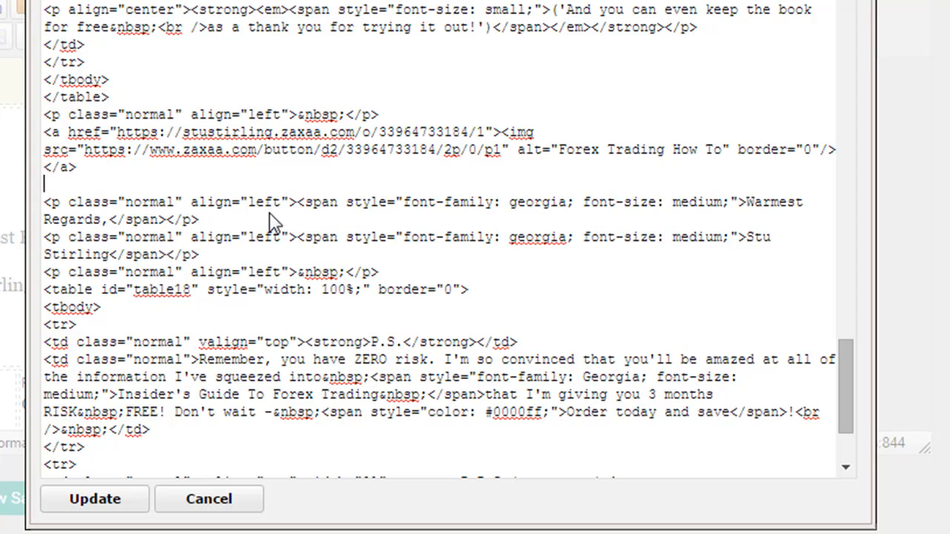
mouse_move(100, 519)
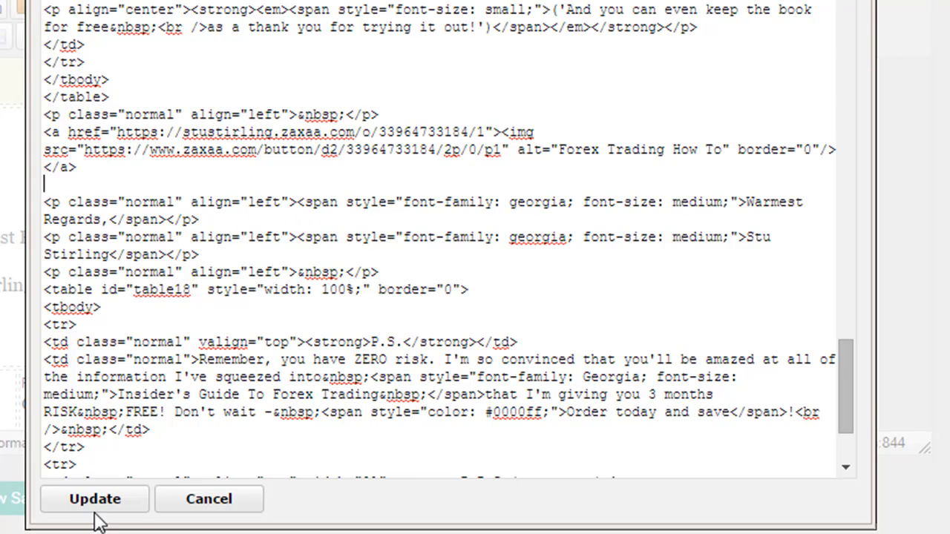
left_click(95, 499)
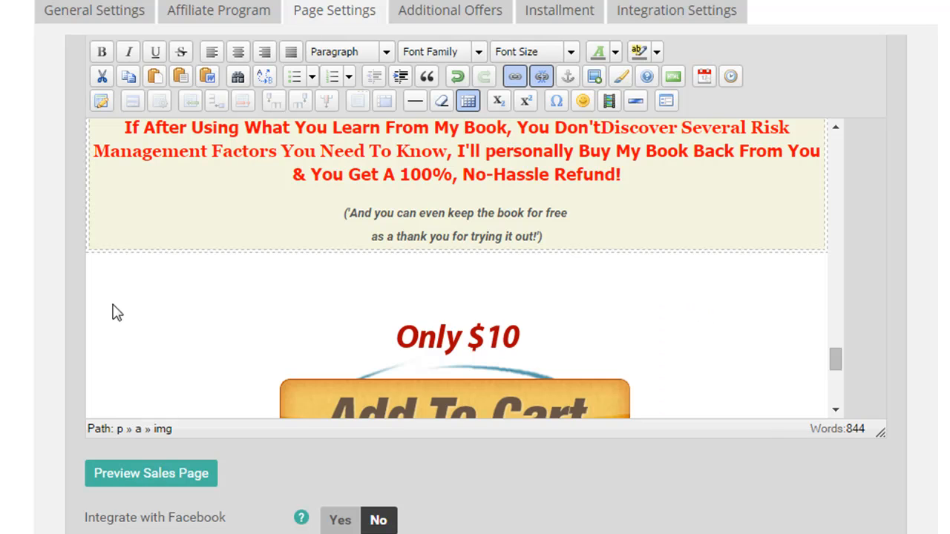
- Save the product's changes and view the live hosted sales page from Integration Settings
left_click(449, 9)
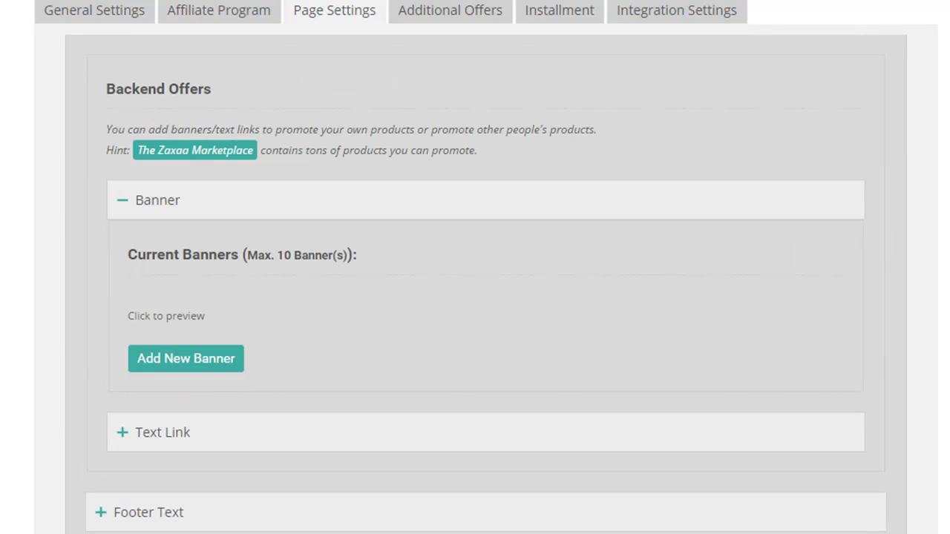
scroll("down", 3)
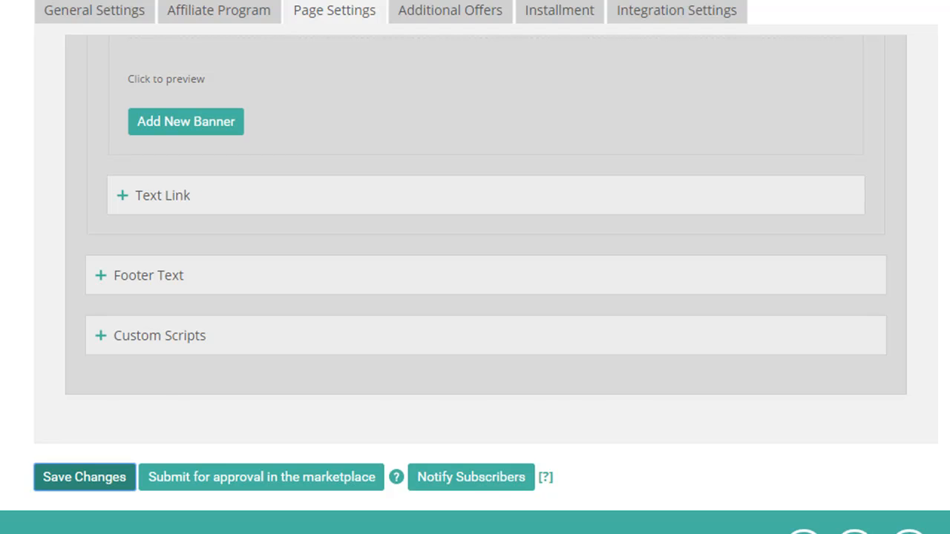
left_click(83, 477)
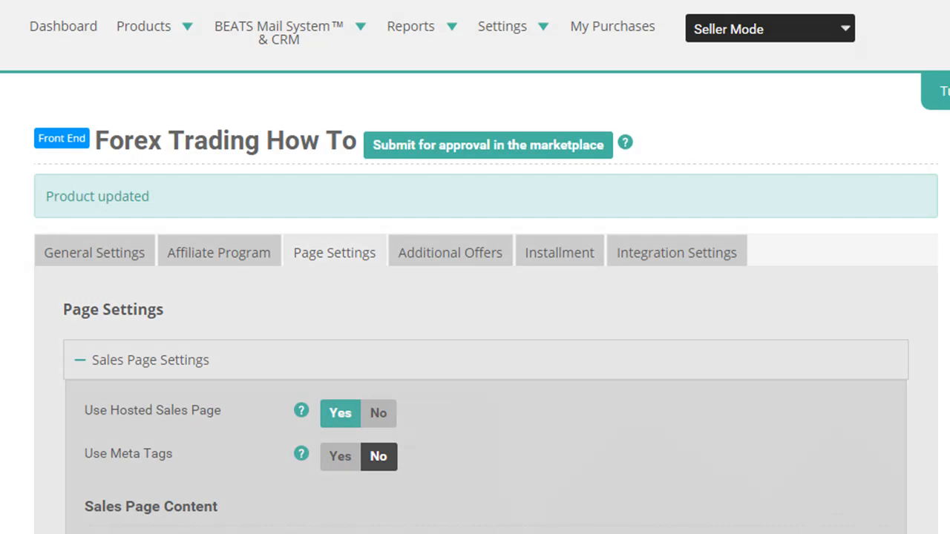
left_click(676, 252)
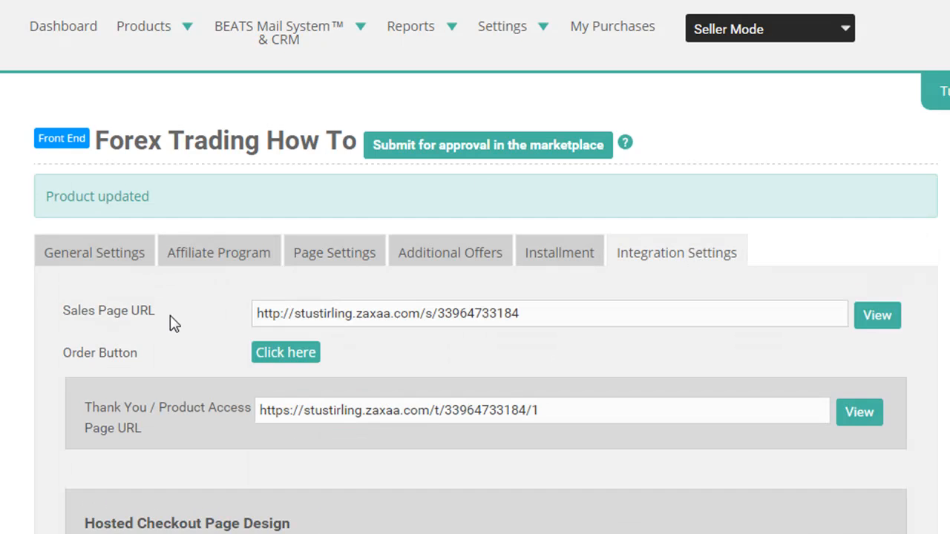
mouse_move(877, 315)
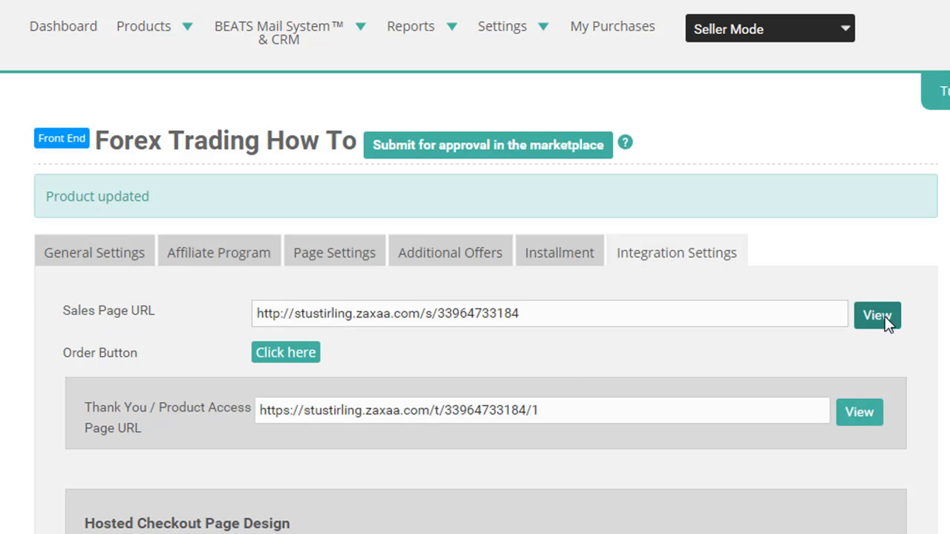
left_click(877, 315)
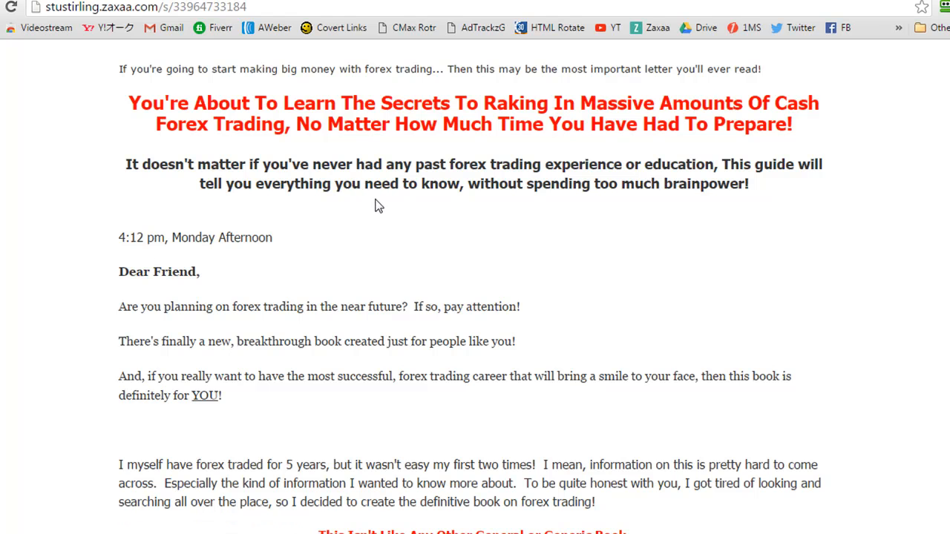
mouse_move(122, 86)
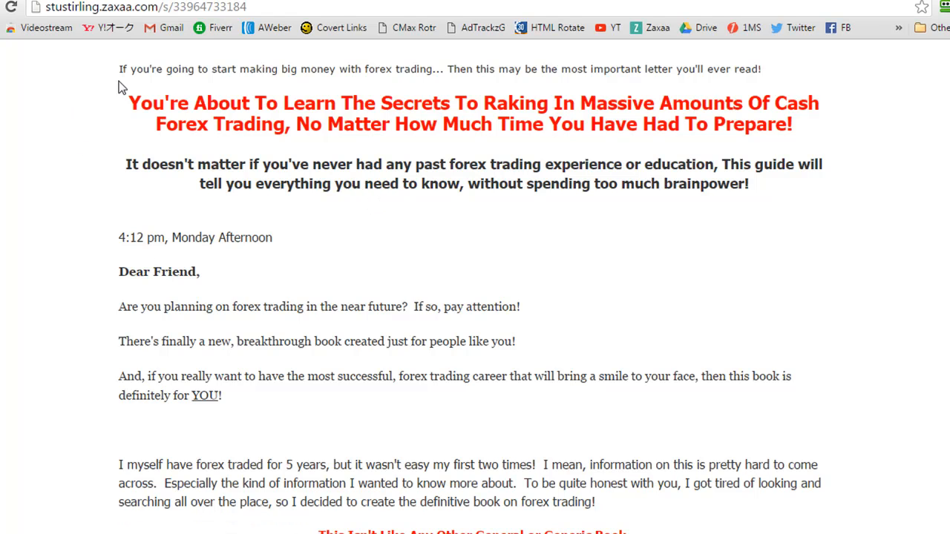
mouse_move(417, 196)
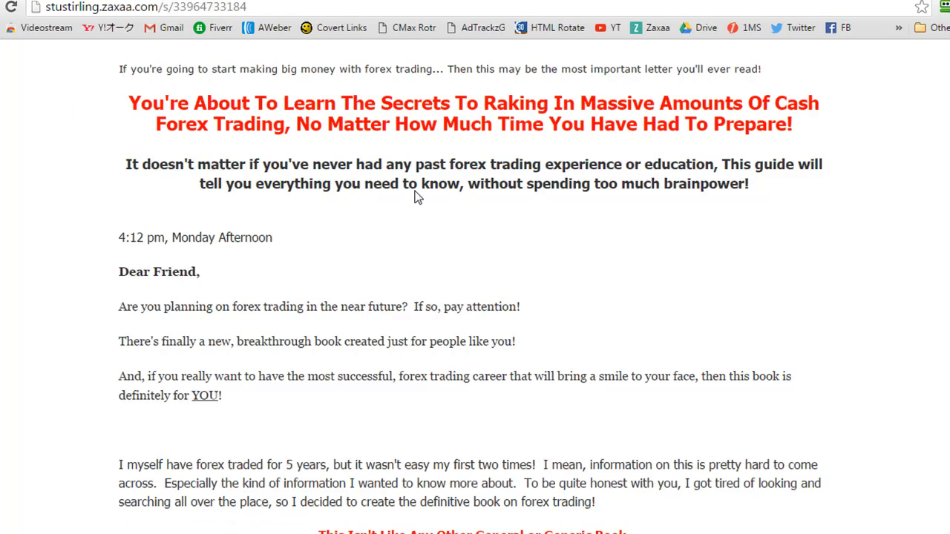
mouse_move(374, 181)
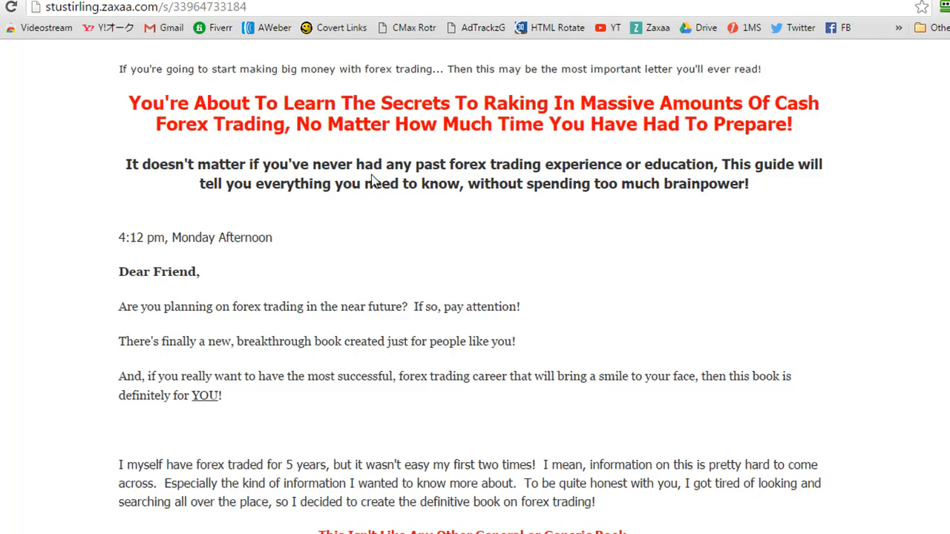
- On the live sales page, use Add To Cart under 'Only $10' to reach the Safe & Secure Checkout
scroll("down", 3)
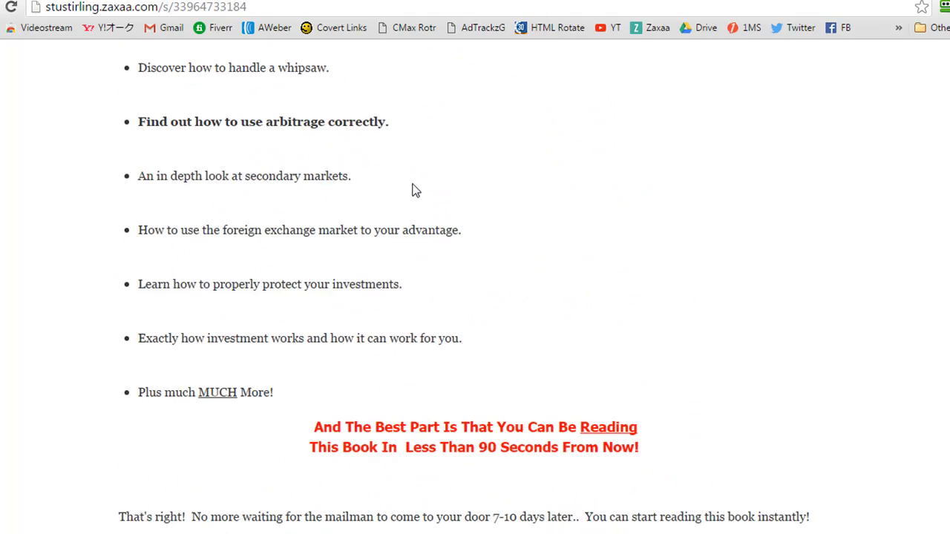
scroll("down", 3)
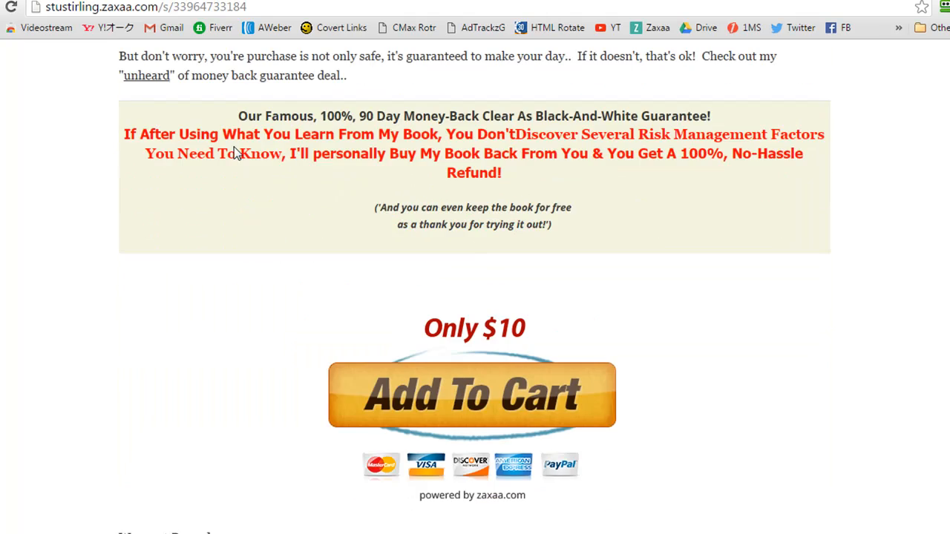
mouse_move(236, 128)
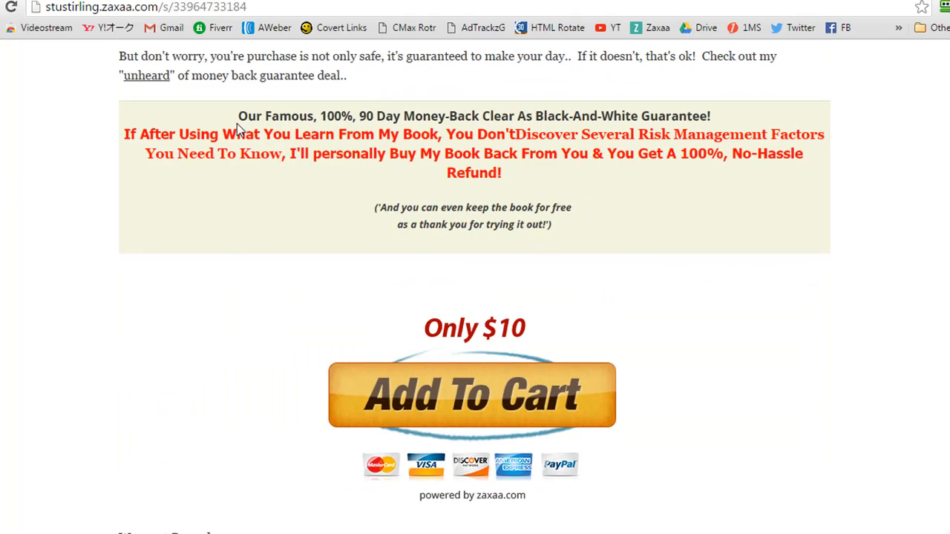
scroll("down", 3)
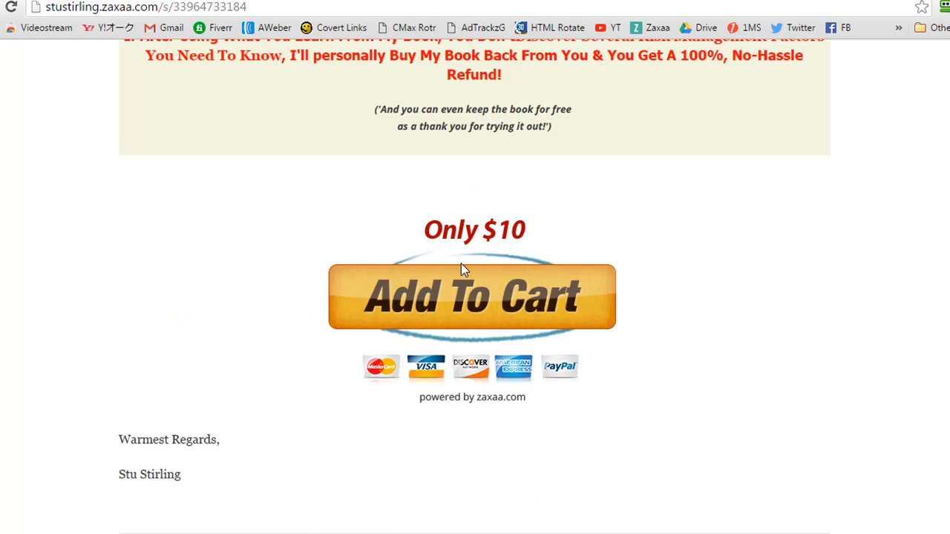
scroll("down", 3)
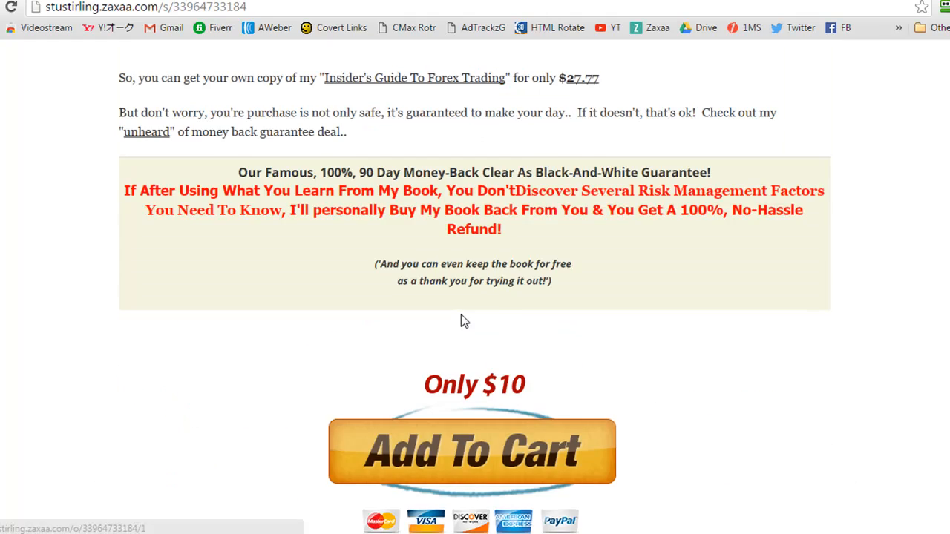
scroll("up", 3)
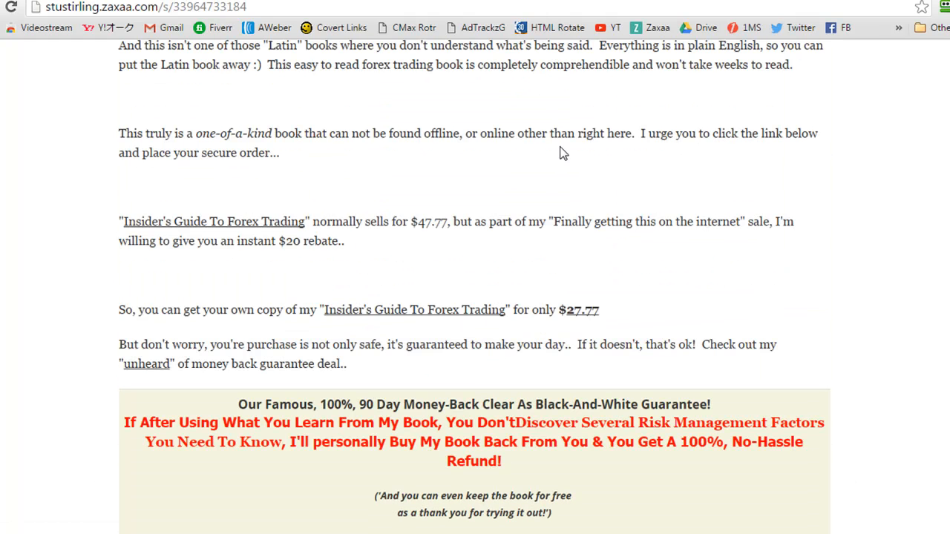
scroll("down", 3)
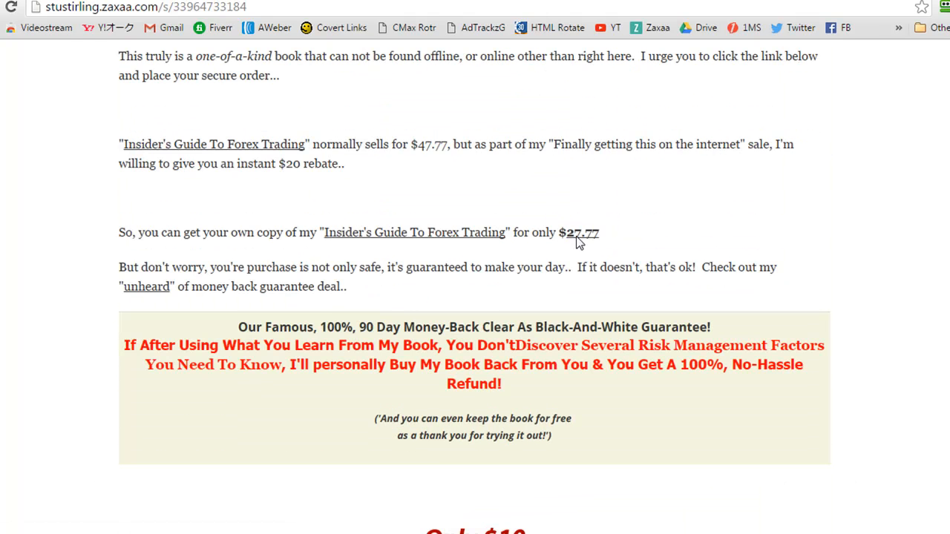
scroll("down", 3)
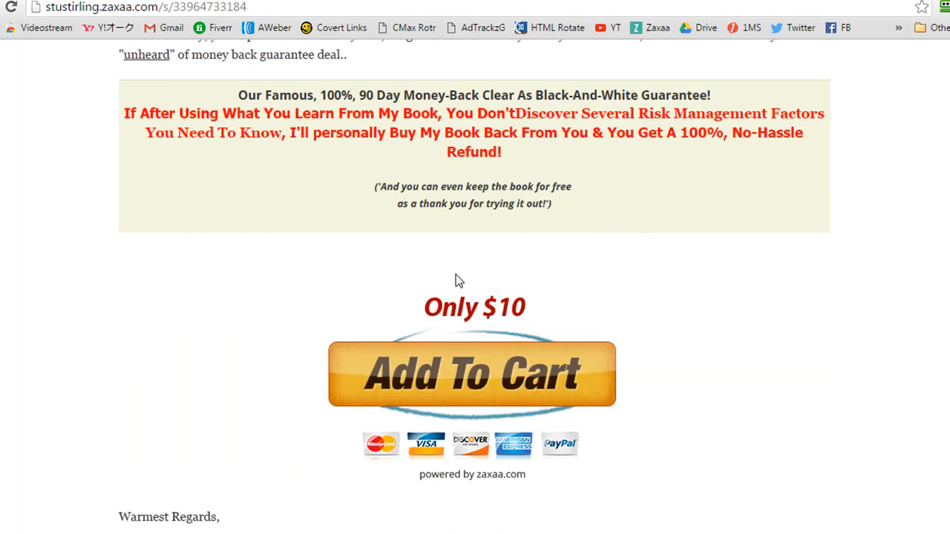
scroll("down", 3)
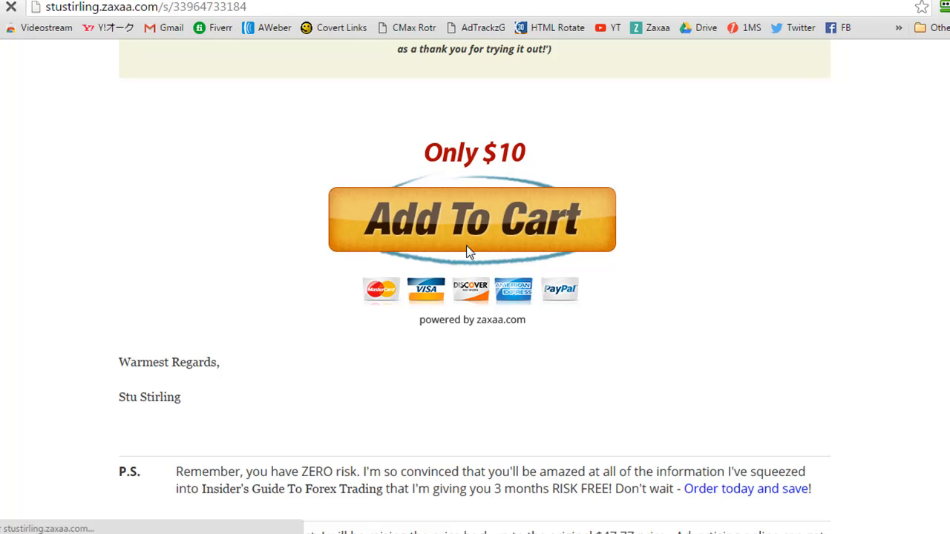
left_click(472, 220)
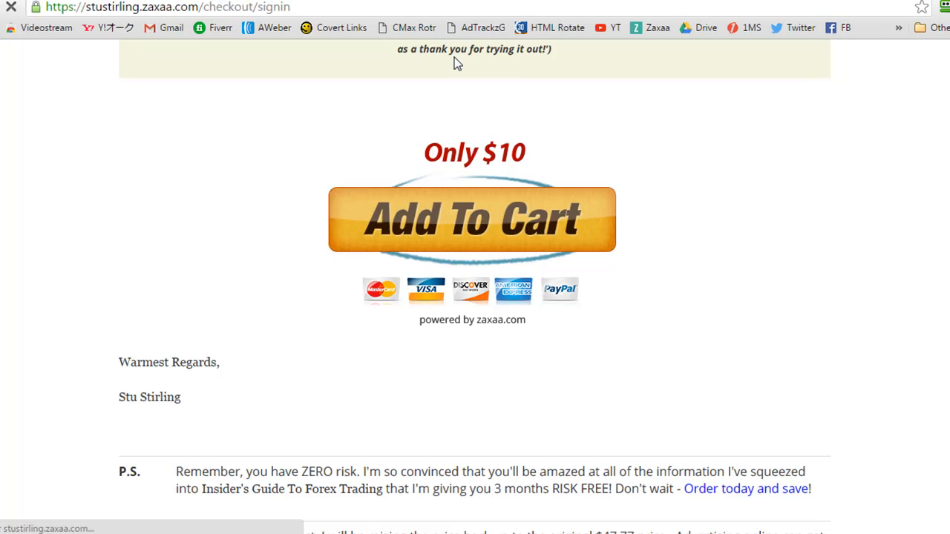
left_click(472, 219)
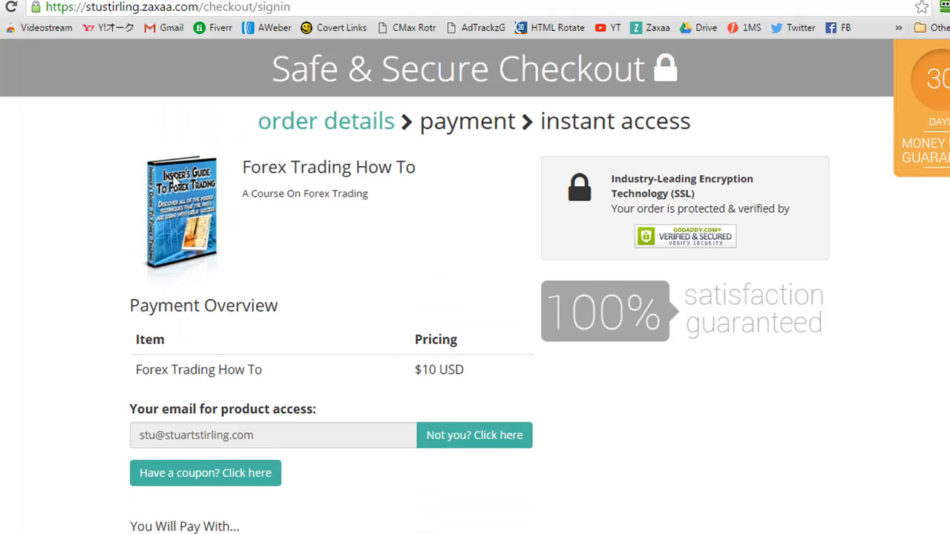
mouse_move(126, 208)
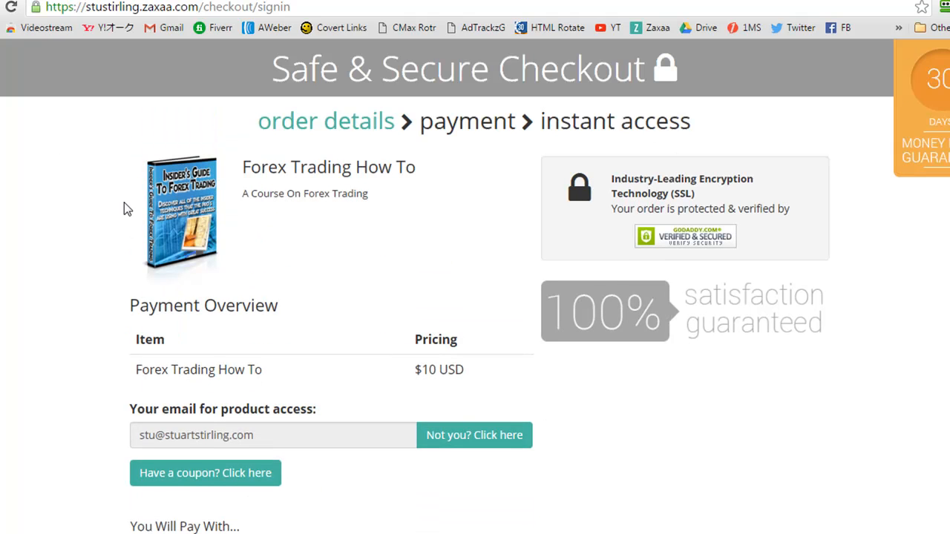
- Proceed To Checkout for the $10 USD order and continue to the PayPal payment page
scroll("down", 3)
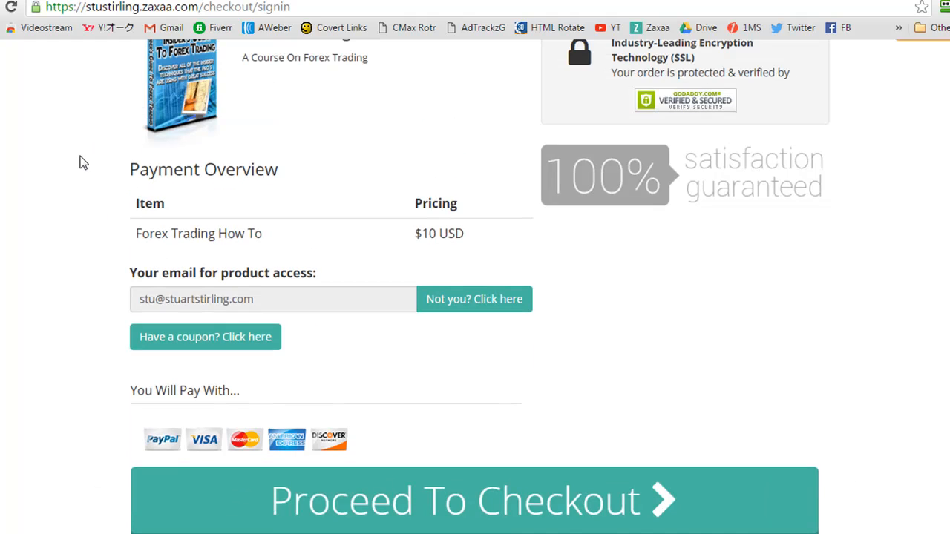
scroll("down", 3)
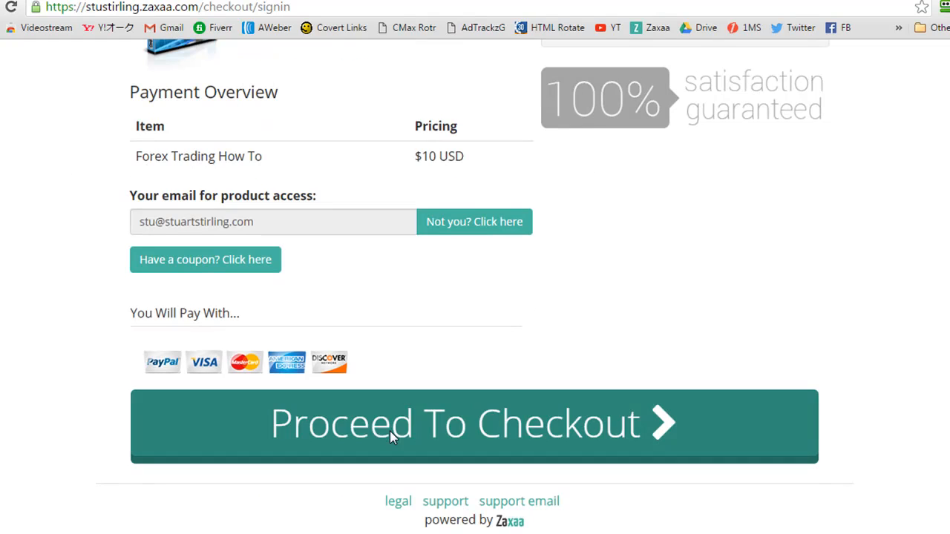
left_click(205, 258)
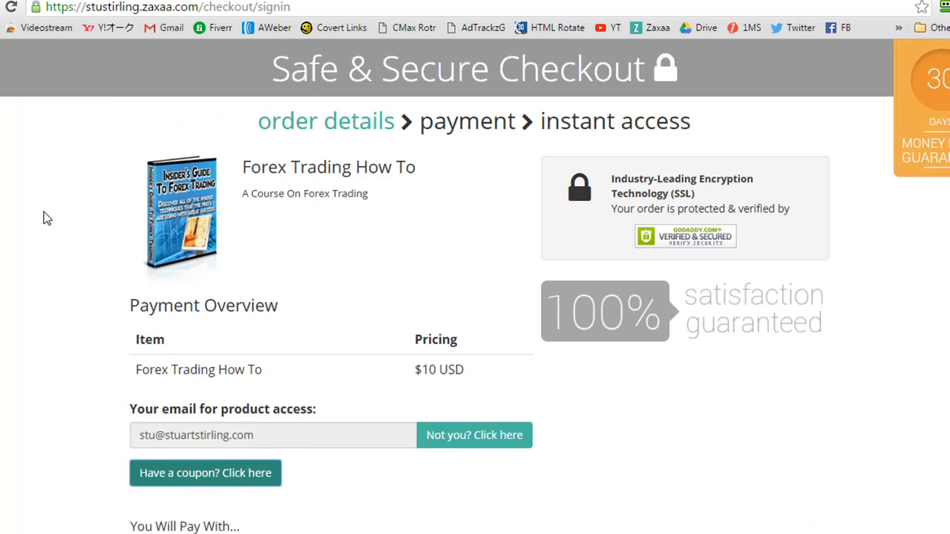
scroll("down", 3)
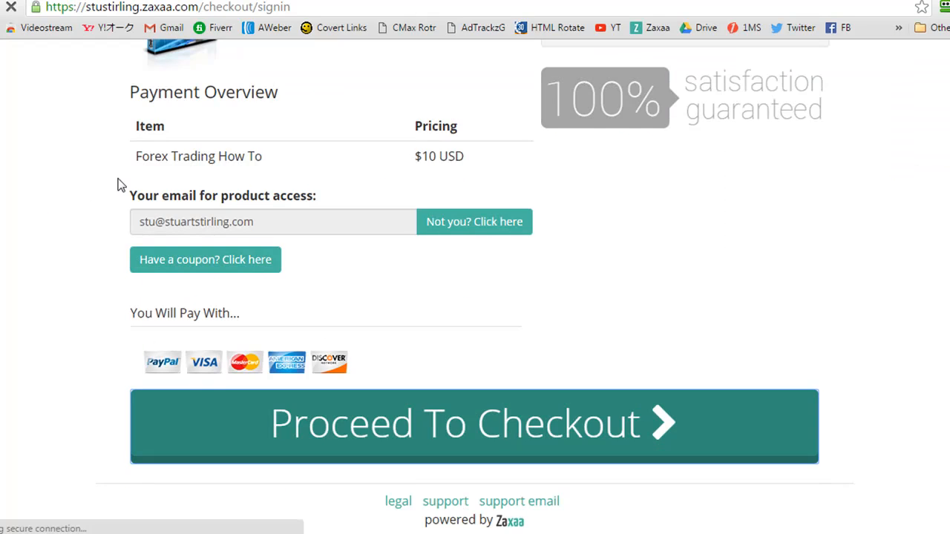
left_click(475, 426)
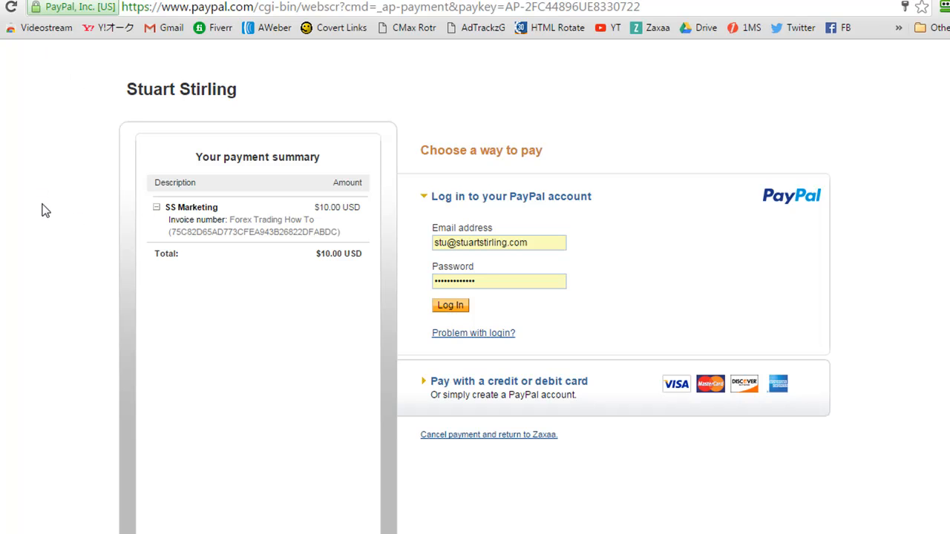
mouse_move(74, 178)
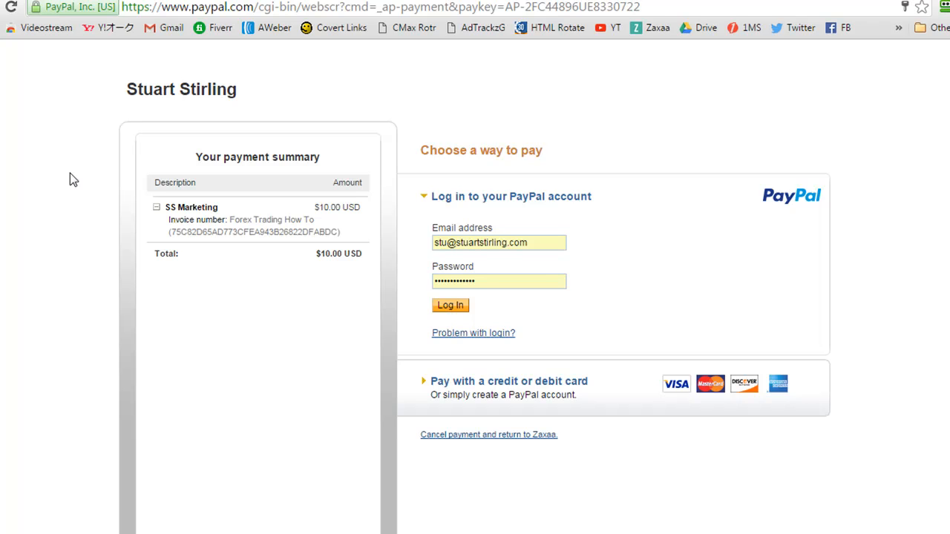
mouse_move(57, 208)
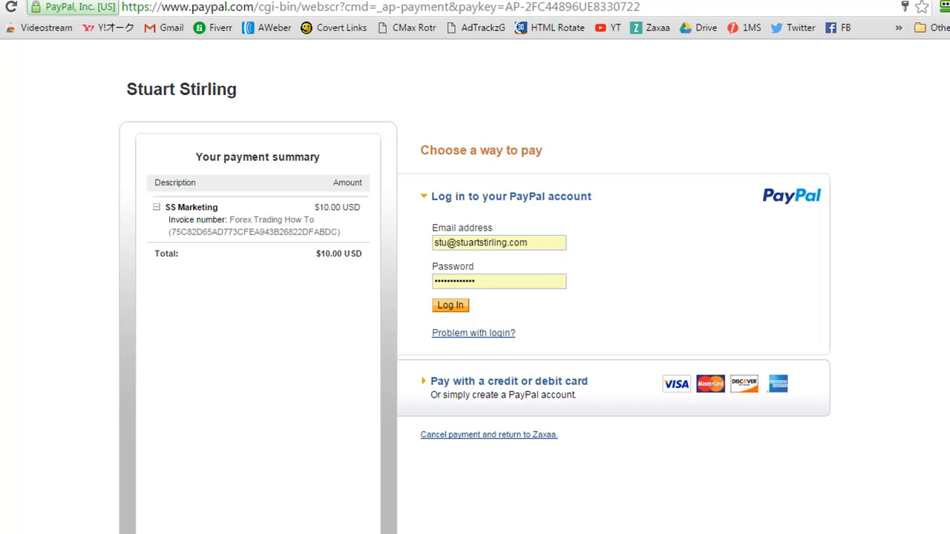
mouse_move(12, 249)
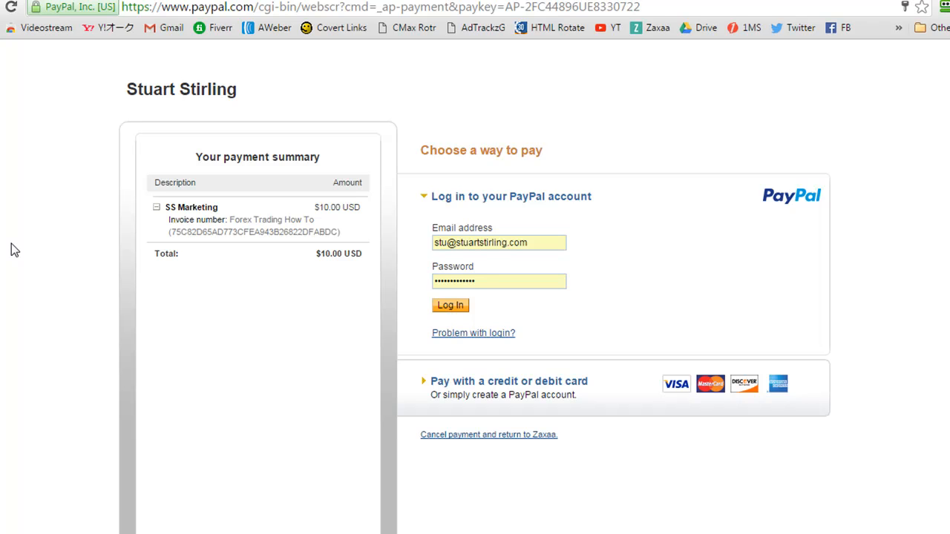
mouse_move(36, 151)
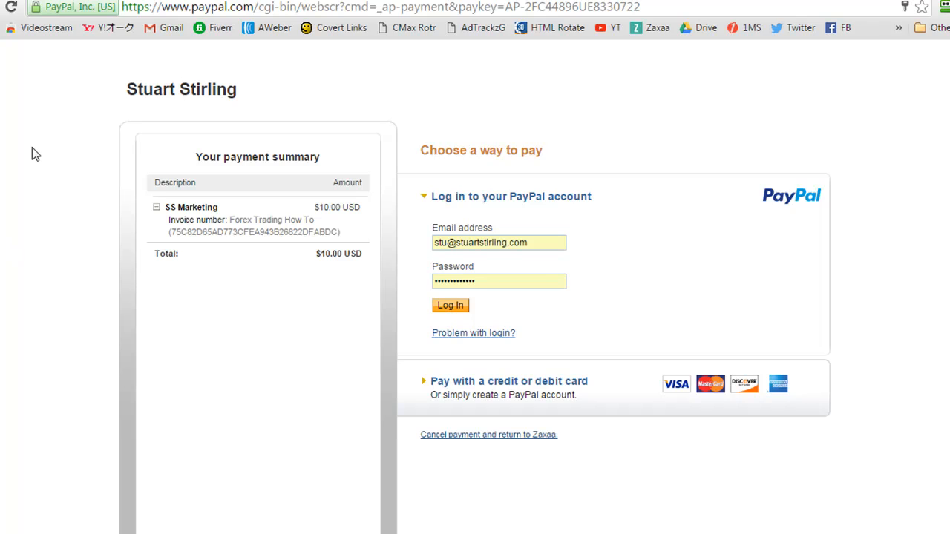
mouse_move(42, 194)
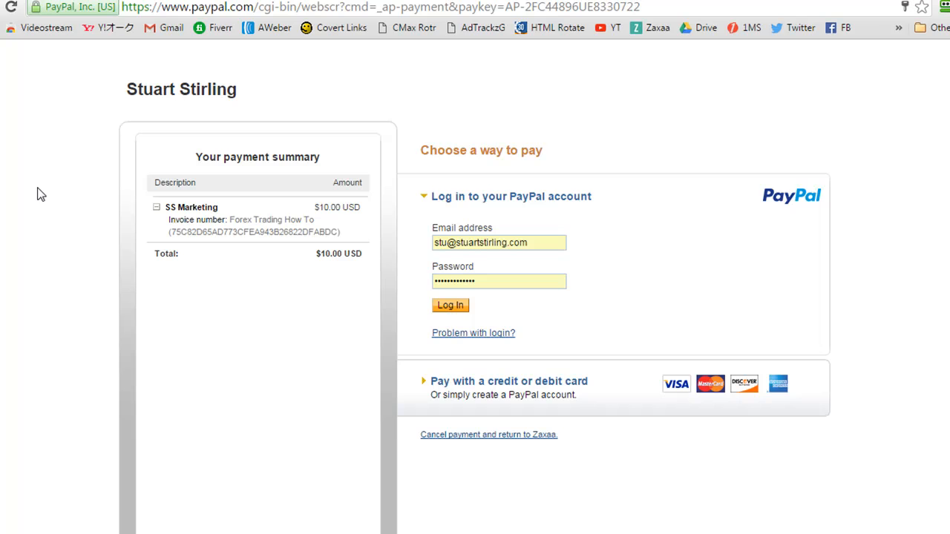
mouse_move(32, 259)
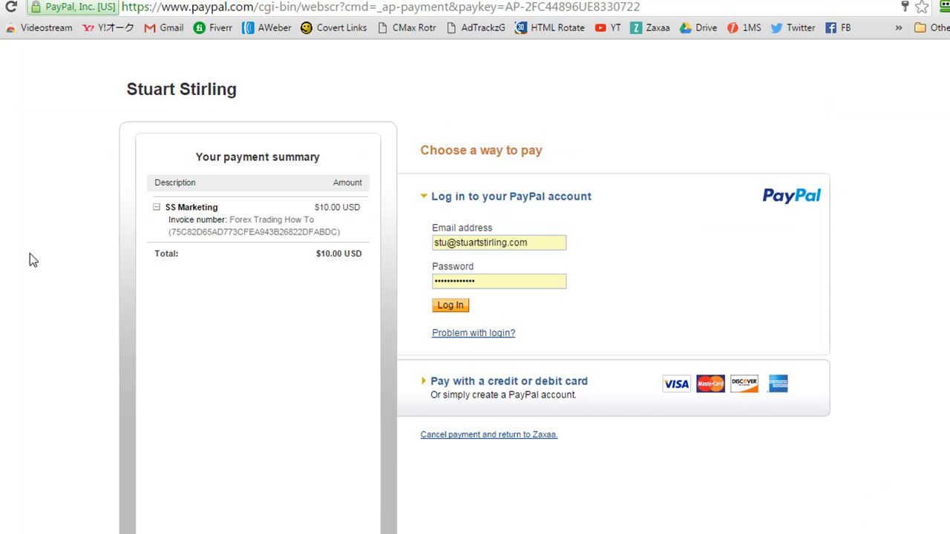
mouse_move(16, 233)
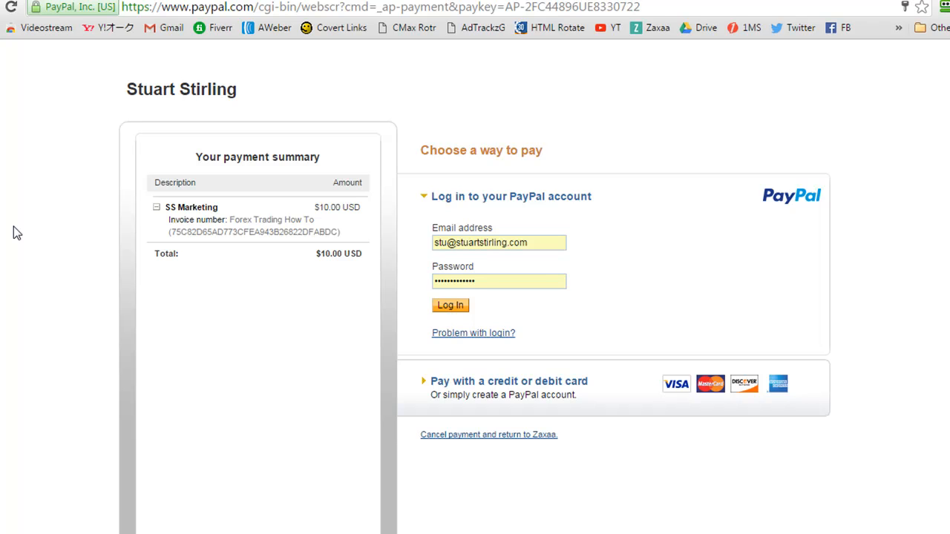
mouse_move(81, 255)
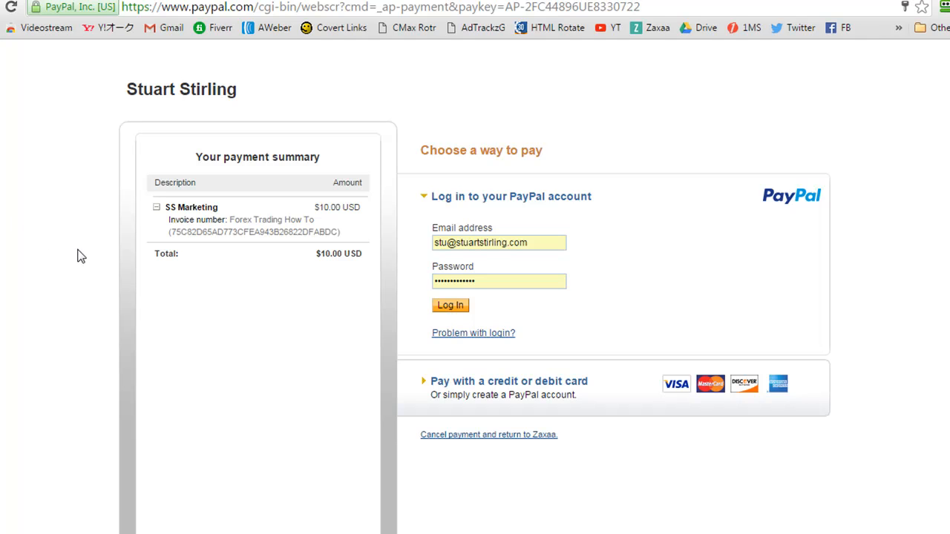
mouse_move(37, 164)
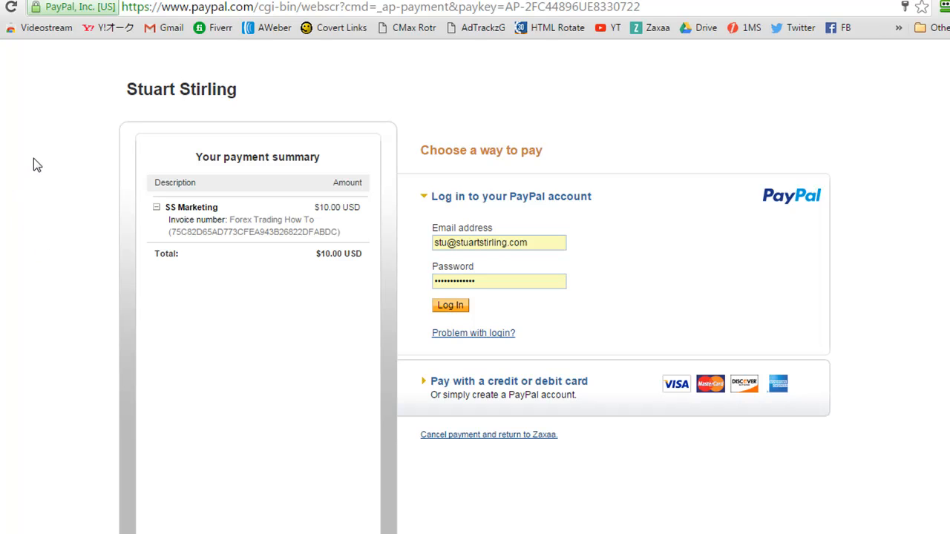
mouse_move(3, 244)
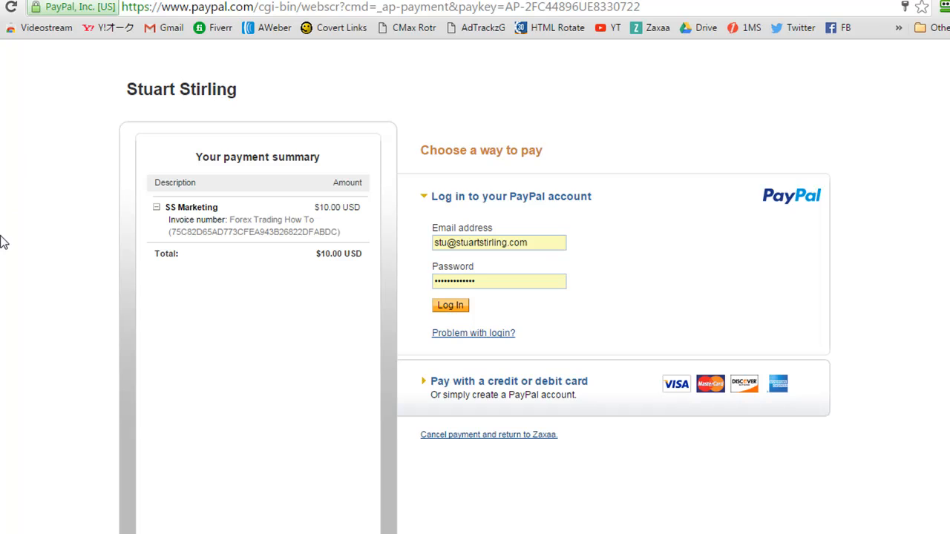